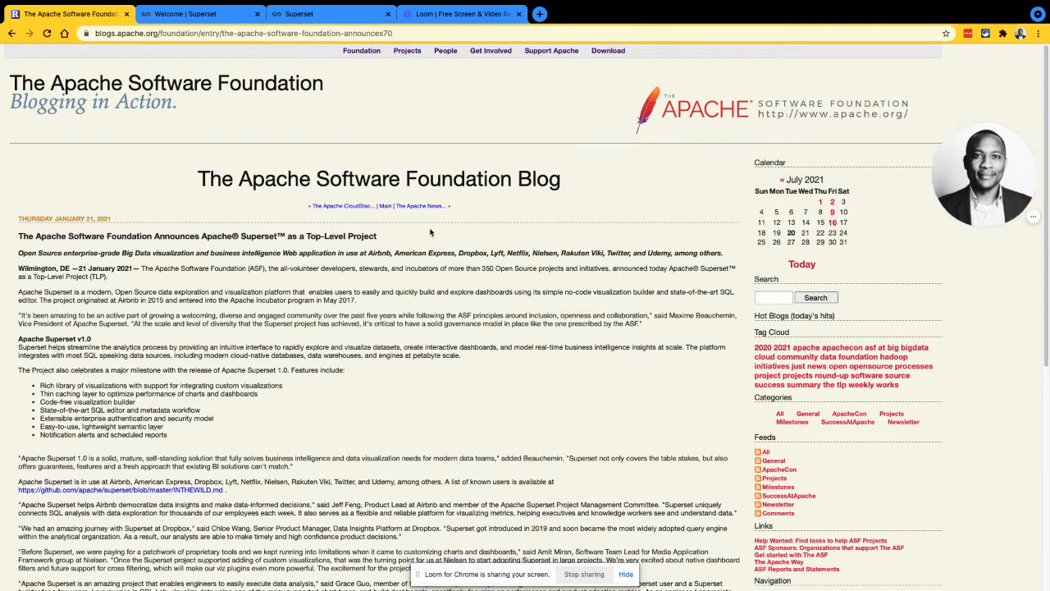
mouse_move(200, 226)
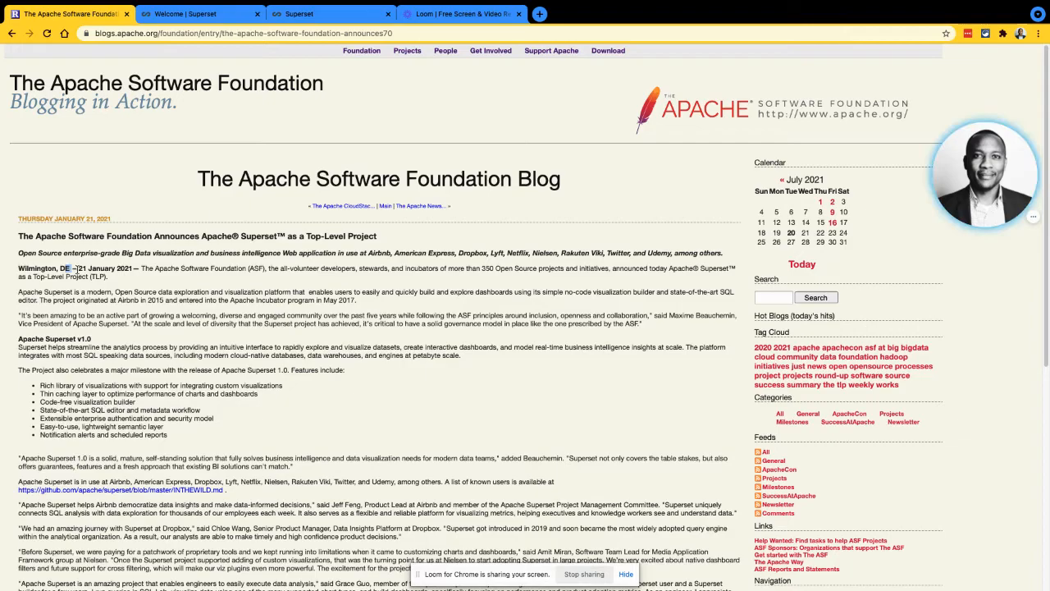
Scroll the superset.apache.org homepage down to the Supported Databases section.
scroll(down, 3)
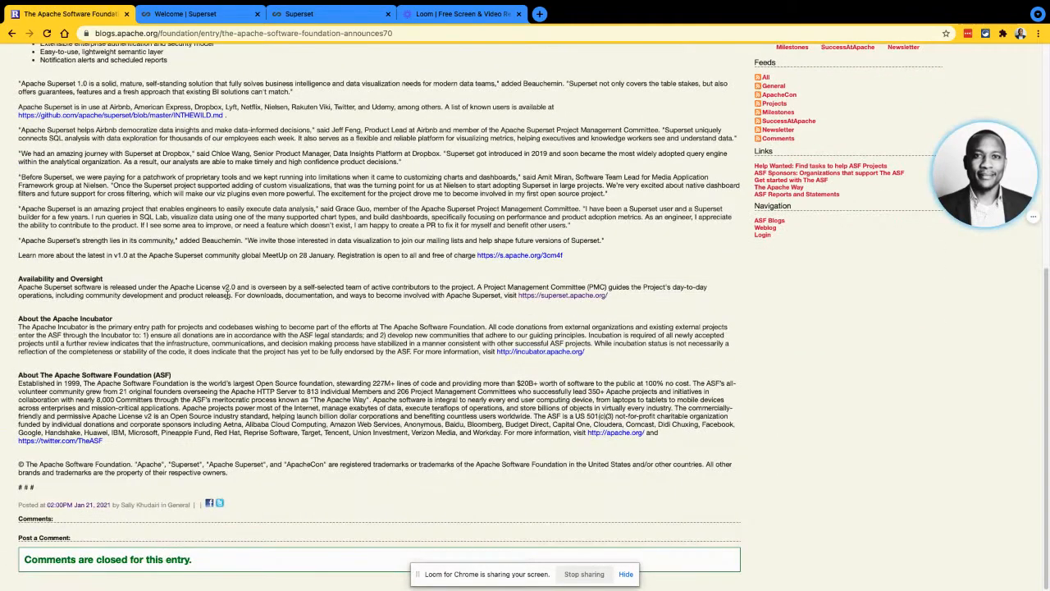
scroll(up, 3)
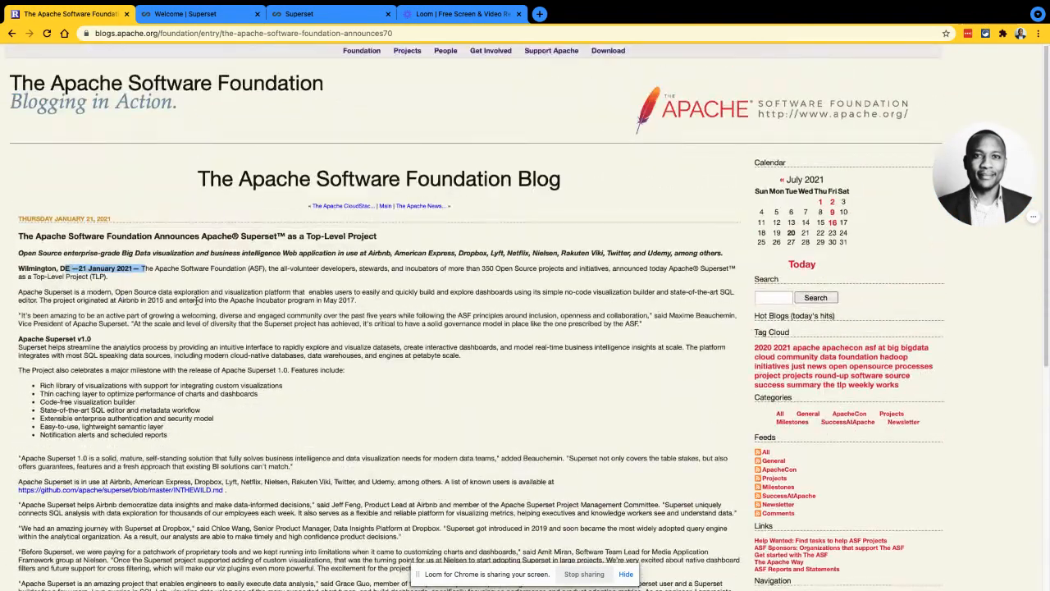
scroll(down, 3)
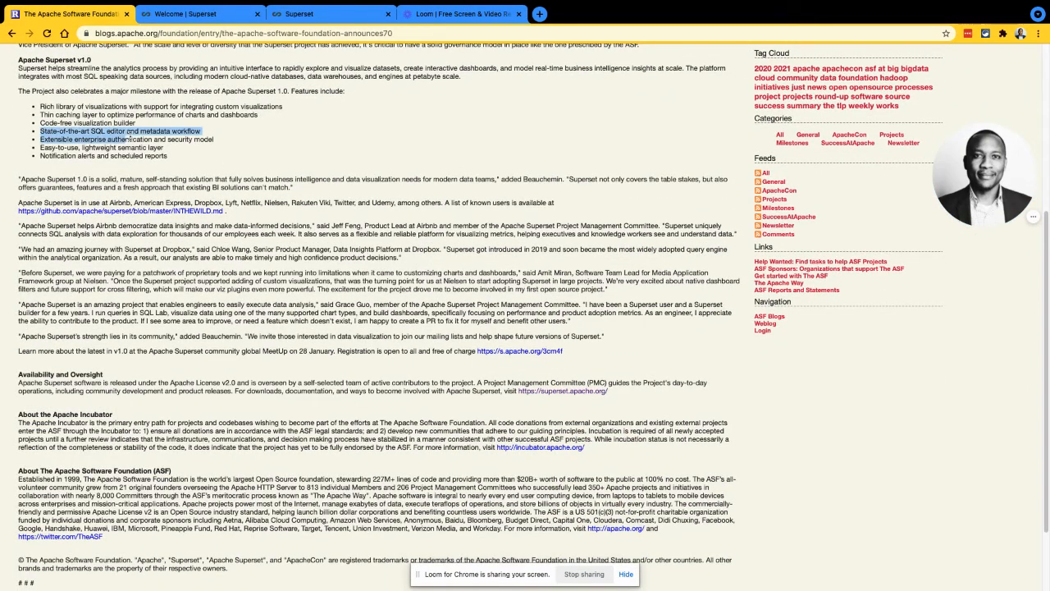
scroll(up, 3)
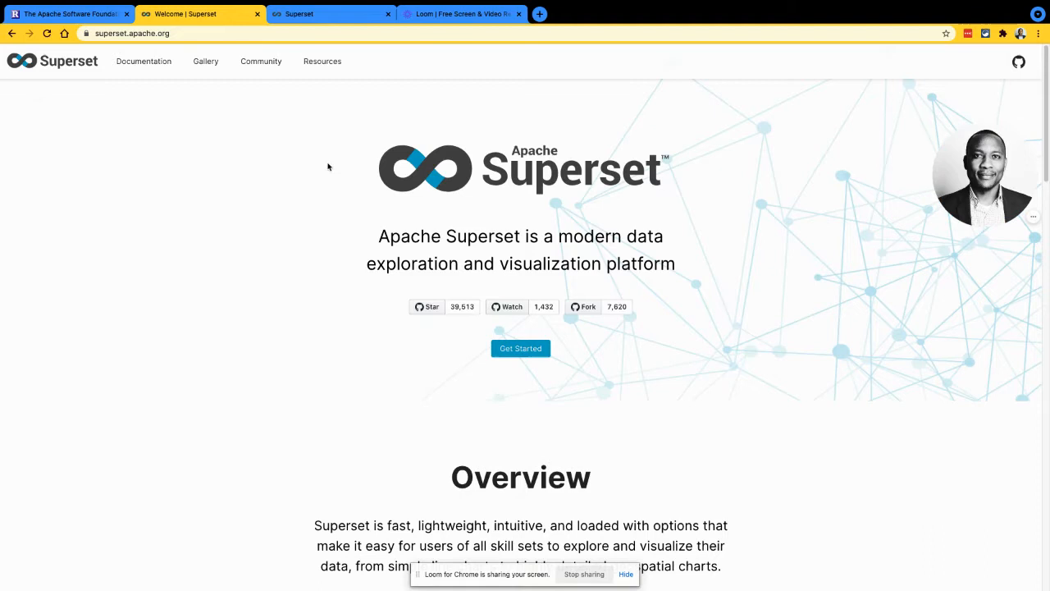
mouse_move(511, 256)
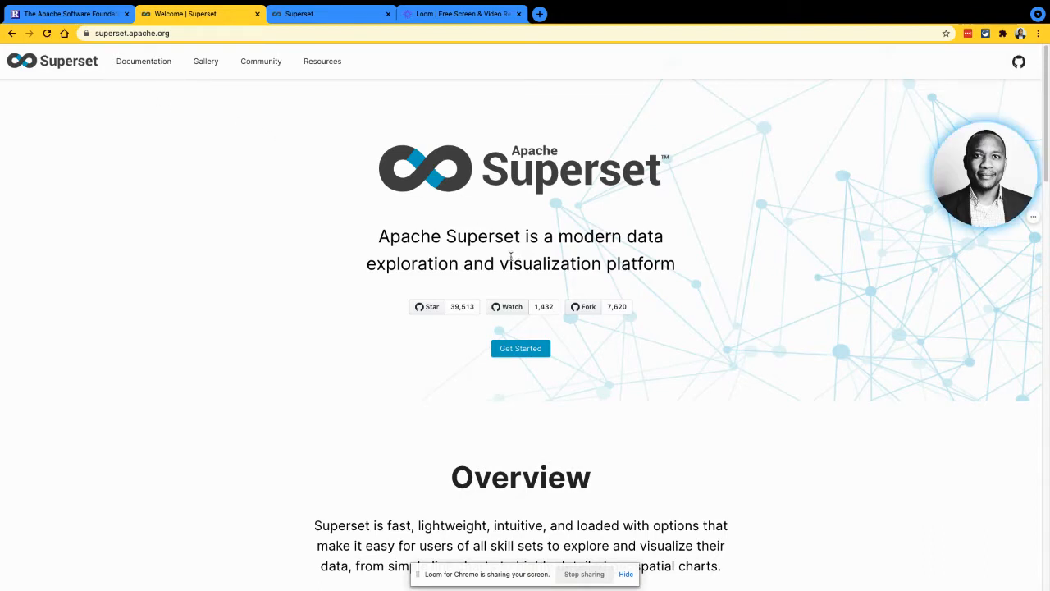
mouse_move(489, 250)
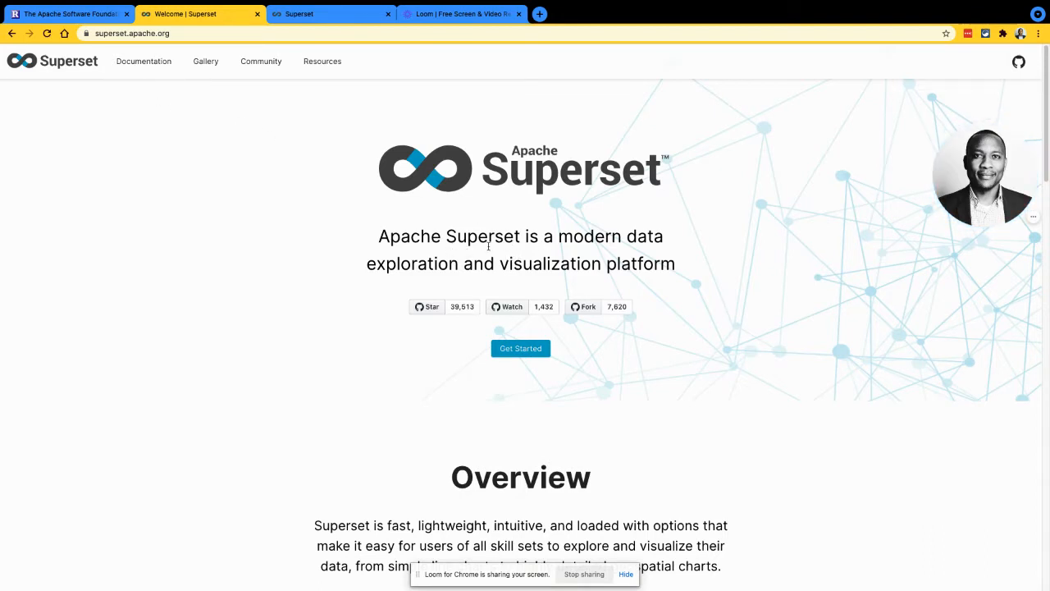
mouse_move(549, 210)
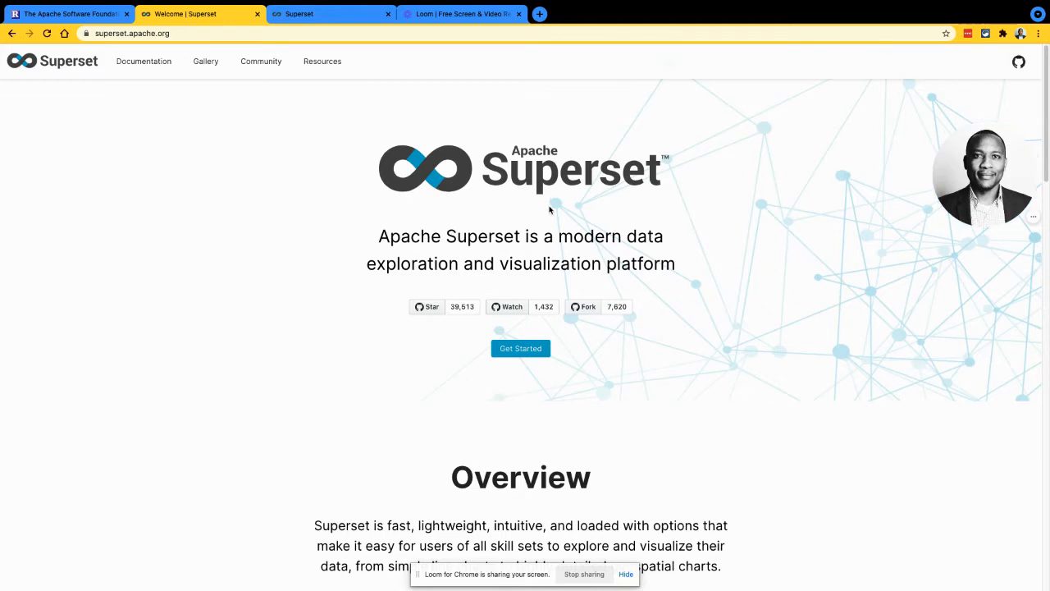
mouse_move(468, 252)
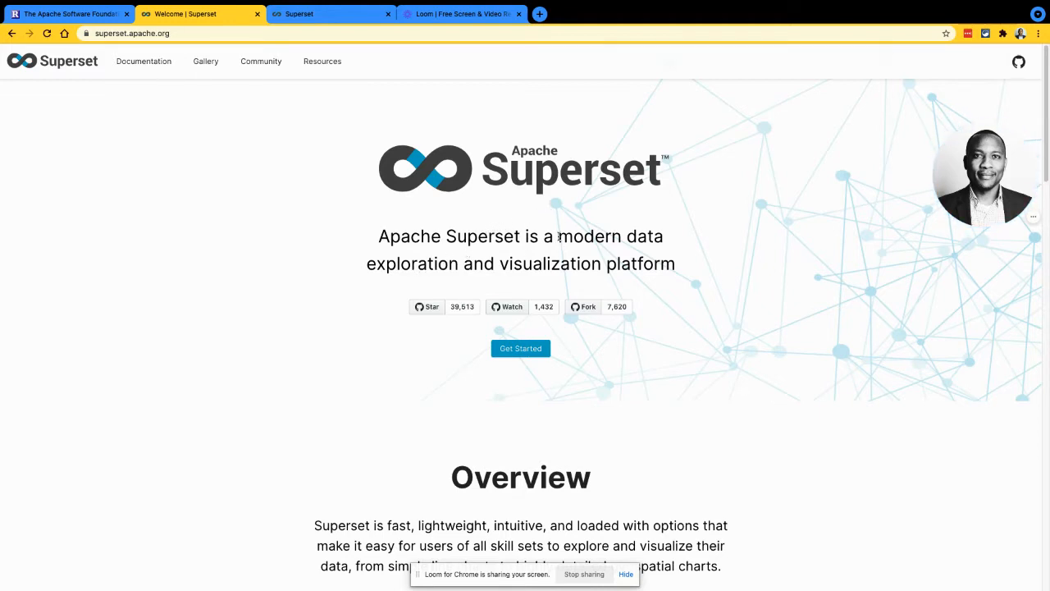
mouse_move(512, 282)
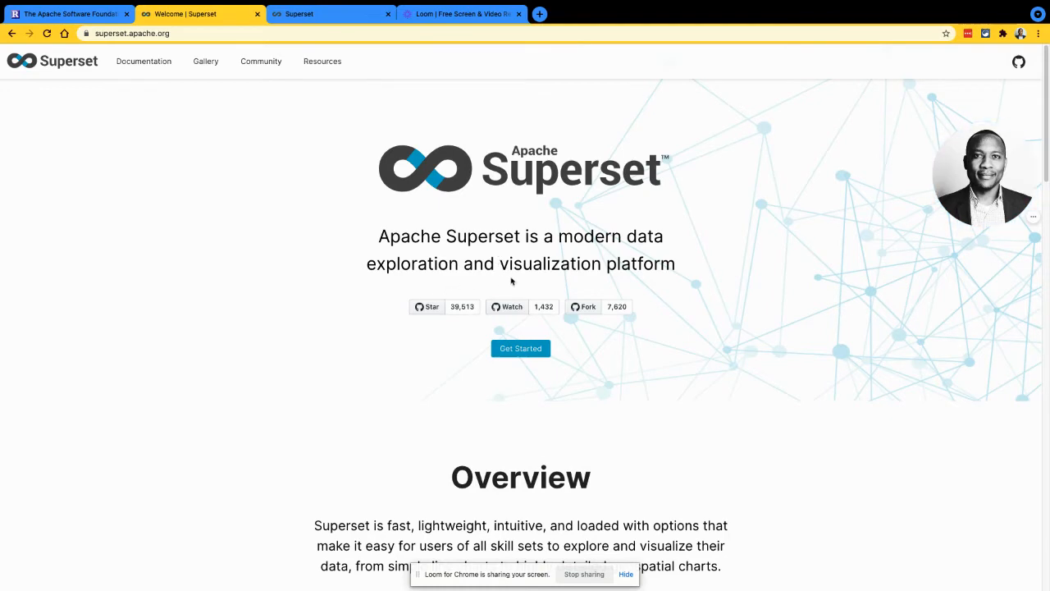
scroll(down, 3)
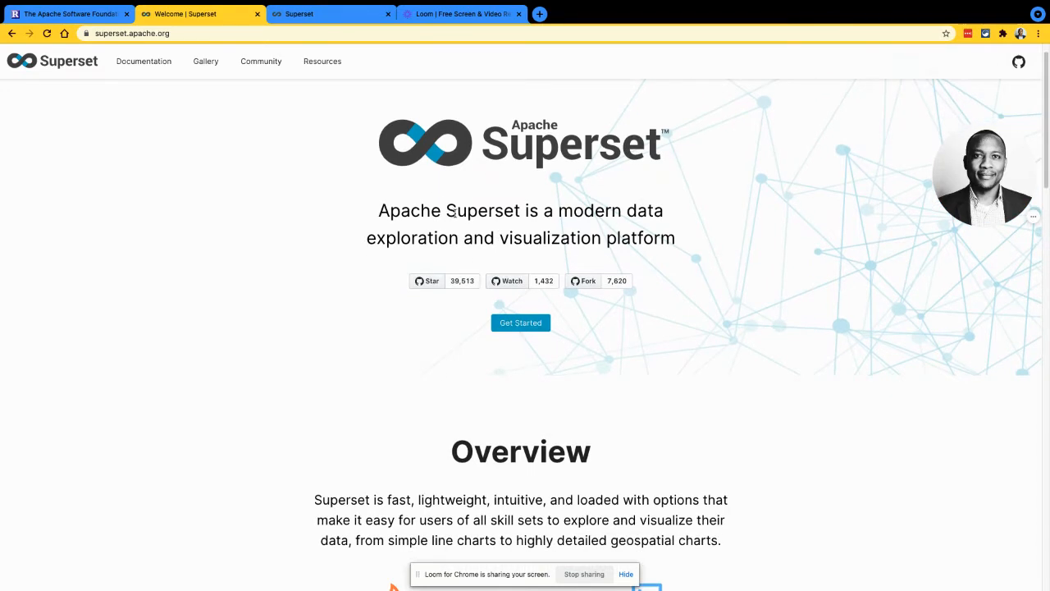
scroll(down, 3)
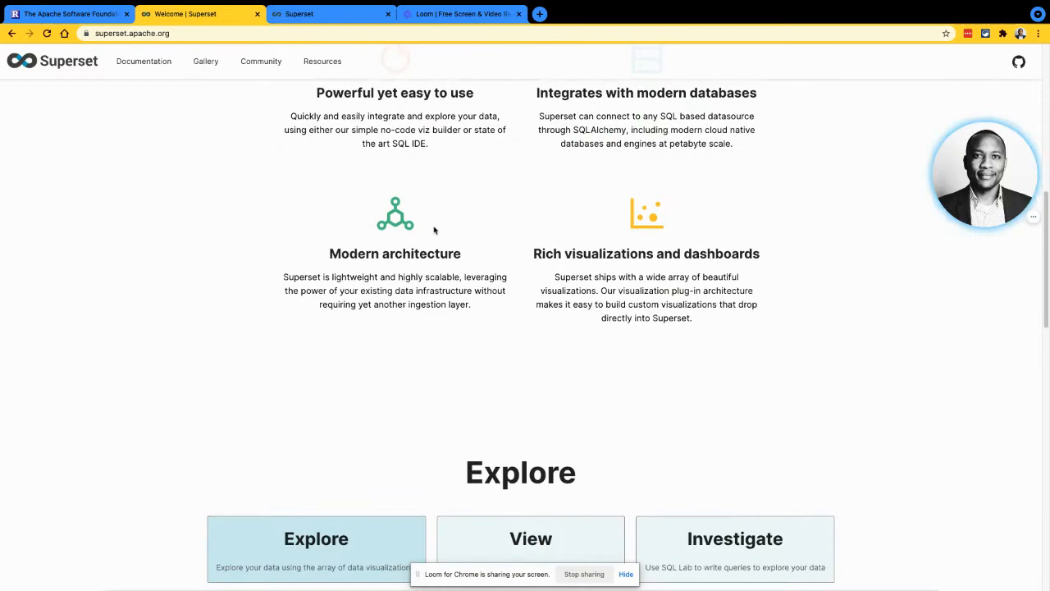
scroll(up, 3)
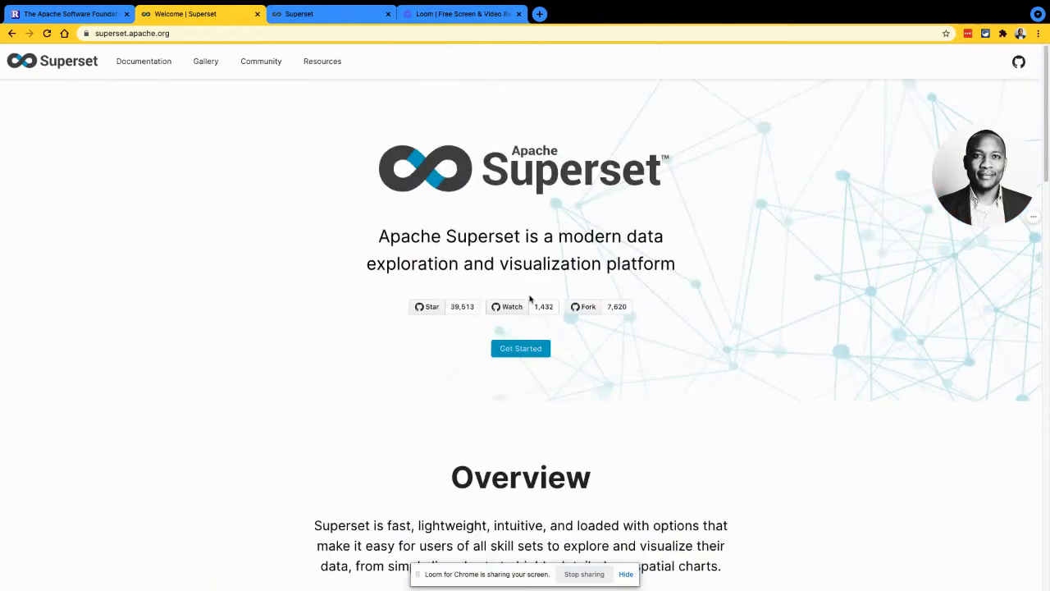
mouse_move(678, 313)
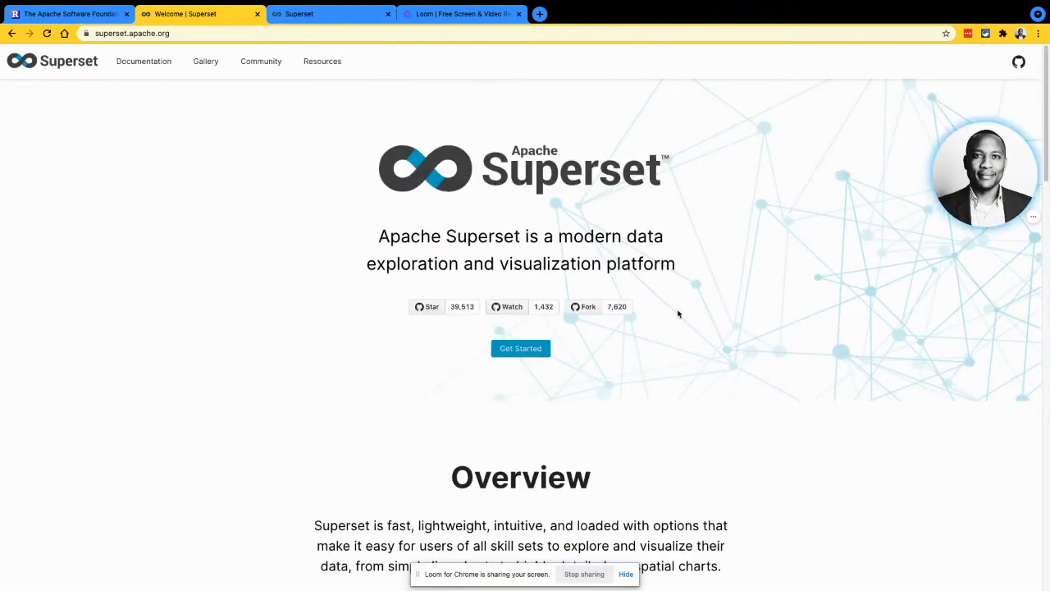
scroll(down, 3)
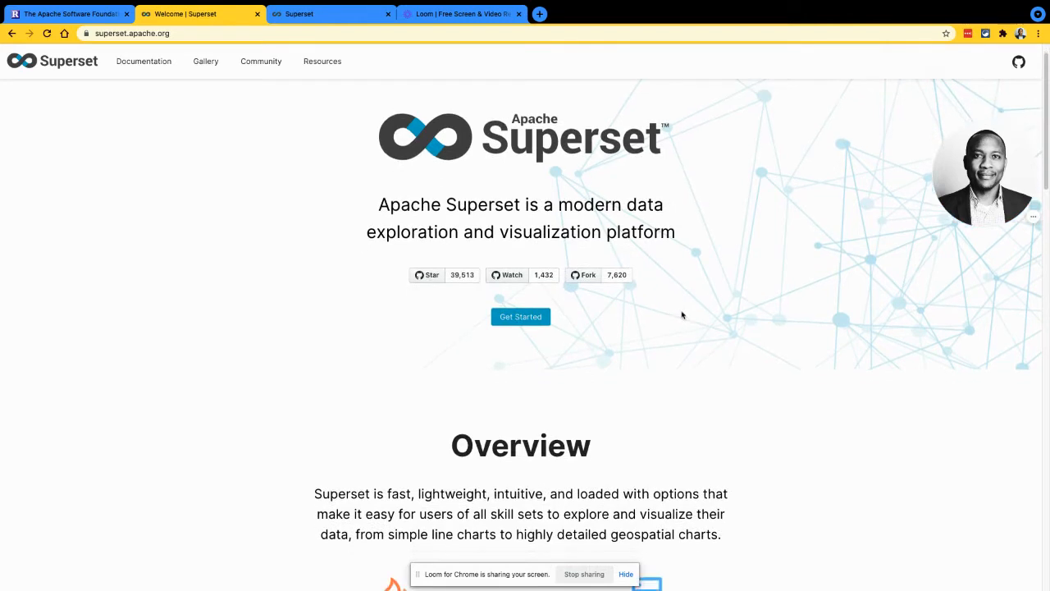
scroll(down, 3)
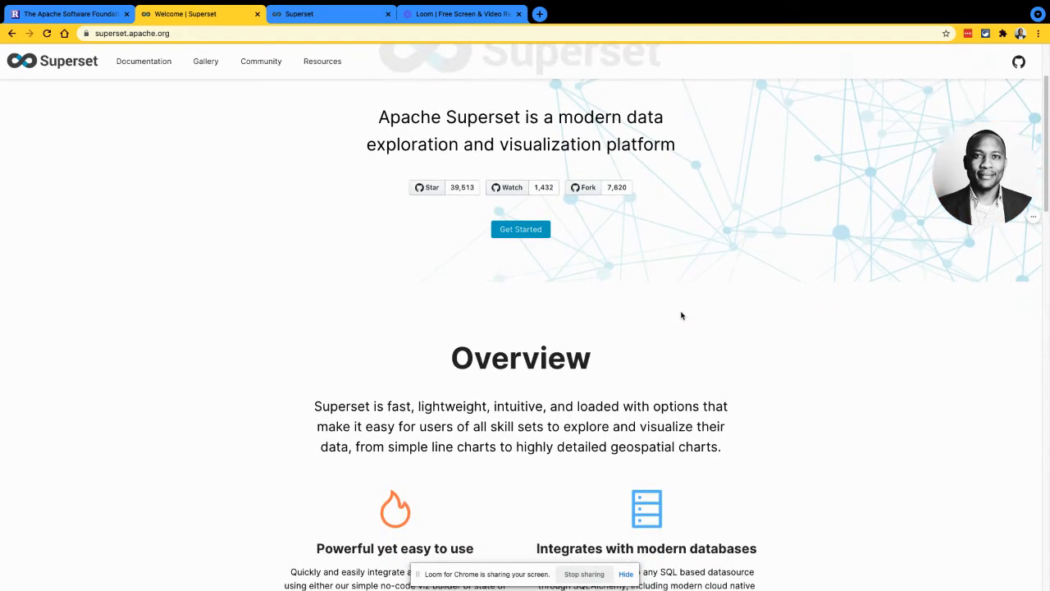
mouse_move(617, 315)
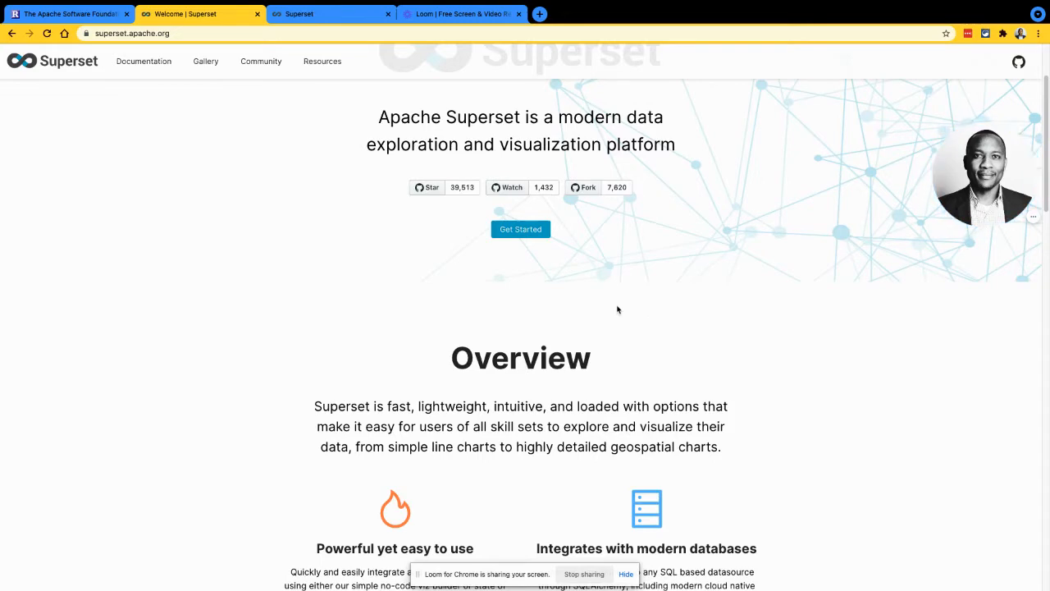
scroll(down, 3)
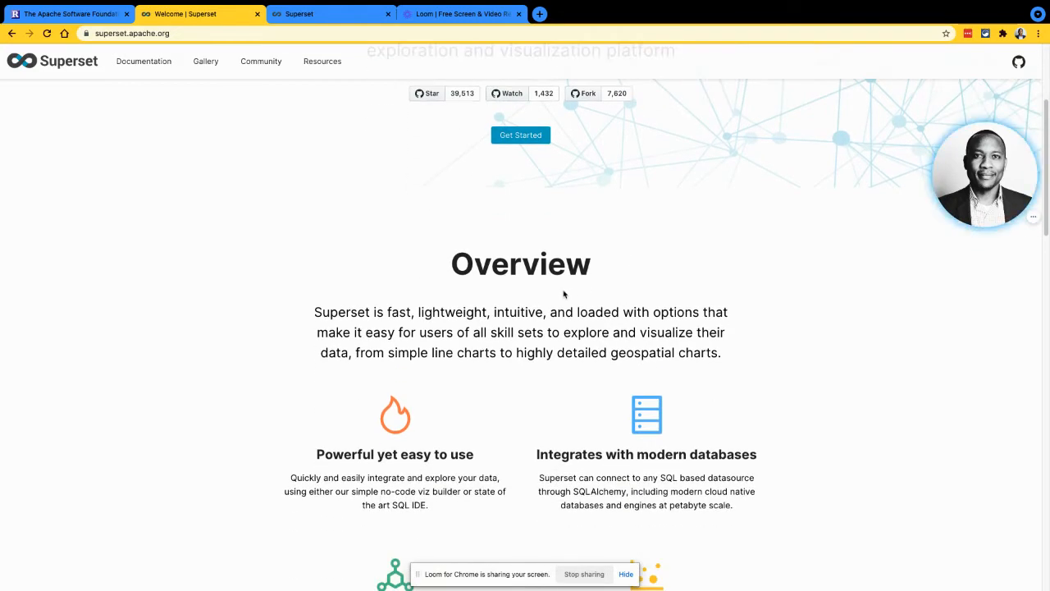
scroll(down, 3)
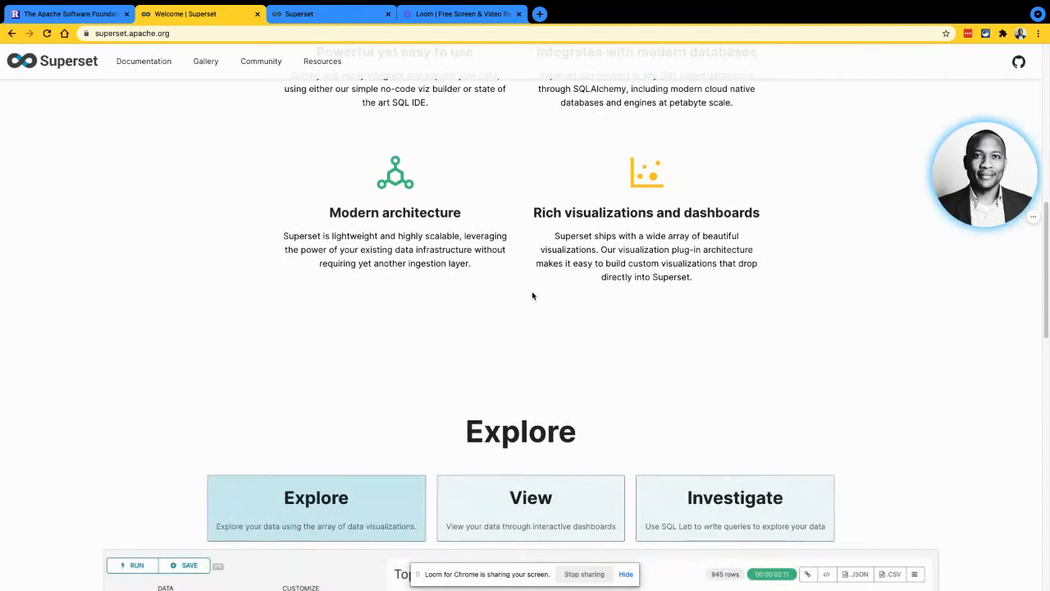
Switch to the ASF blog announcement article and skim through it.
click(66, 13)
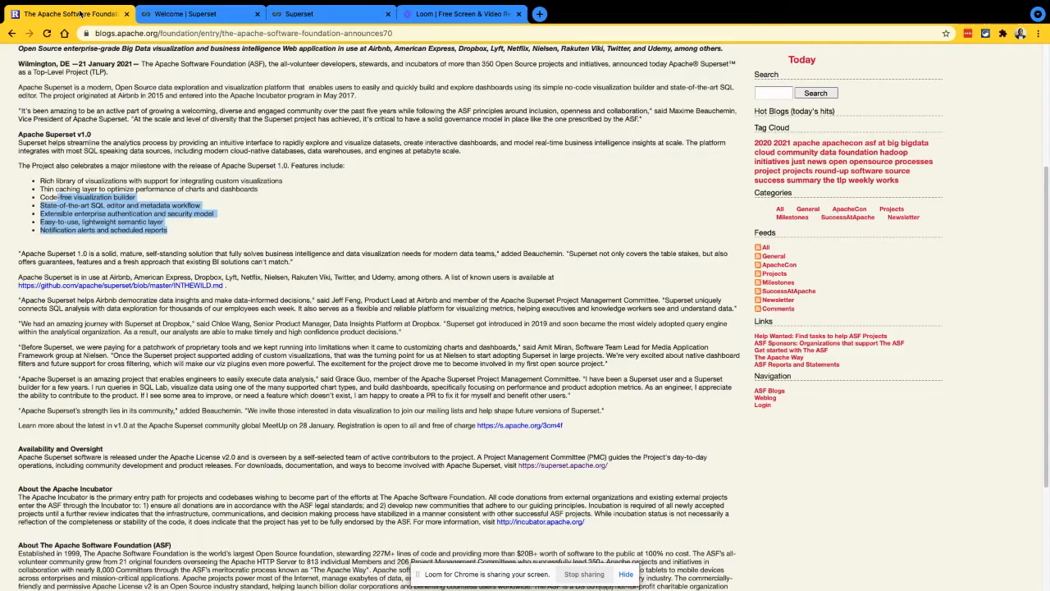
scroll(up, 3)
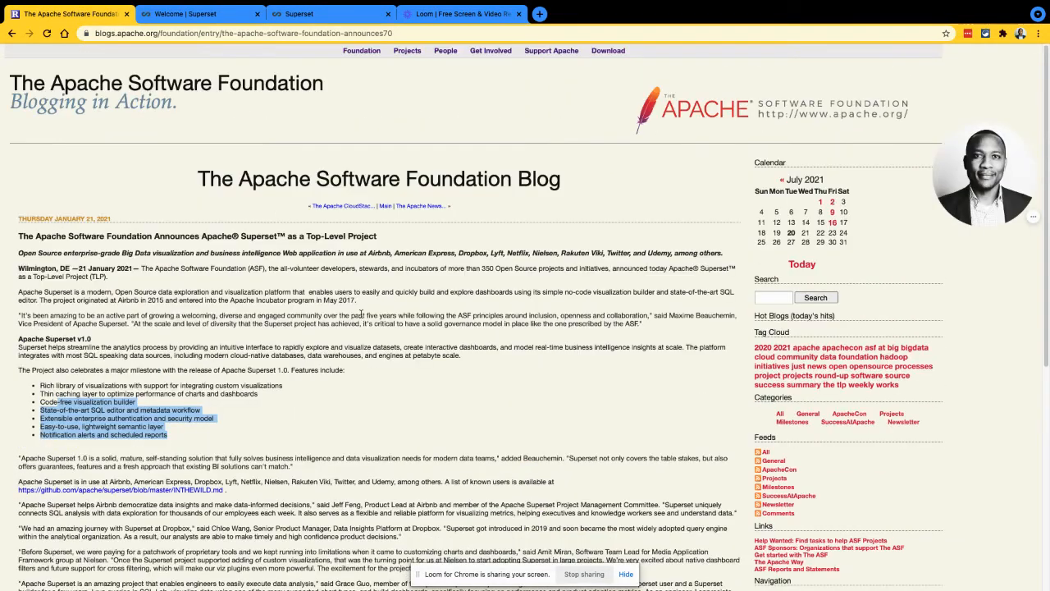
scroll(down, 3)
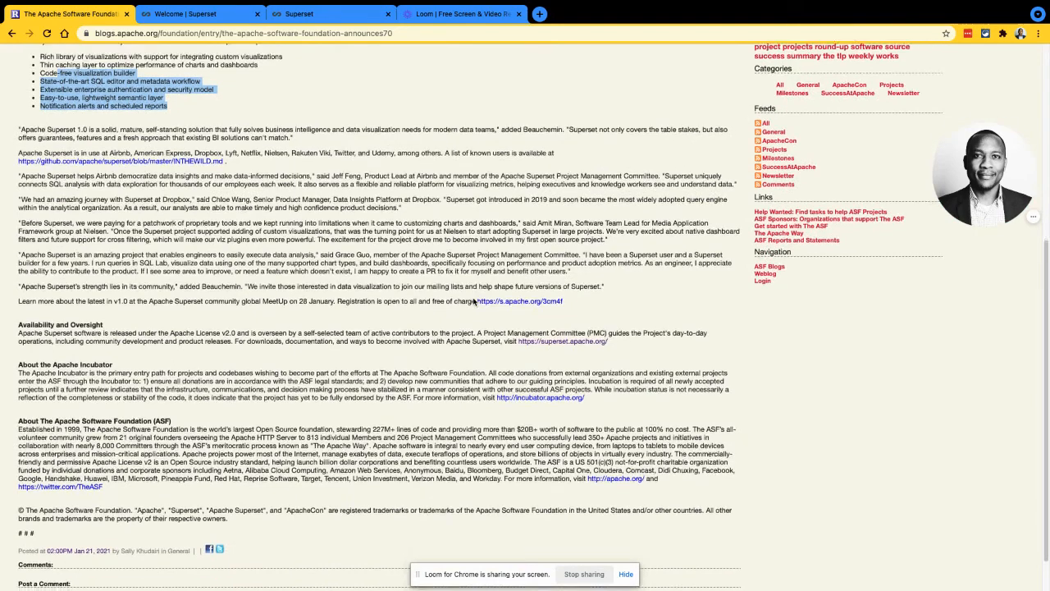
scroll(down, 3)
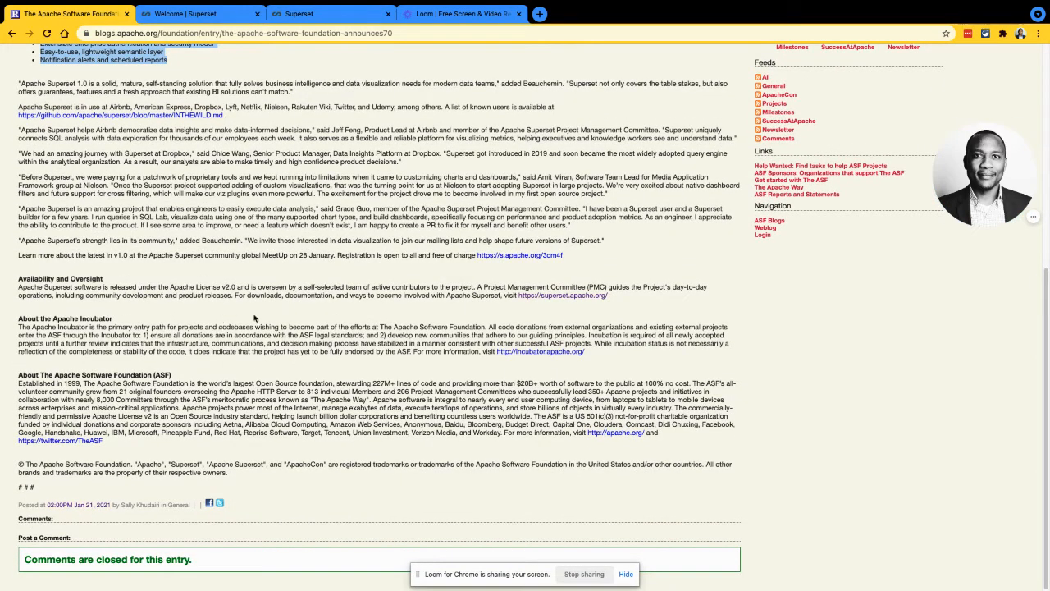
scroll(up, 3)
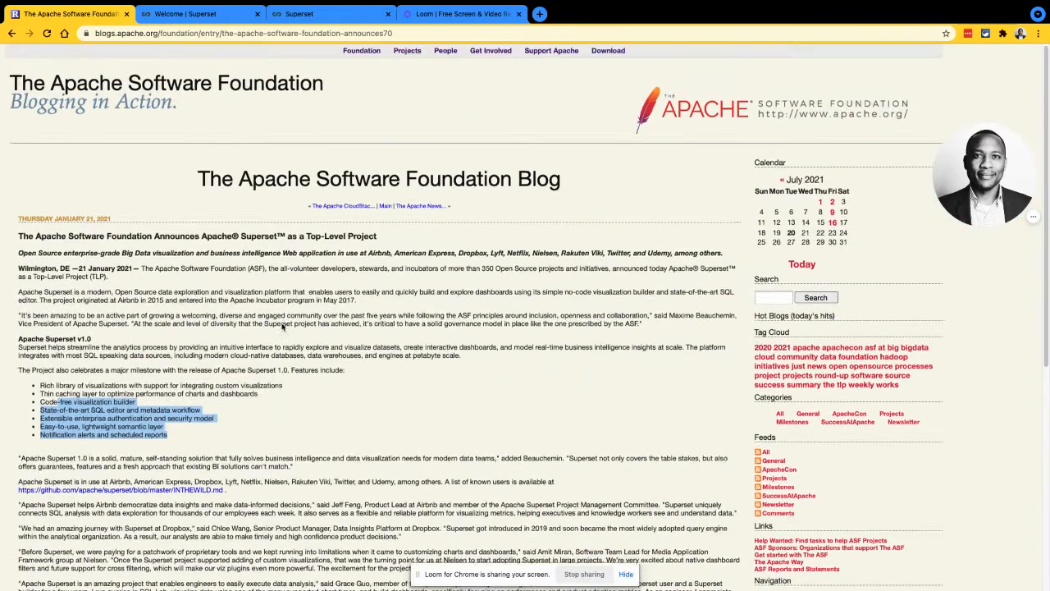
Return to the Superset website and scroll to Supported Databases and the site footer.
click(200, 14)
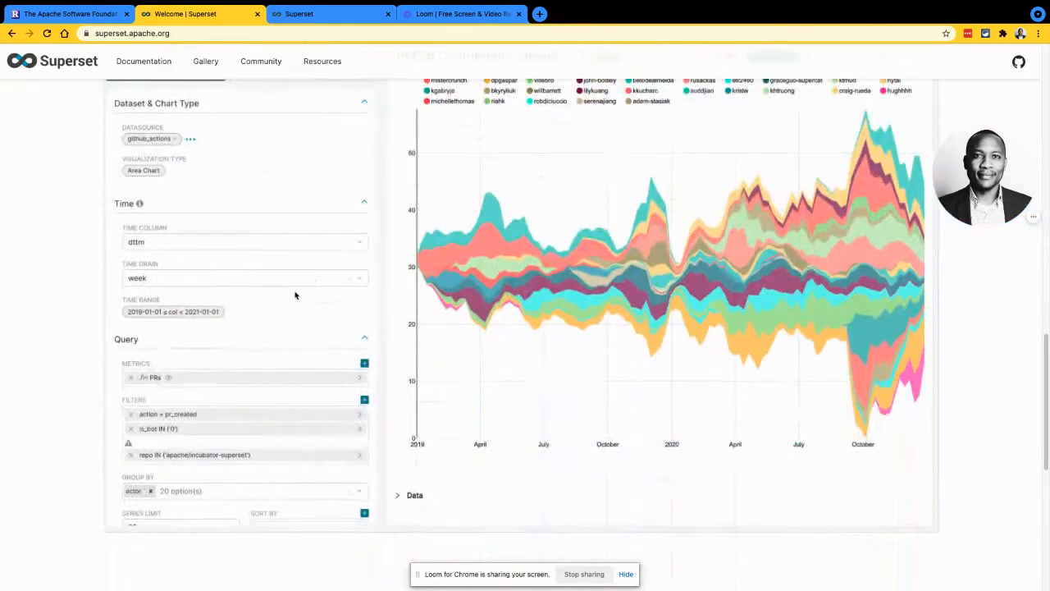
scroll(up, 3)
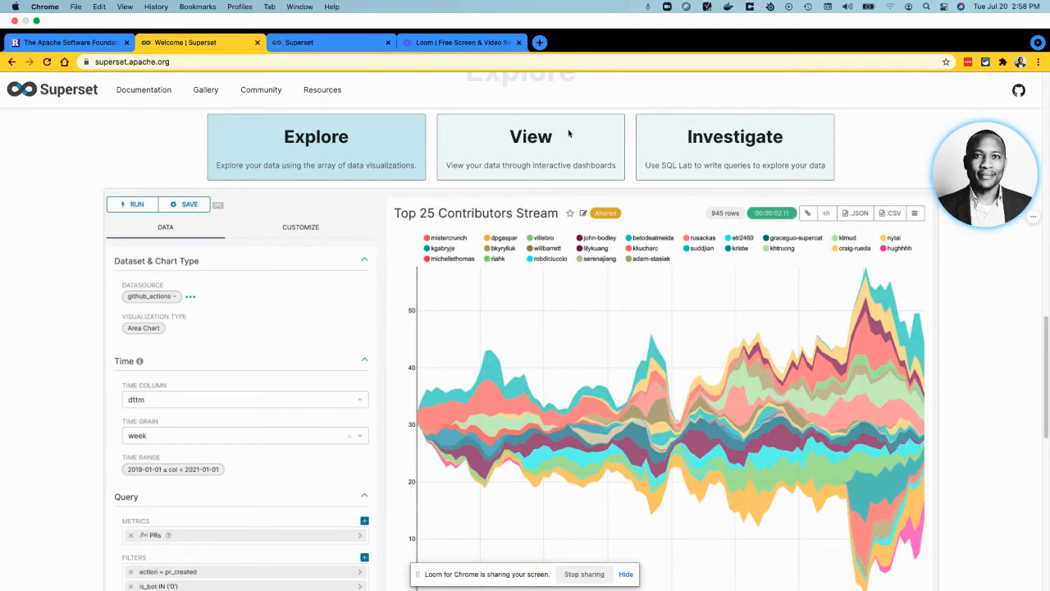
scroll(down, 3)
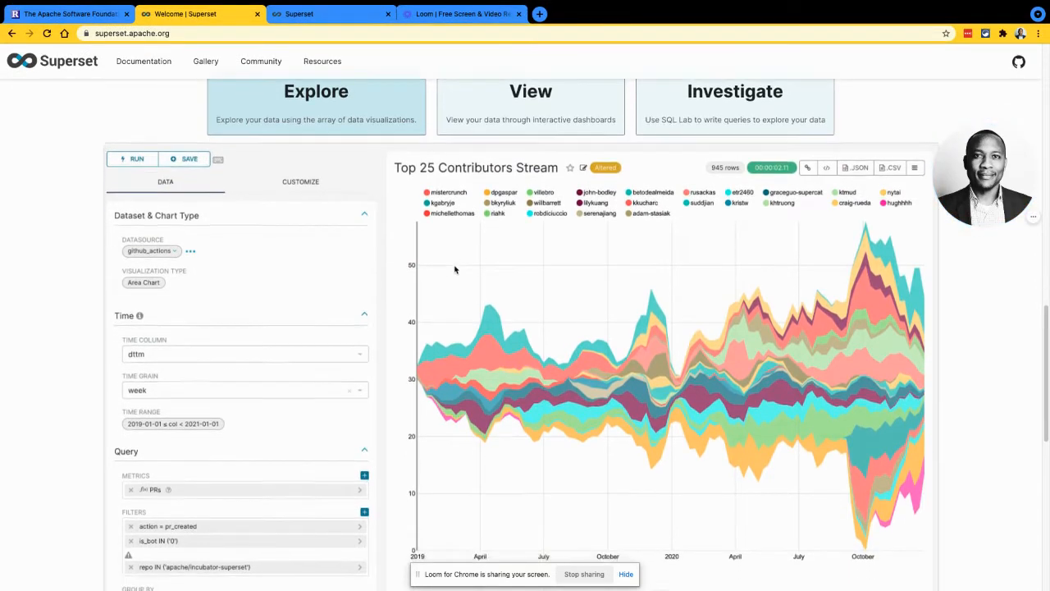
scroll(down, 3)
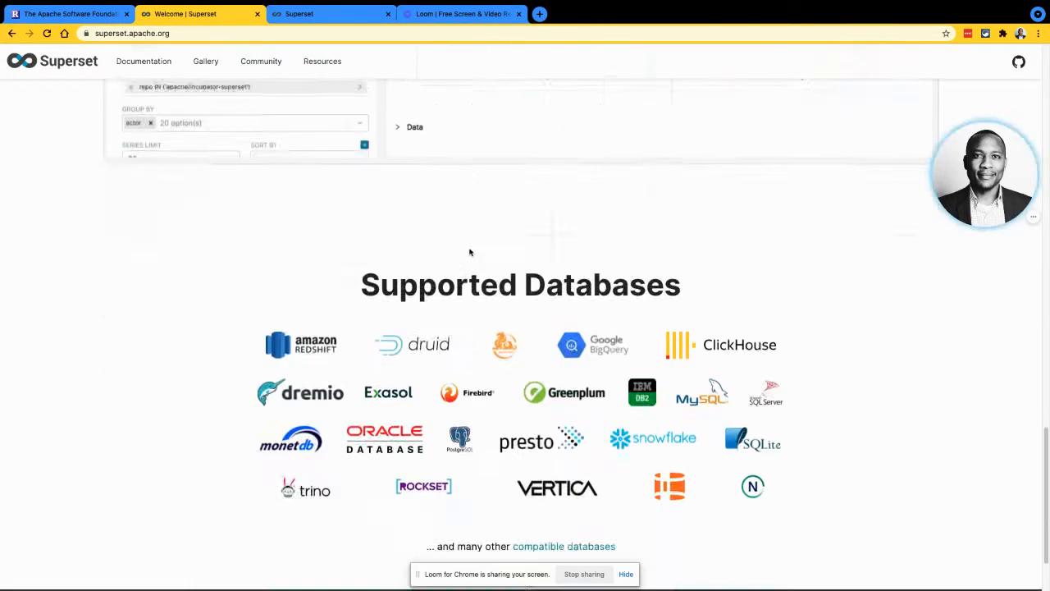
scroll(down, 3)
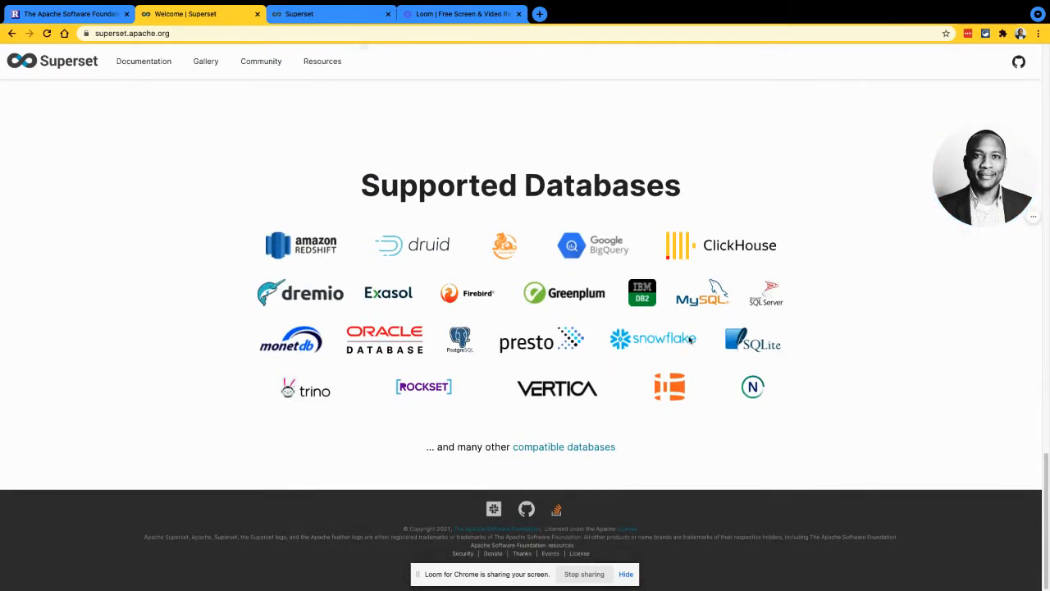
mouse_move(671, 354)
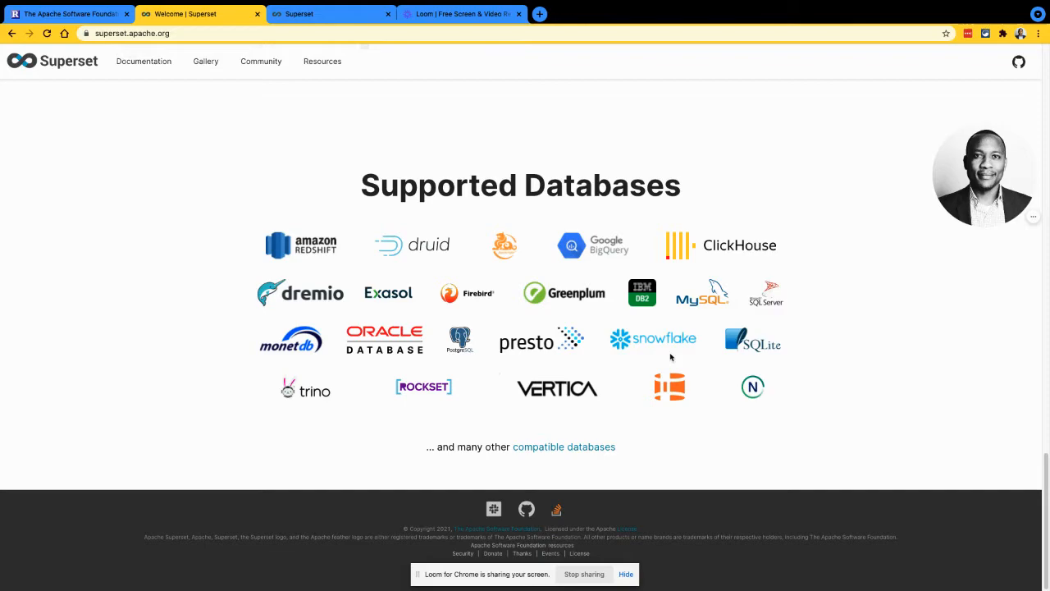
mouse_move(679, 426)
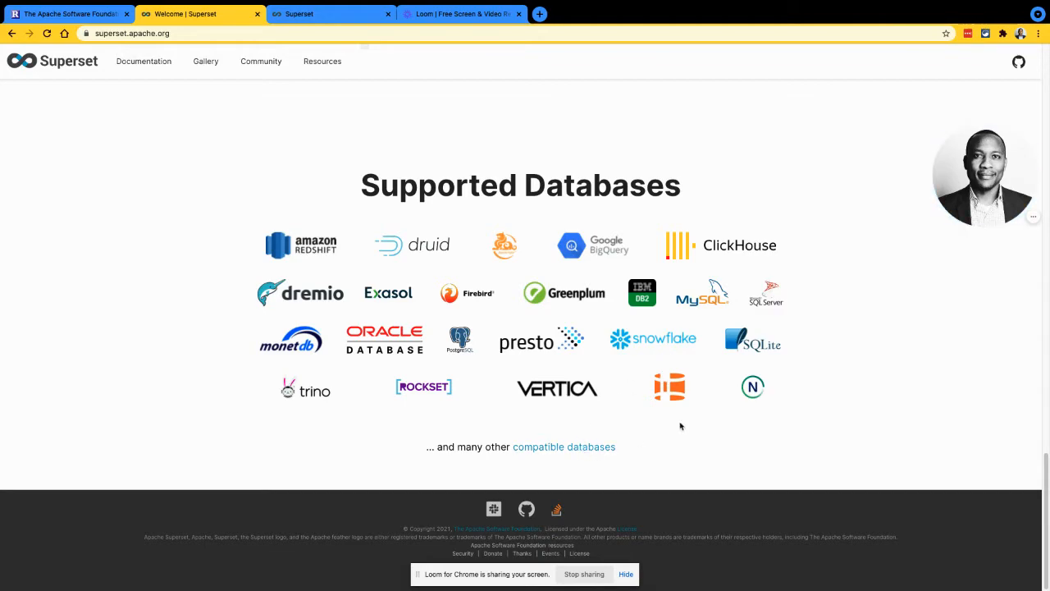
scroll(up, 3)
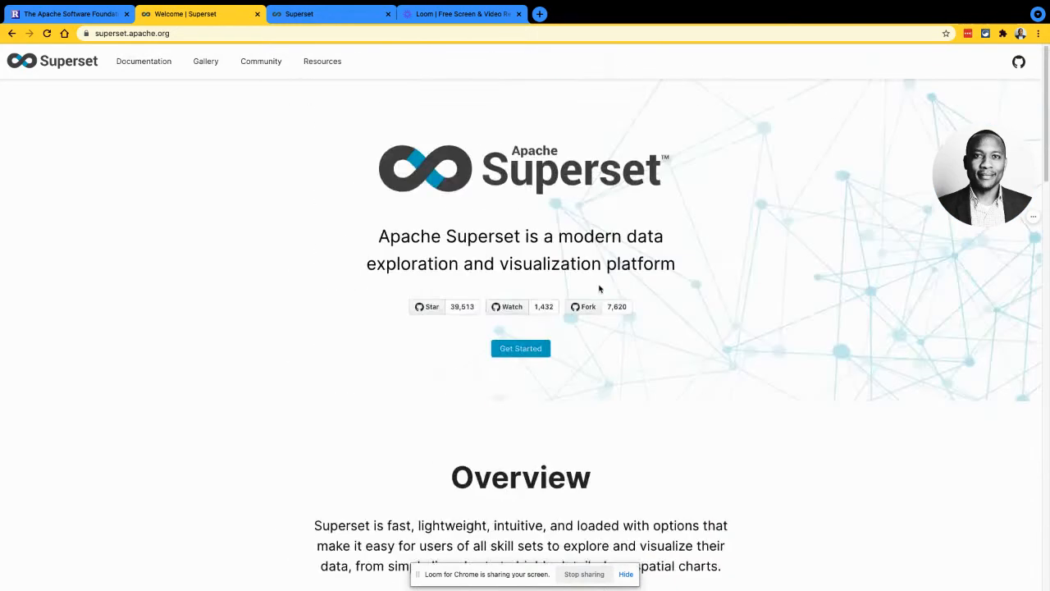
scroll(down, 3)
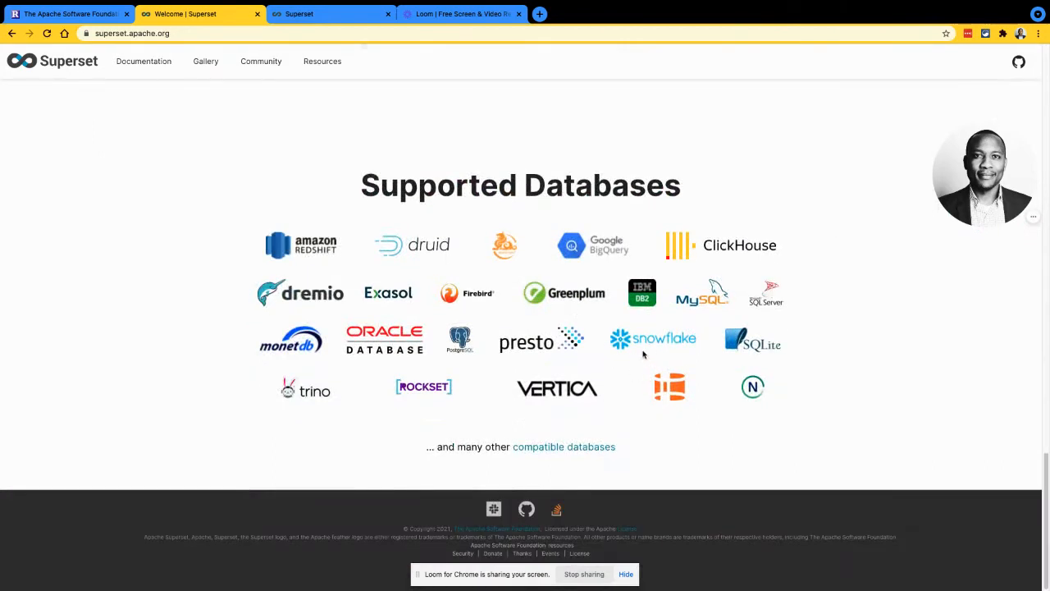
mouse_move(645, 365)
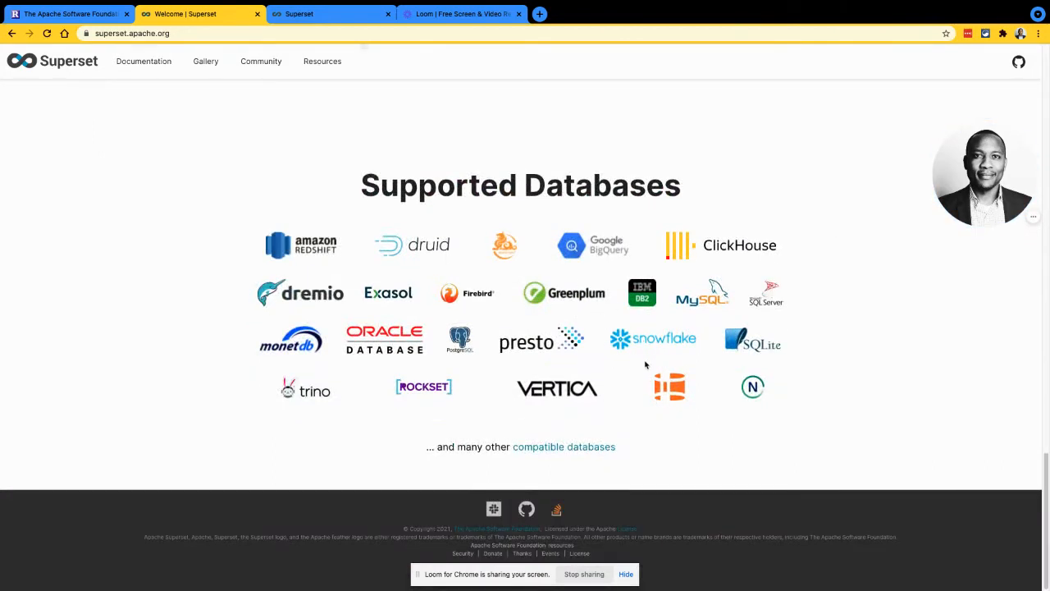
mouse_move(597, 269)
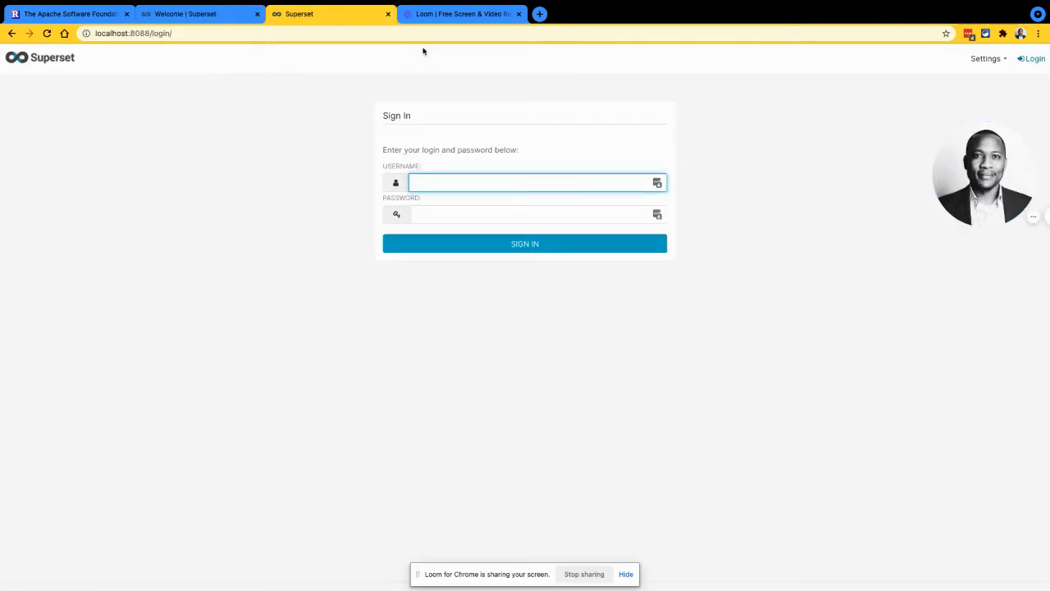
From the Superset site's Get Started, open the Installing Locally Using Docker Compose guide.
click(184, 13)
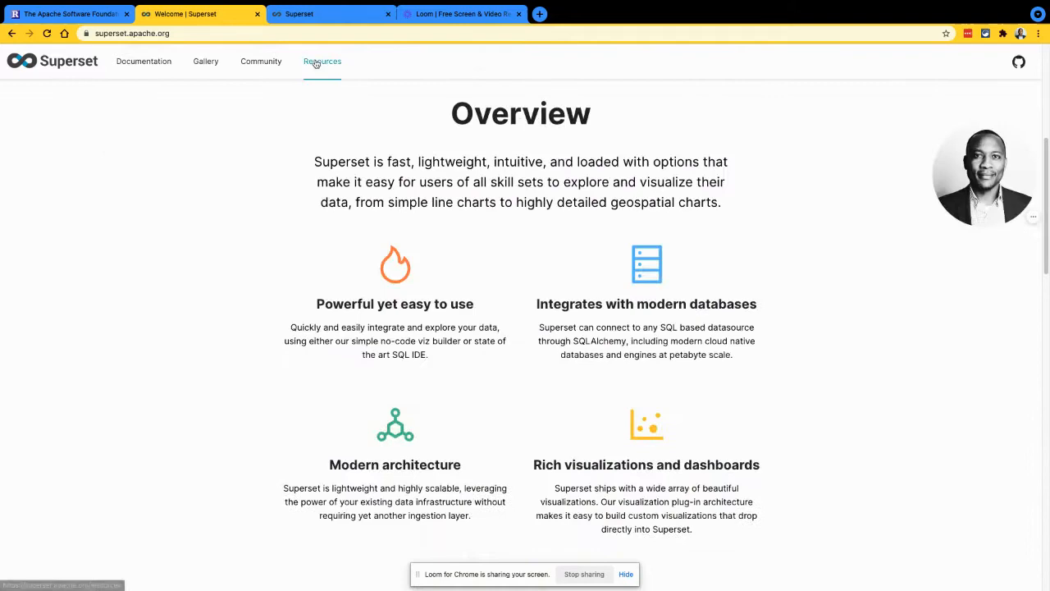
scroll(up, 3)
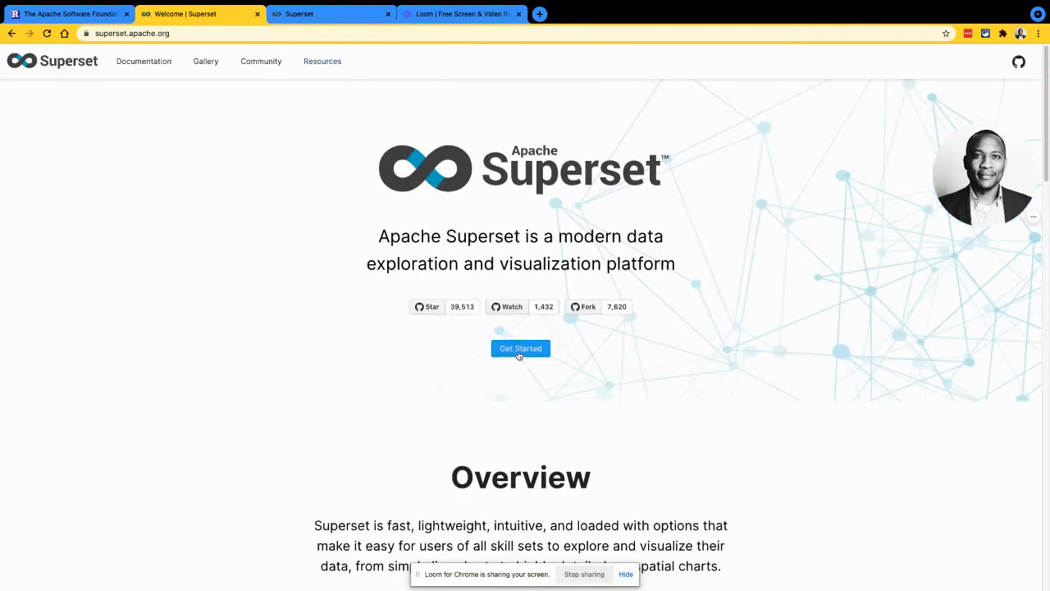
click(520, 348)
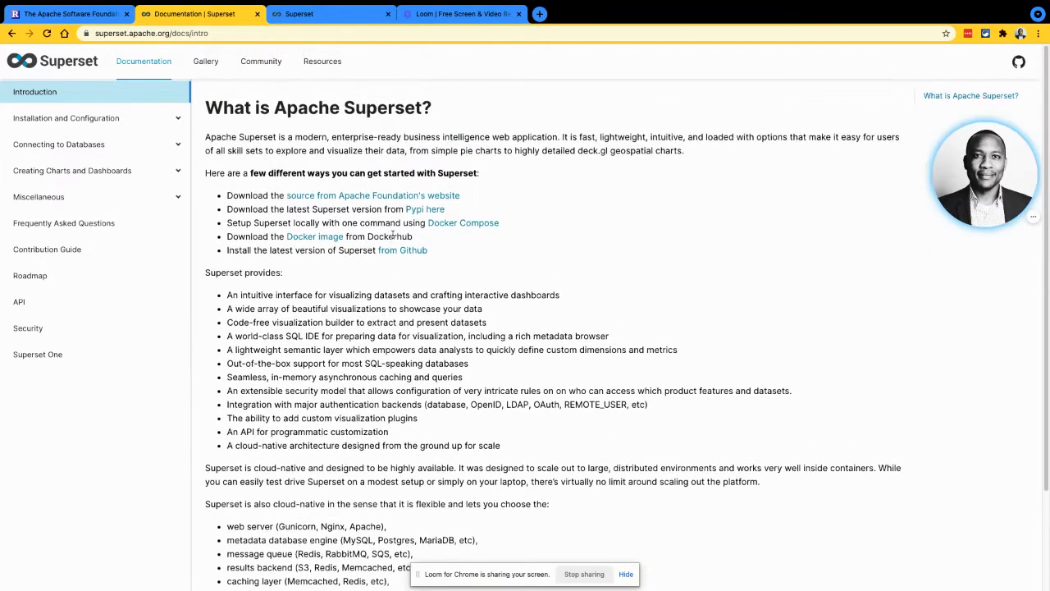
click(65, 118)
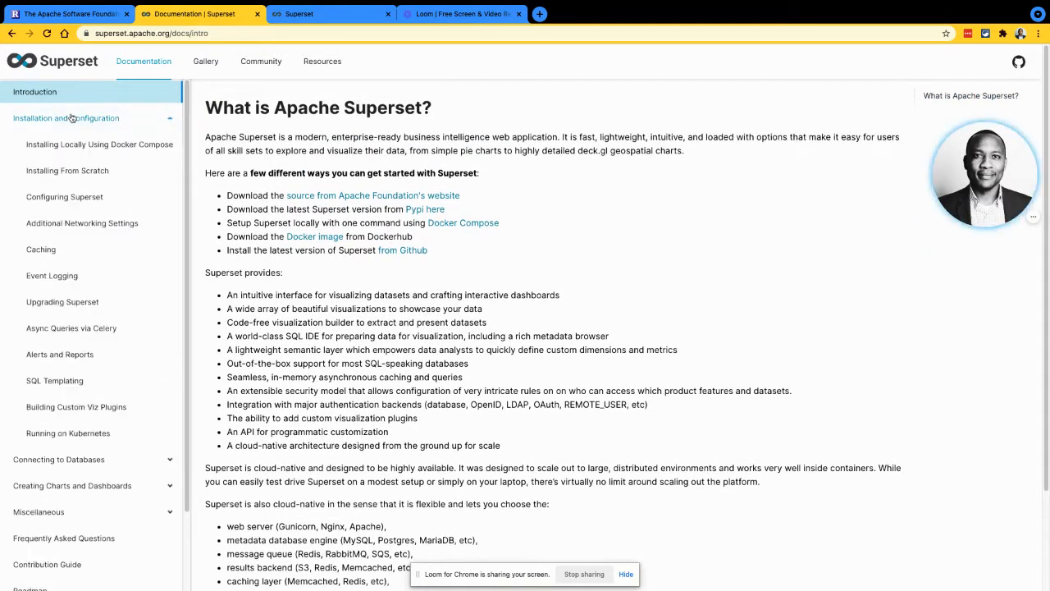
click(99, 144)
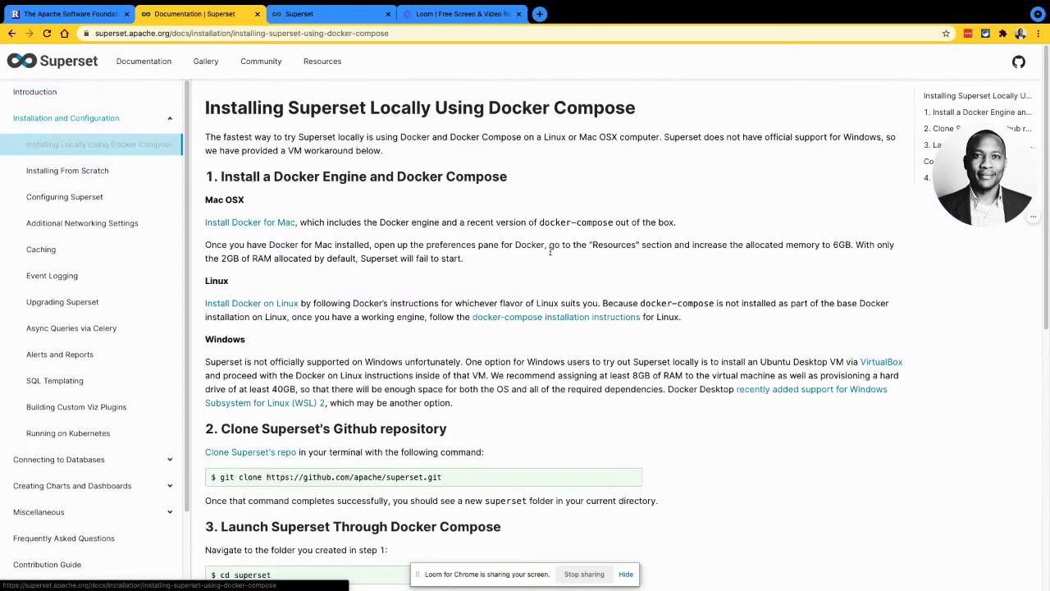
Read the guide down past the docker-compose launch command to the Log in to Superset step.
scroll(down, 3)
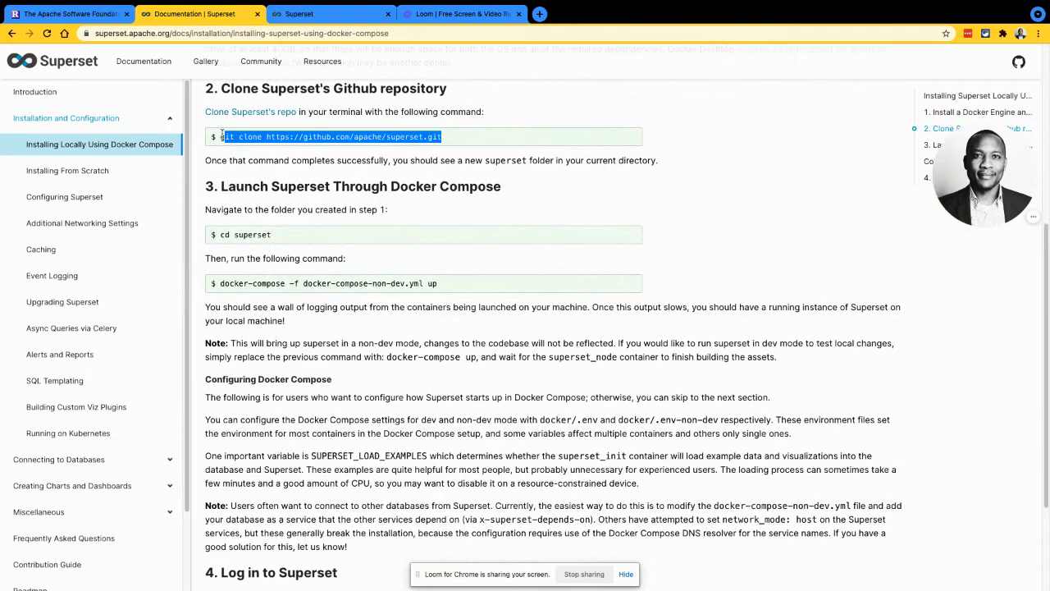
double_click(239, 235)
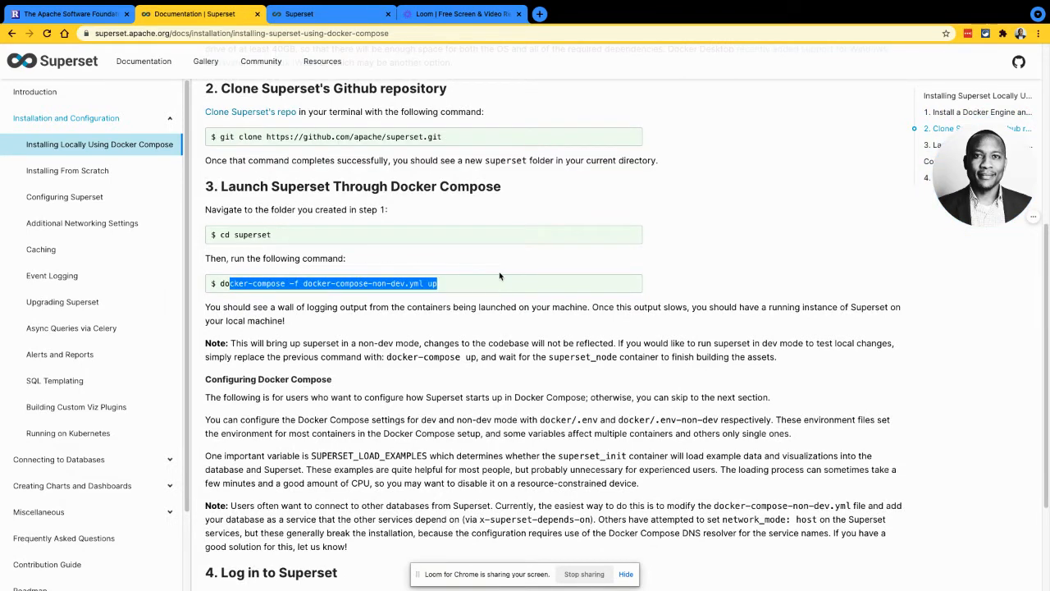
scroll(down, 3)
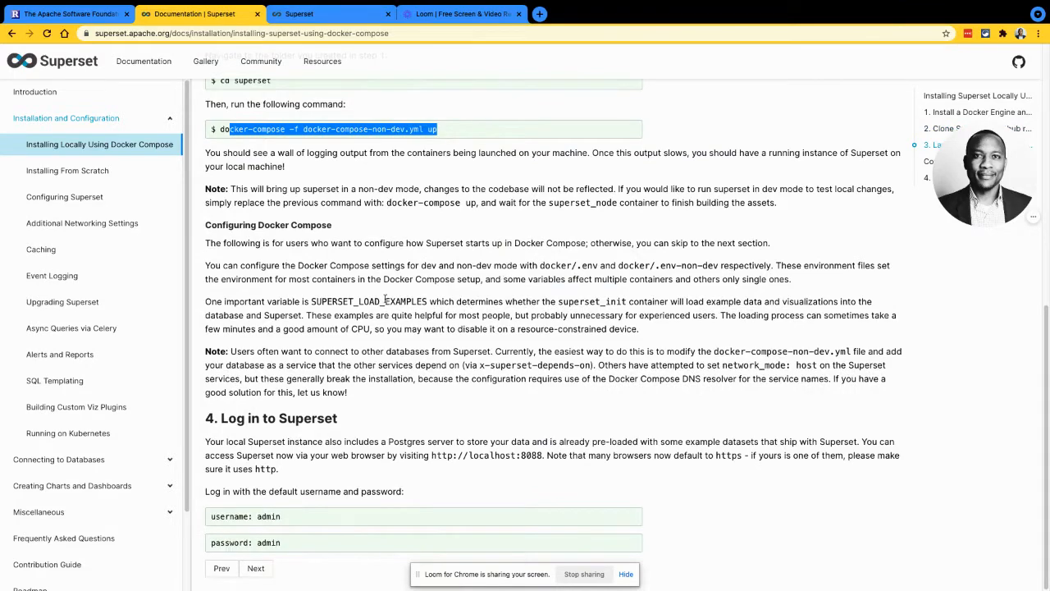
mouse_move(320, 515)
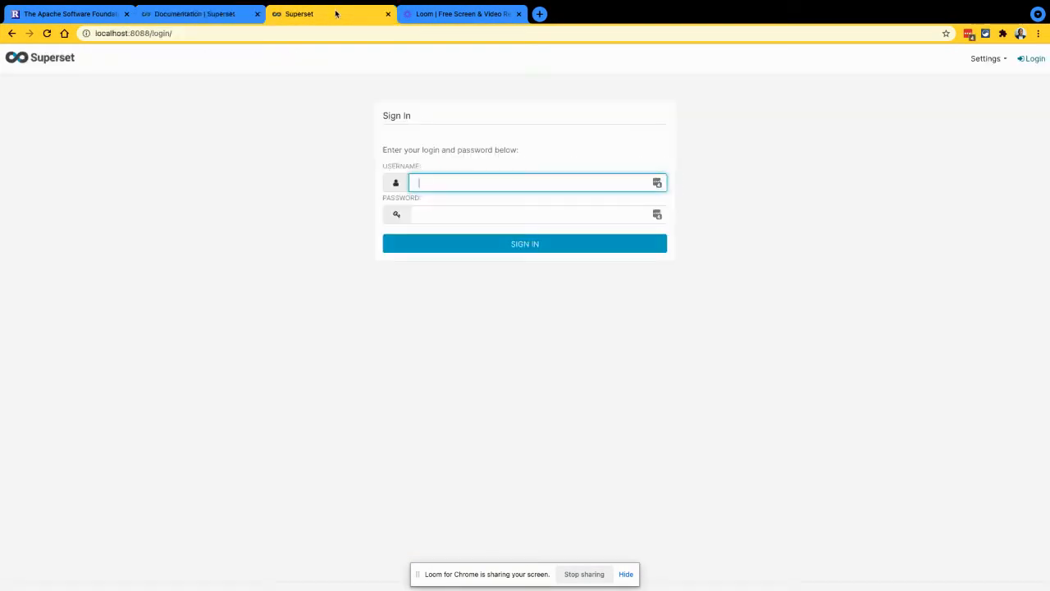
text(admin)
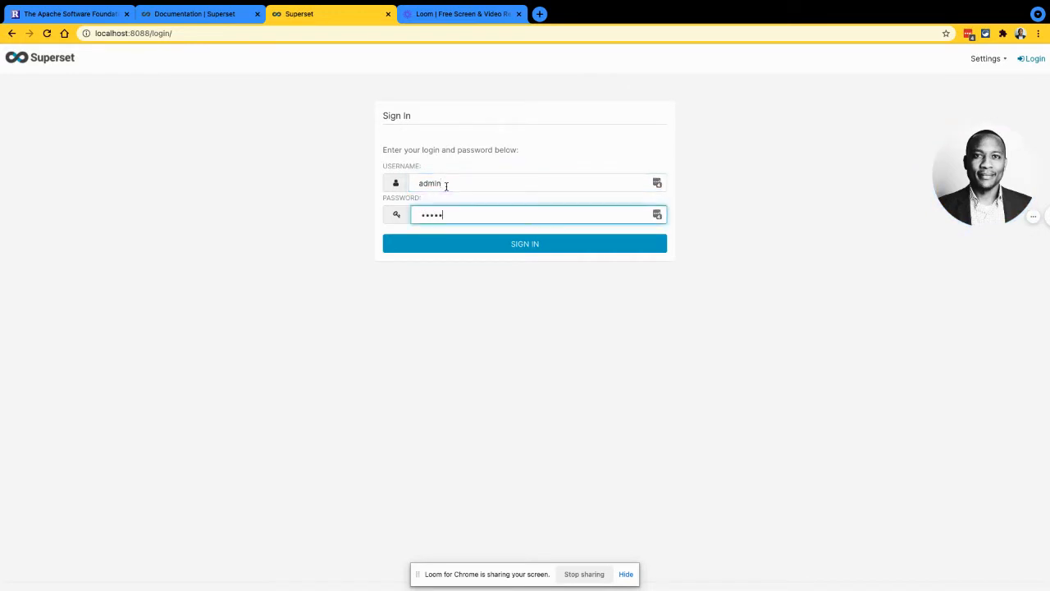
click(525, 243)
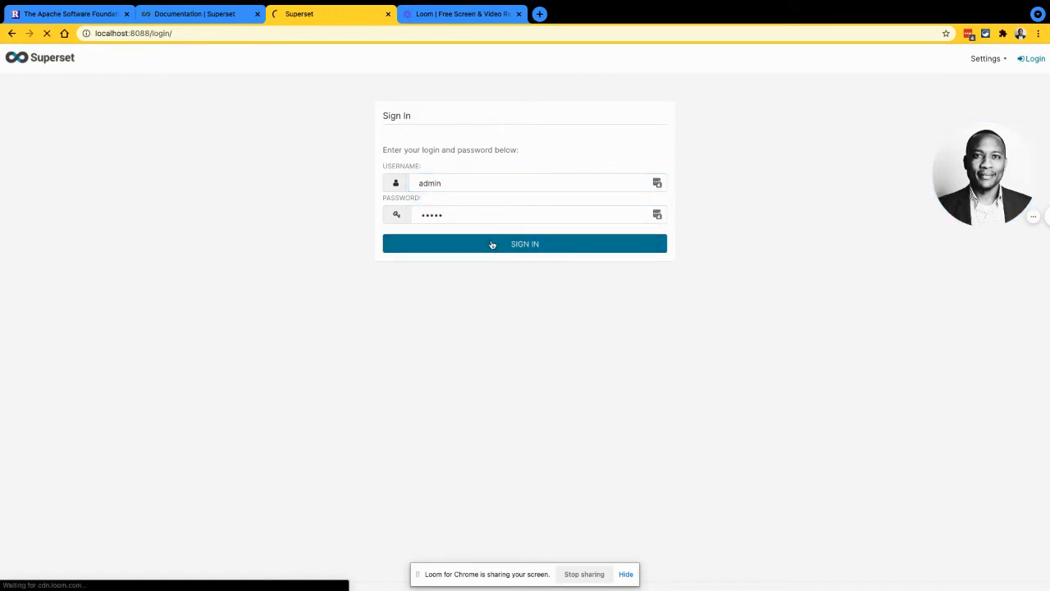
click(525, 243)
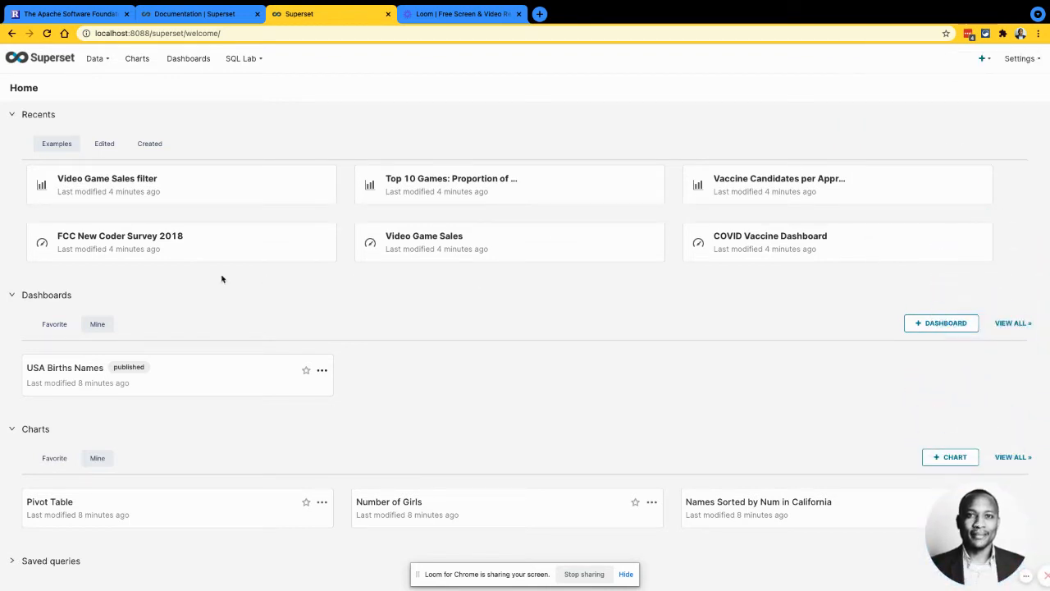
mouse_move(253, 216)
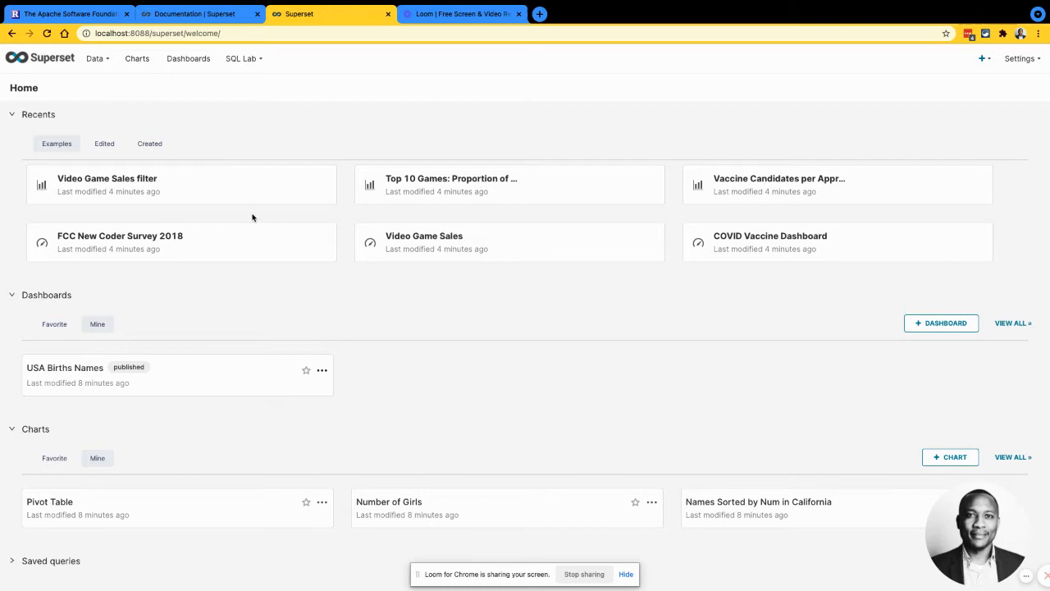
mouse_move(397, 332)
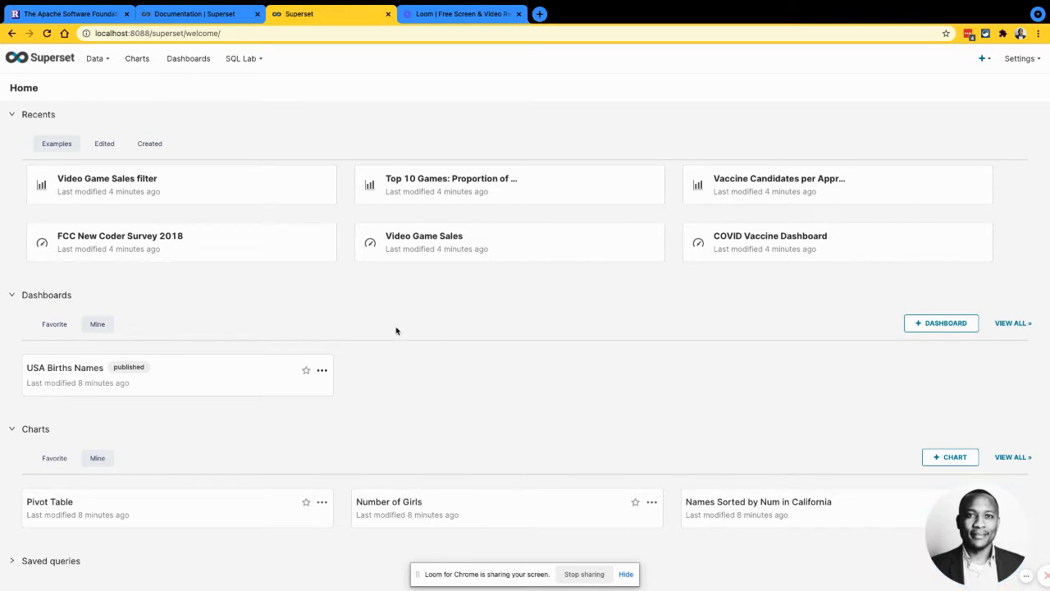
mouse_move(458, 331)
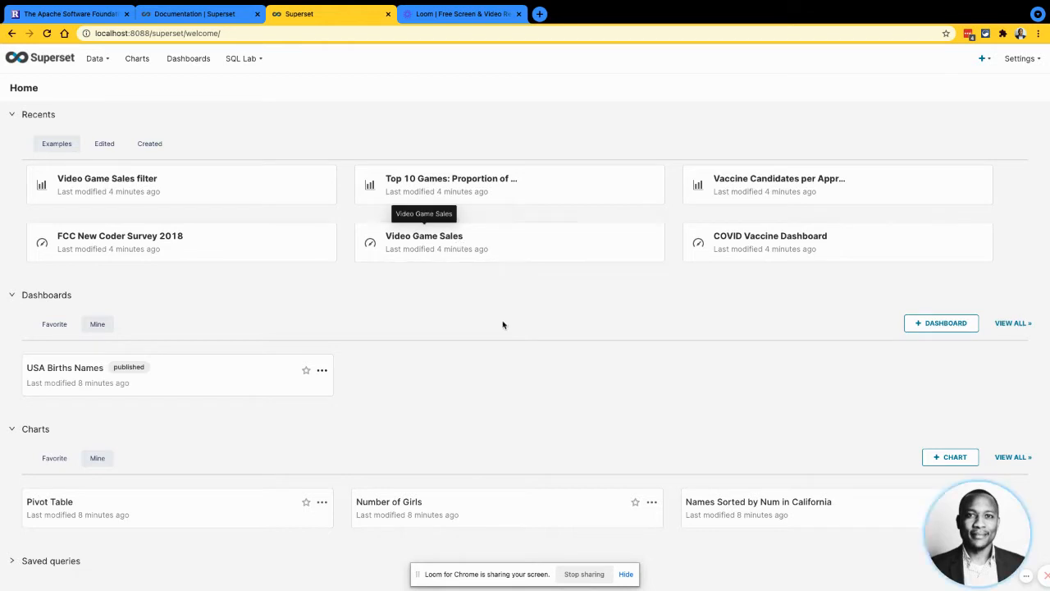
mouse_move(515, 335)
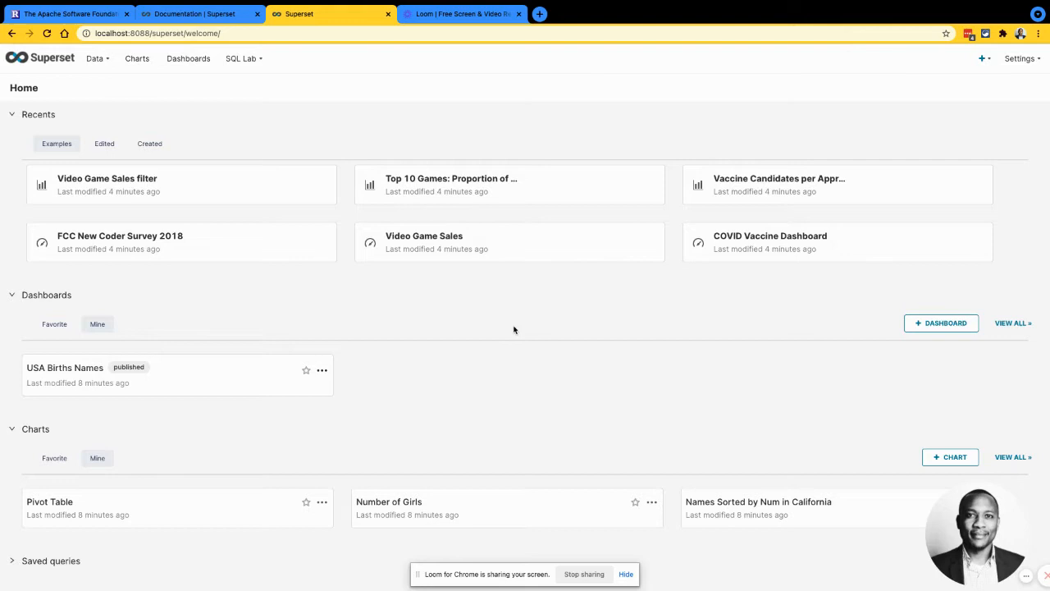
mouse_move(509, 328)
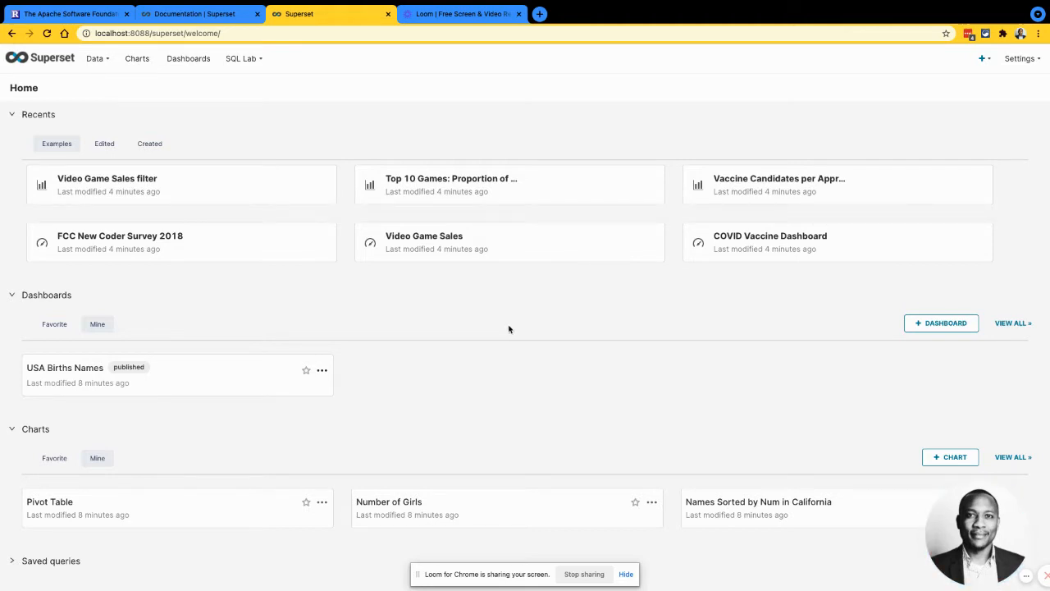
mouse_move(348, 327)
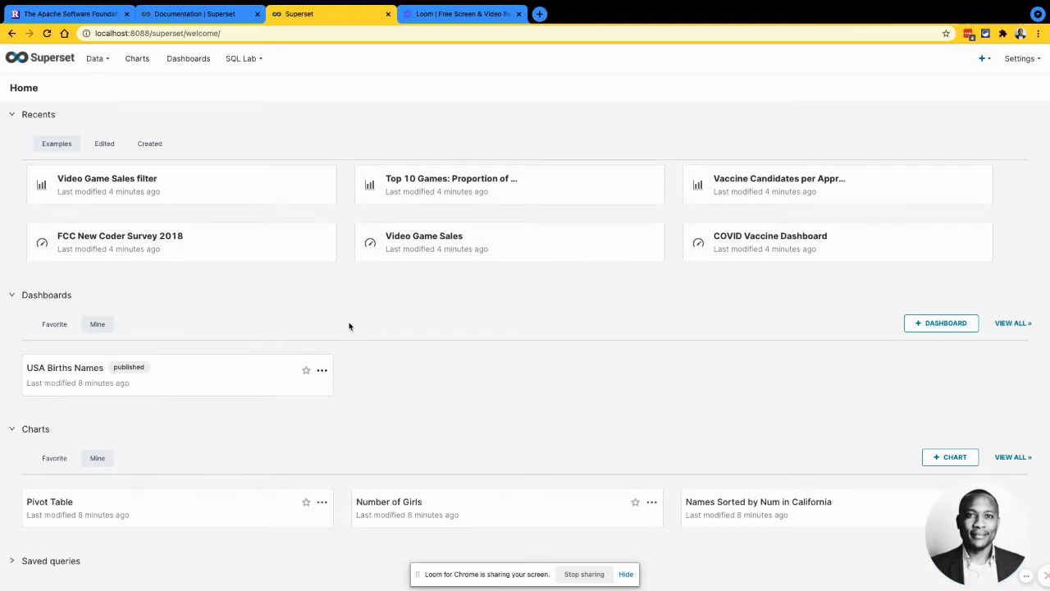
mouse_move(325, 299)
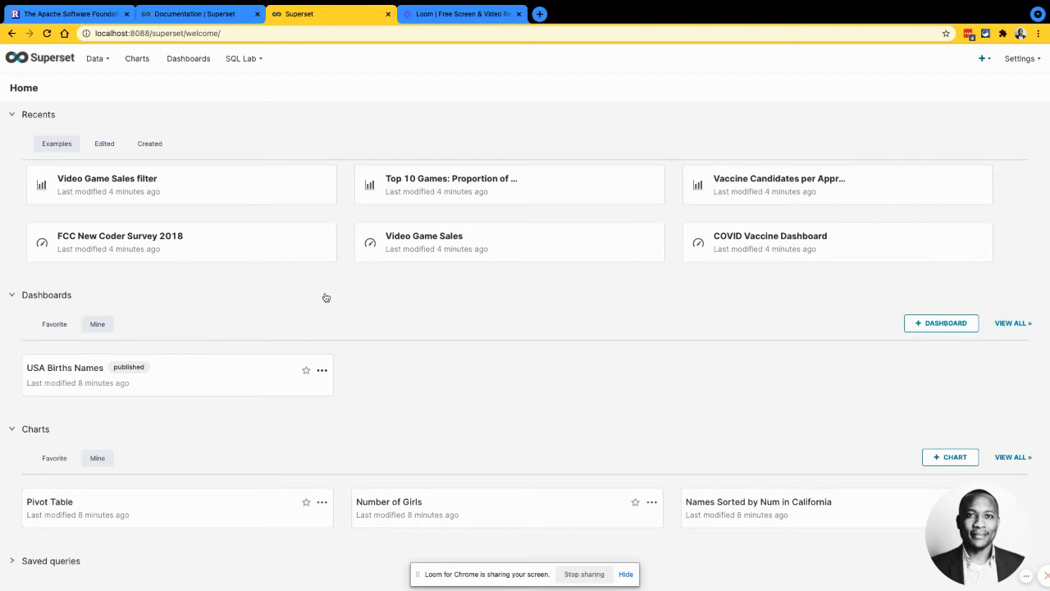
Go to the Dashboards list from the Home page's top navigation.
click(187, 59)
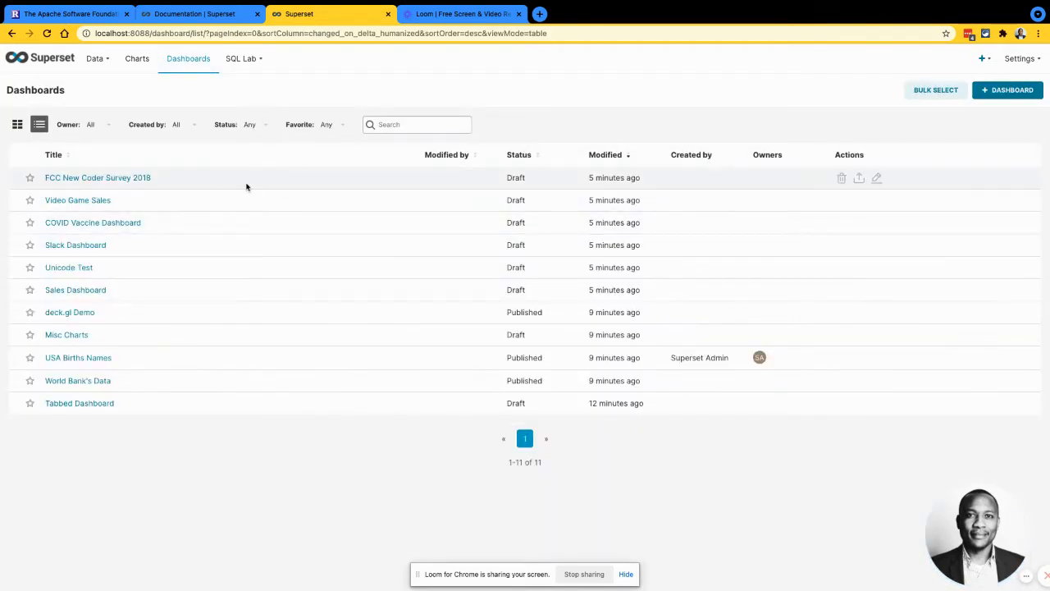
Browse the Data menu and Charts list, then land back on the Dashboards list.
click(96, 59)
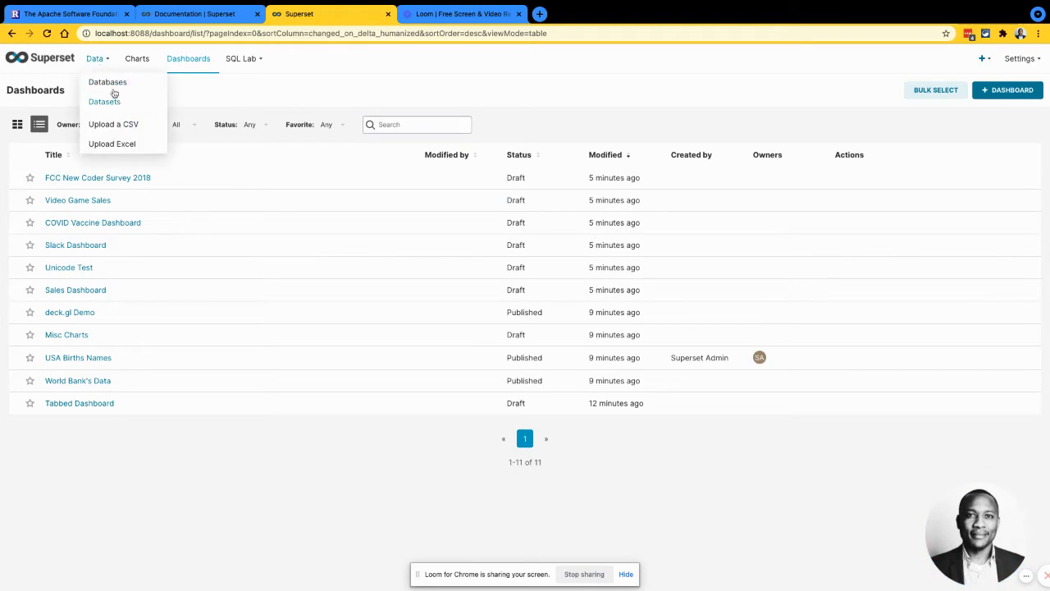
click(136, 59)
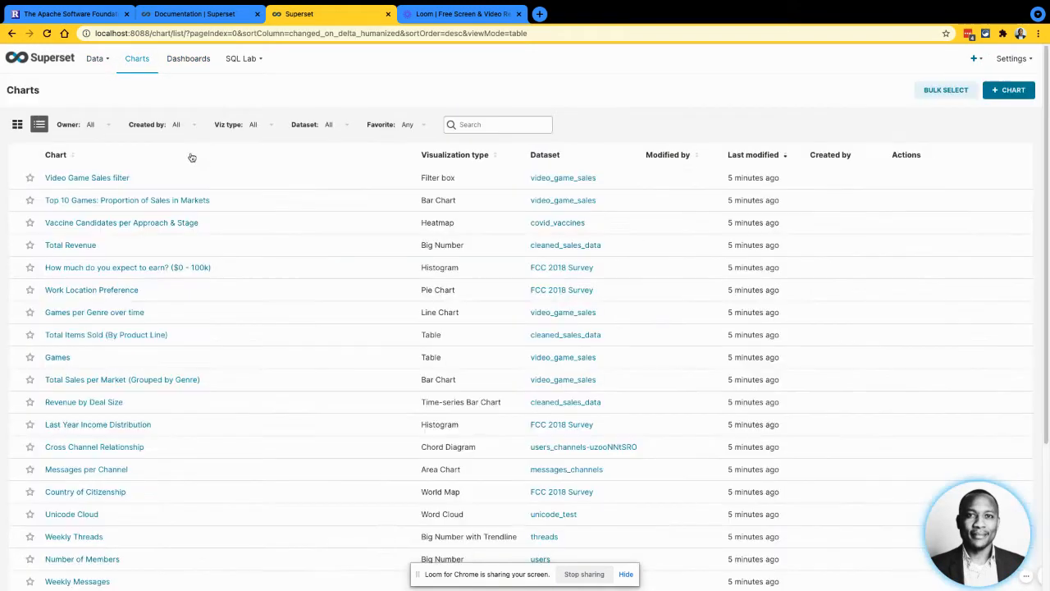
click(95, 59)
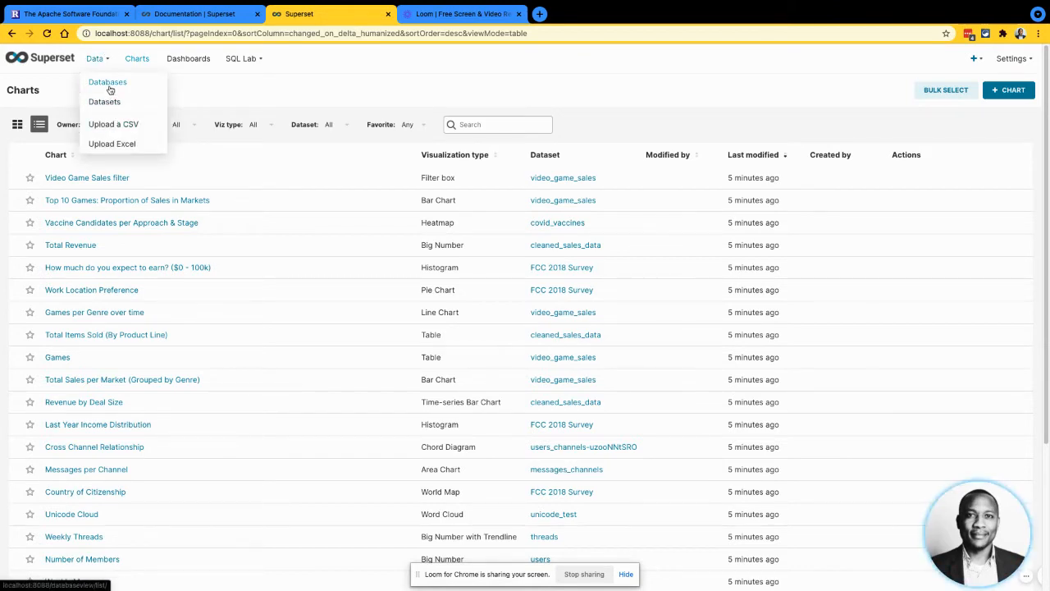
click(137, 59)
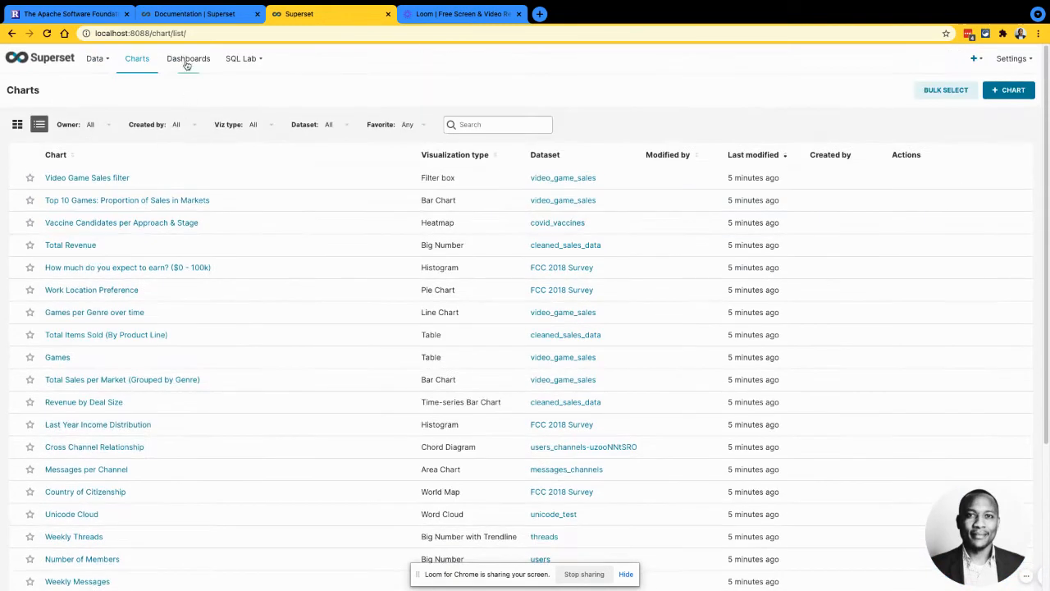
click(188, 59)
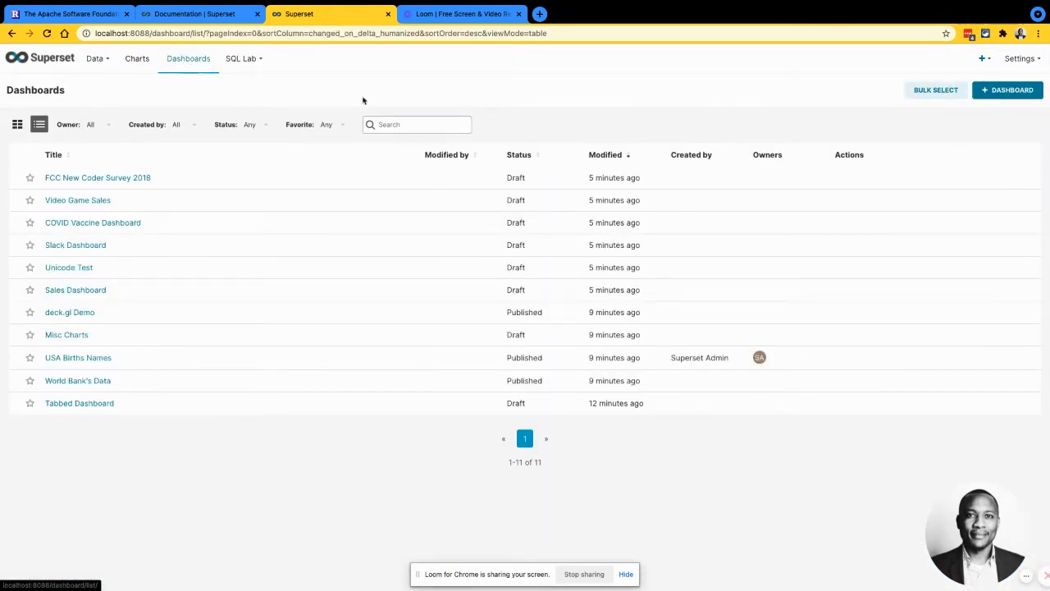
click(240, 59)
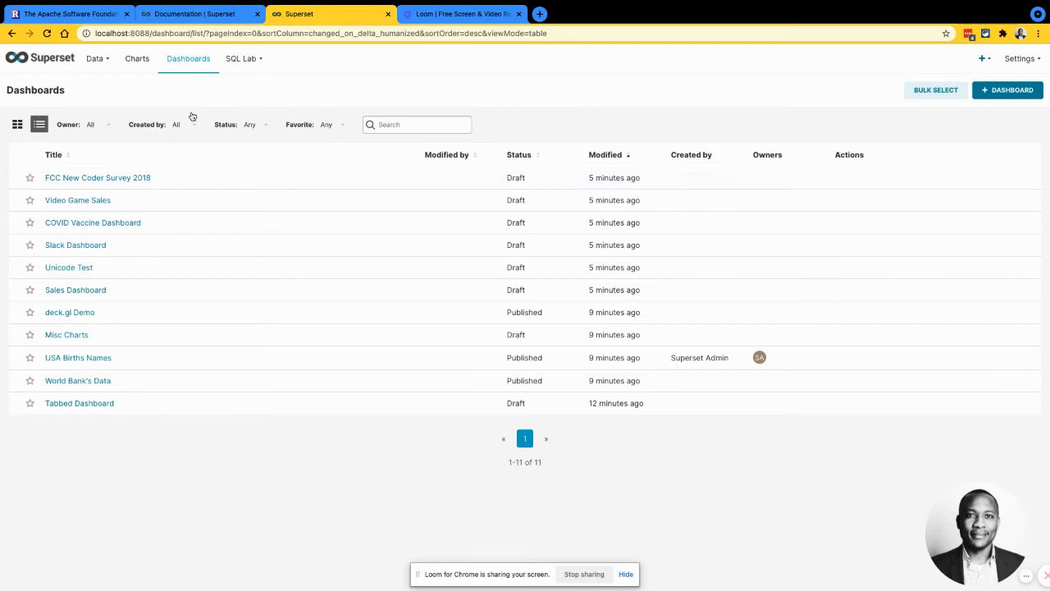
View Data > Databases with only the examples database, then start + Database.
click(95, 59)
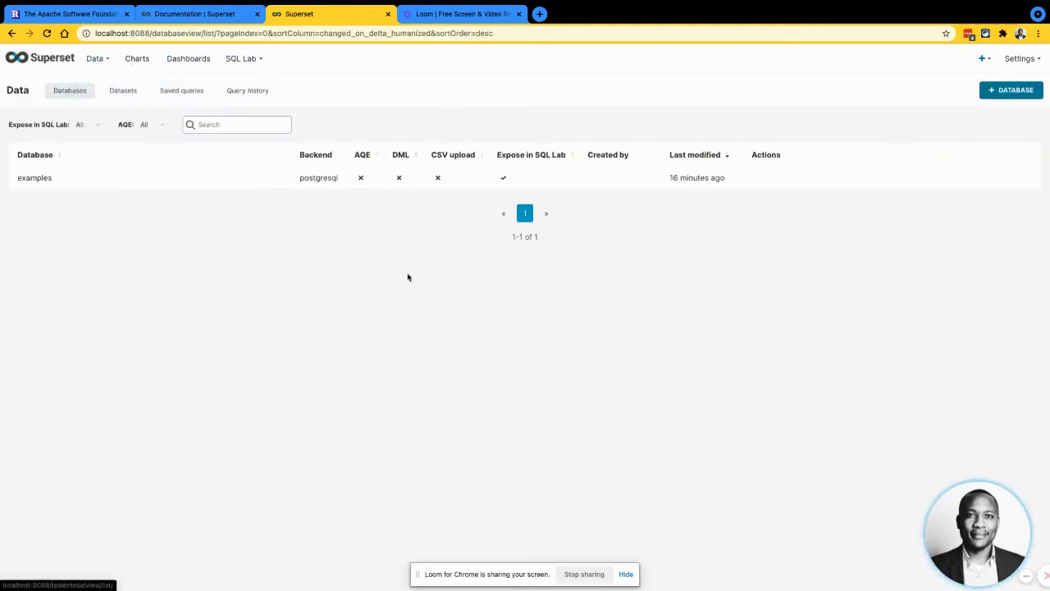
mouse_move(213, 196)
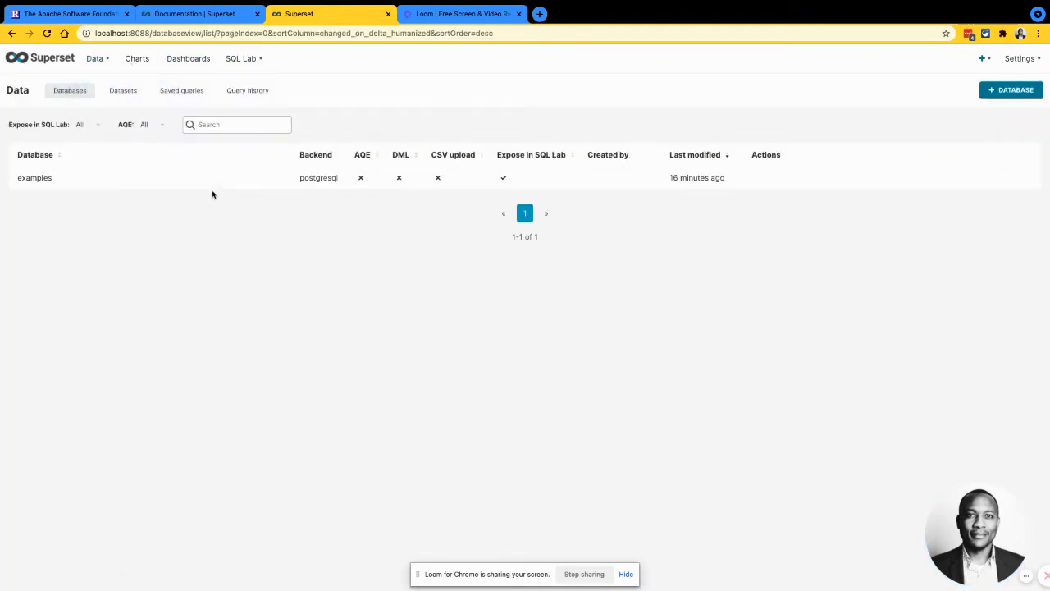
mouse_move(561, 192)
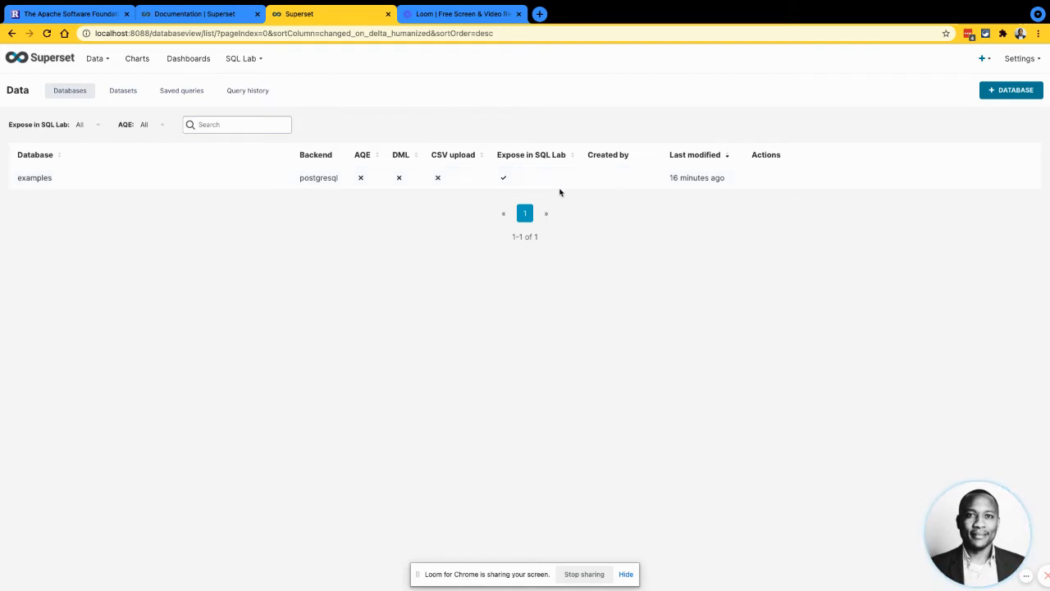
mouse_move(912, 104)
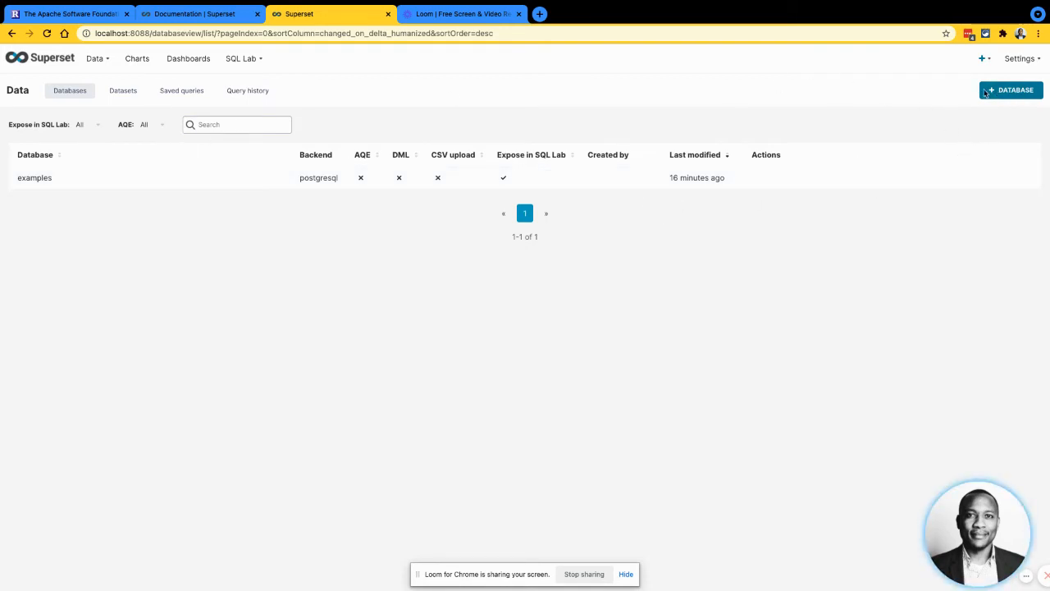
click(1011, 89)
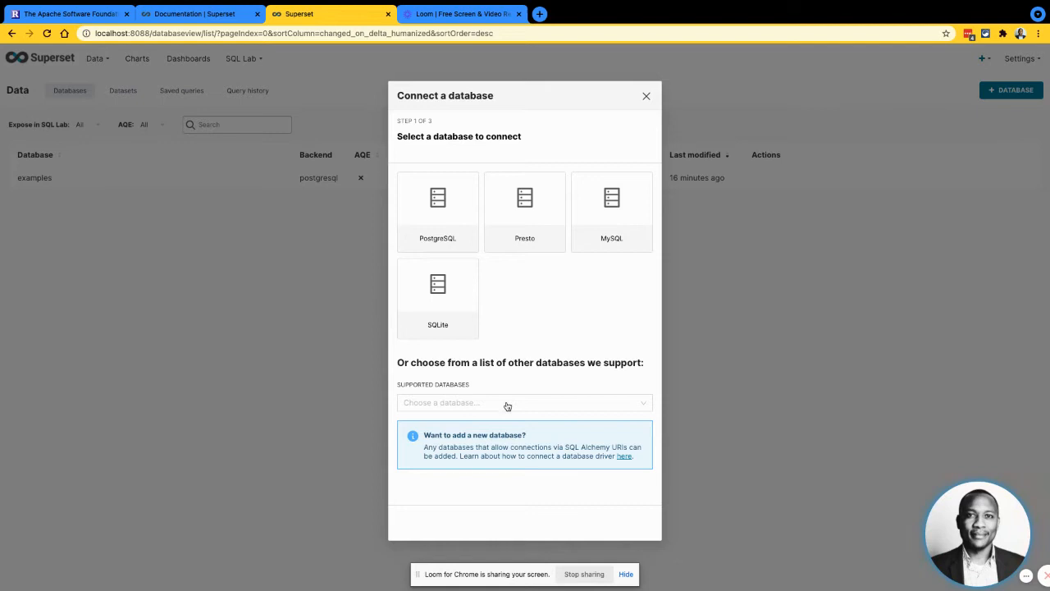
mouse_move(500, 300)
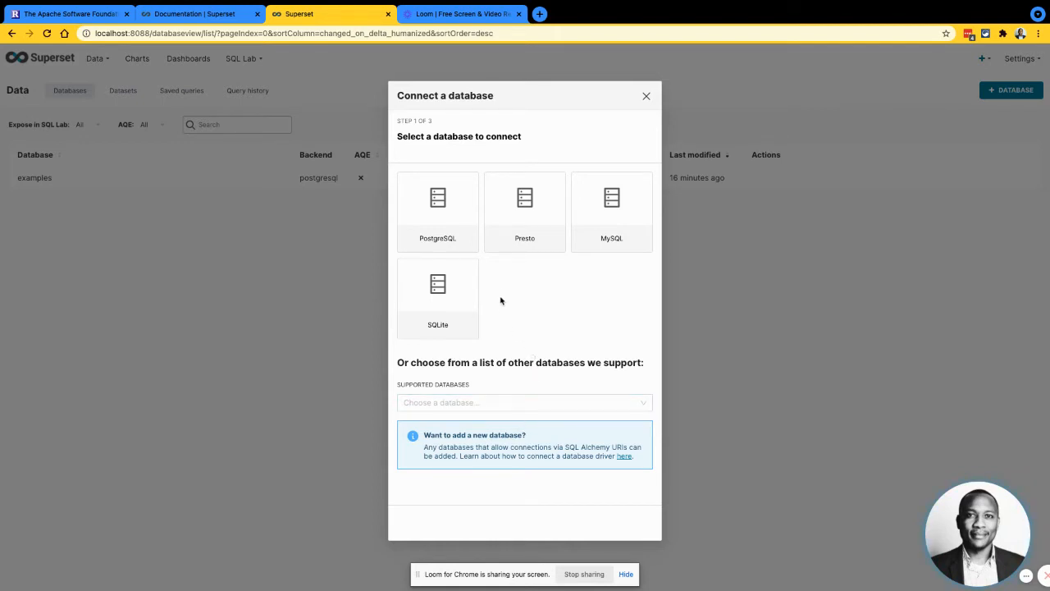
mouse_move(502, 367)
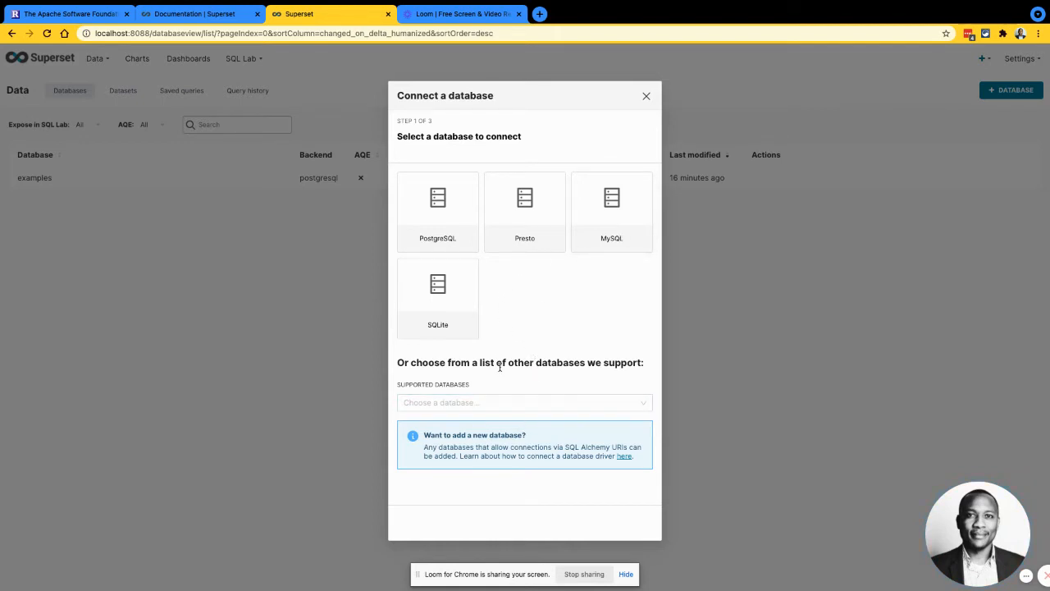
mouse_move(447, 229)
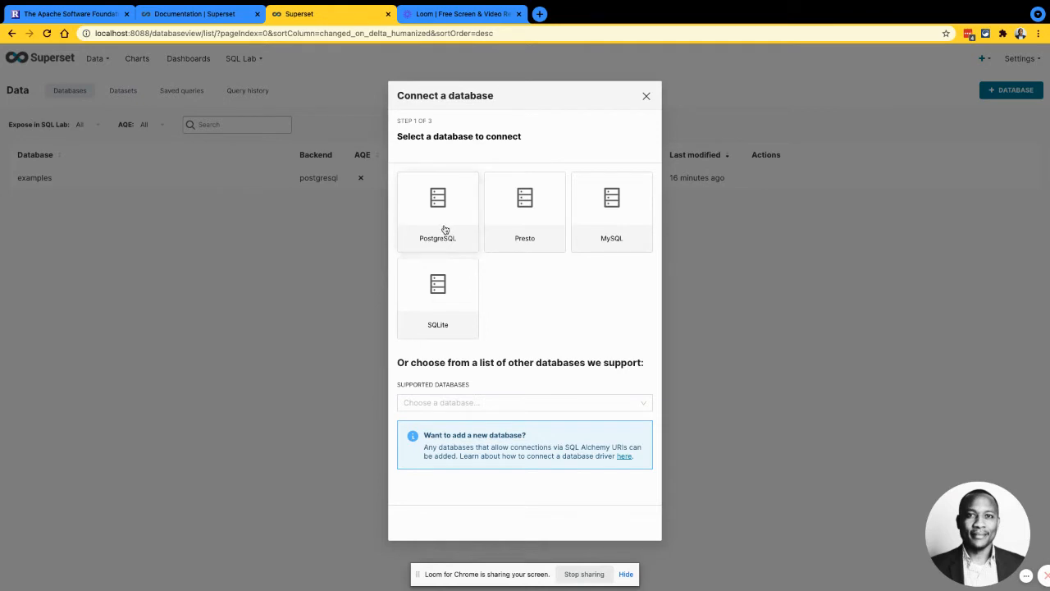
Choose PostgreSQL in the Connect a database dialog to reach its credentials form.
click(437, 210)
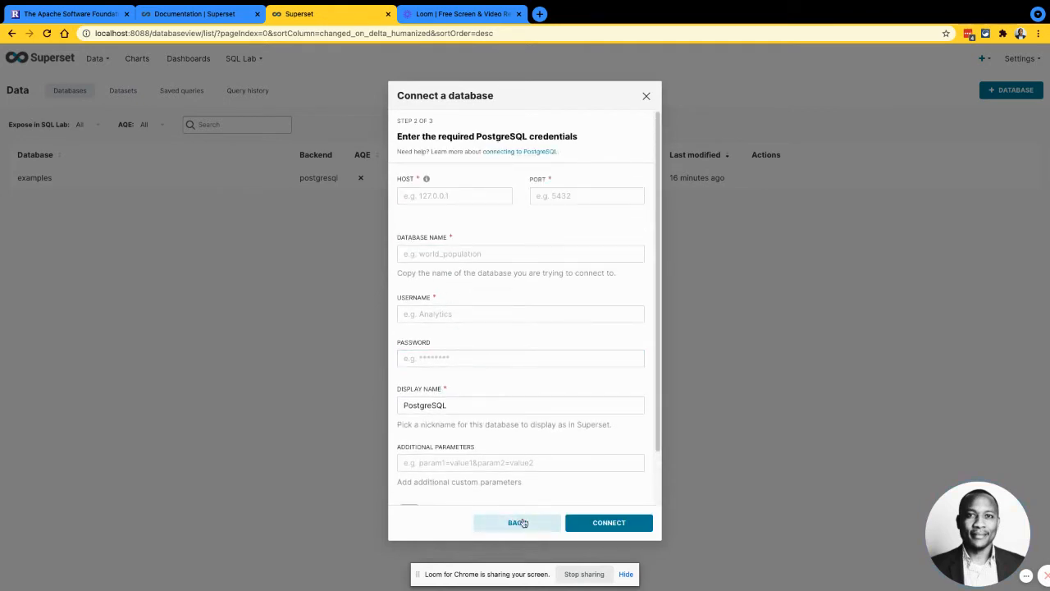
Go back, preview the MySQL credentials form, then close the Connect a database dialog unsaved.
click(517, 521)
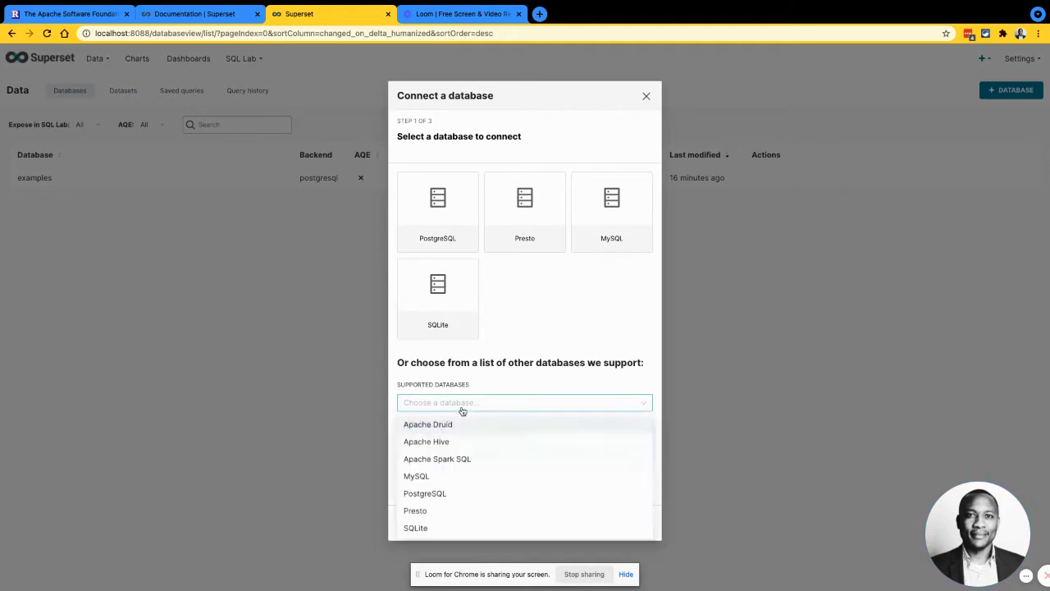
mouse_move(519, 484)
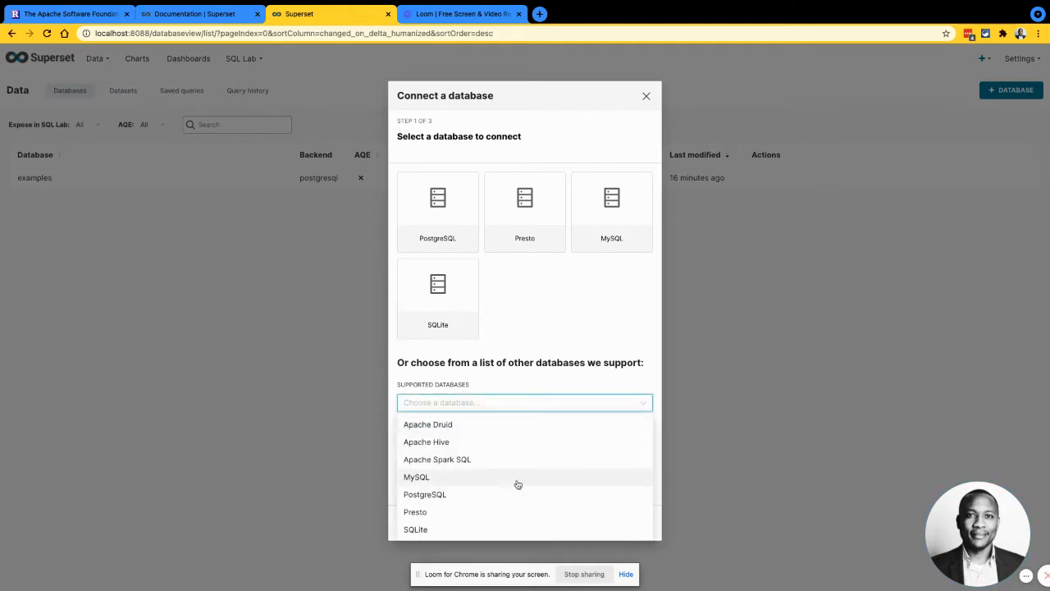
mouse_move(456, 427)
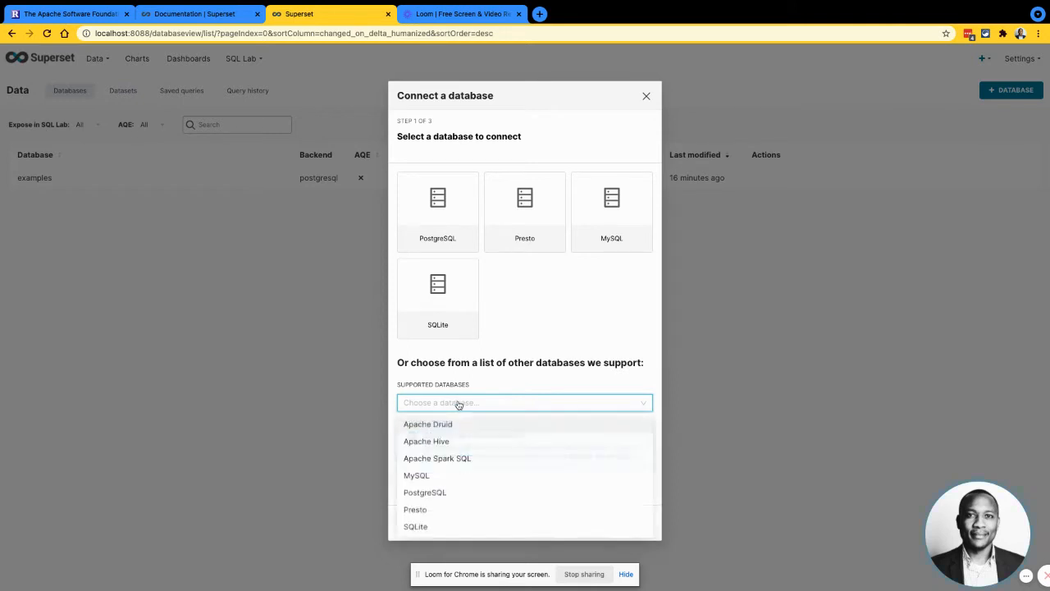
mouse_move(473, 509)
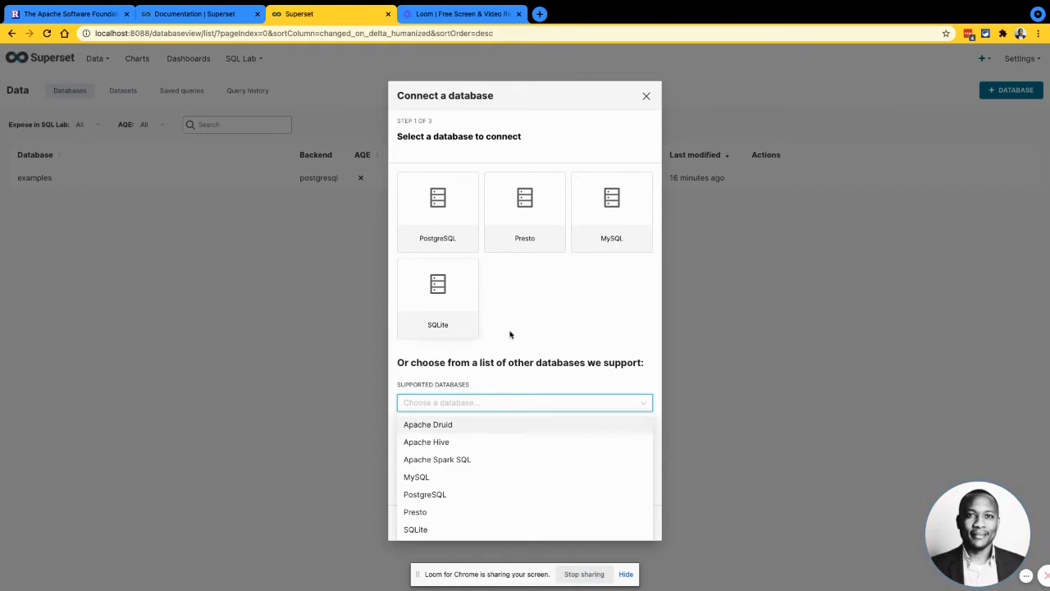
mouse_move(540, 463)
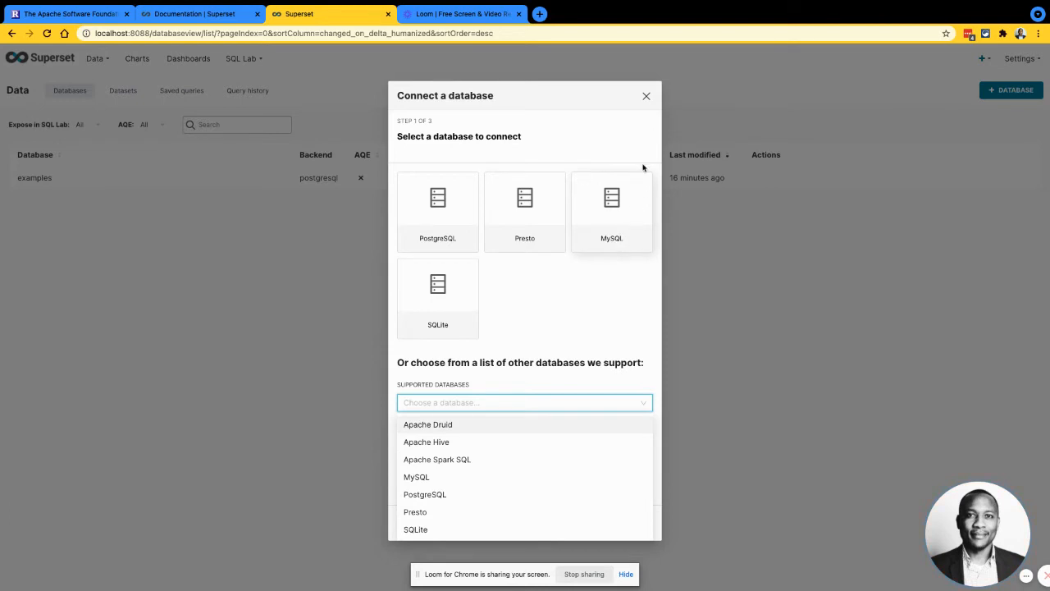
mouse_move(584, 322)
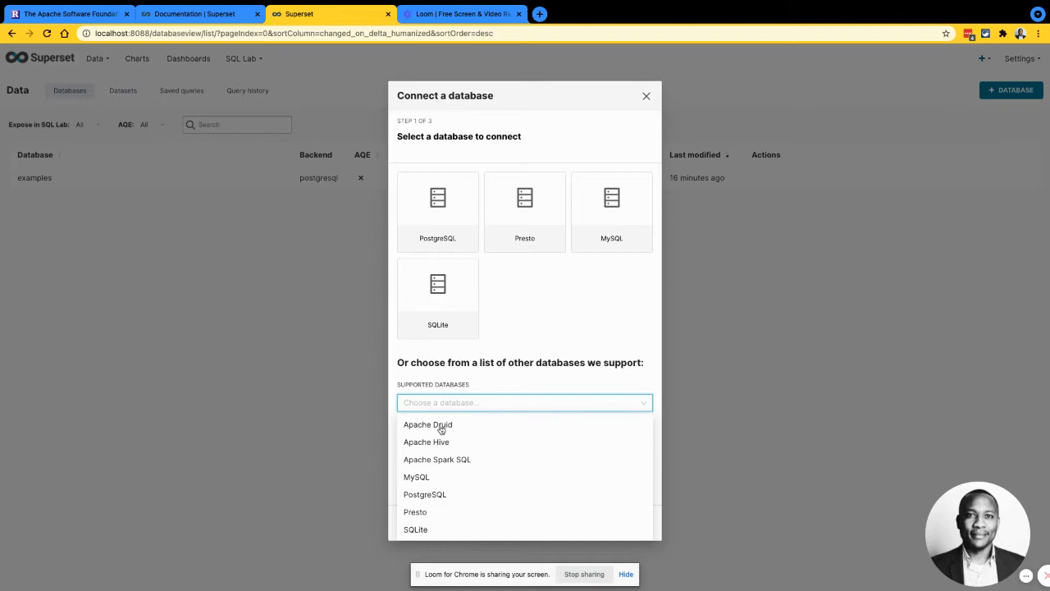
click(416, 476)
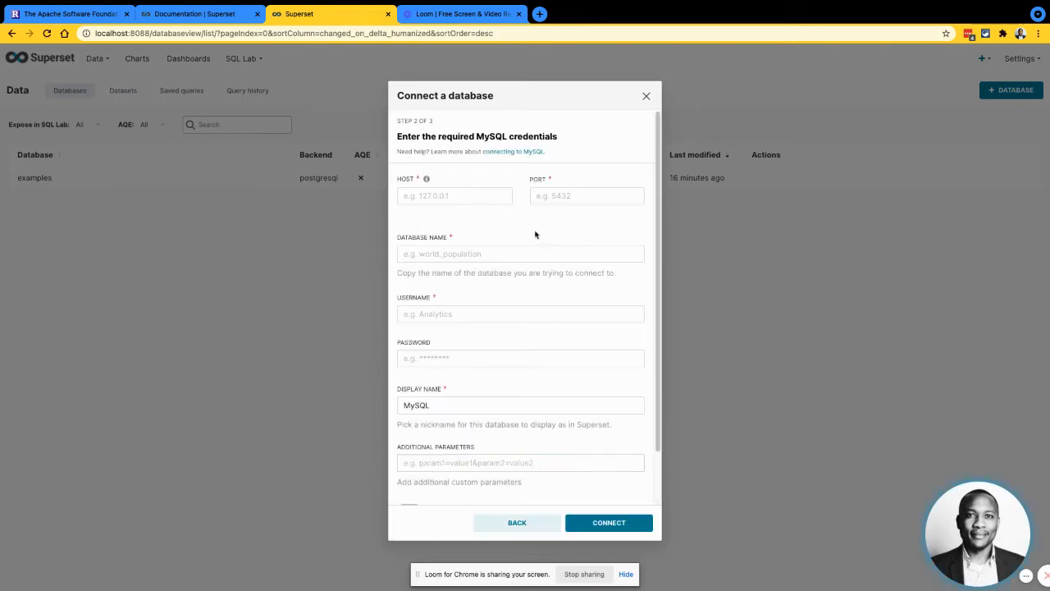
click(521, 404)
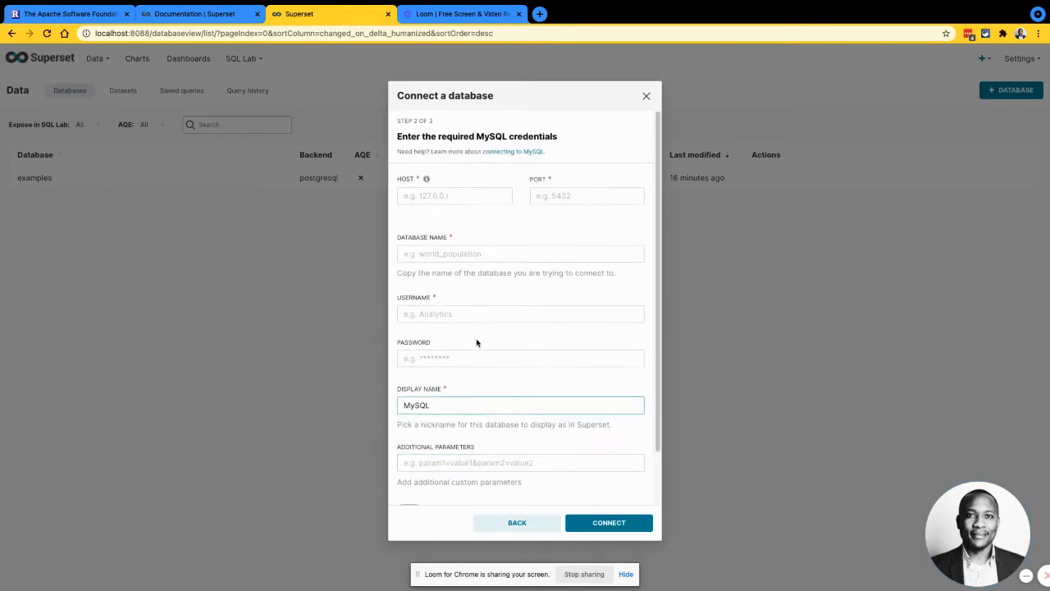
scroll(down, 3)
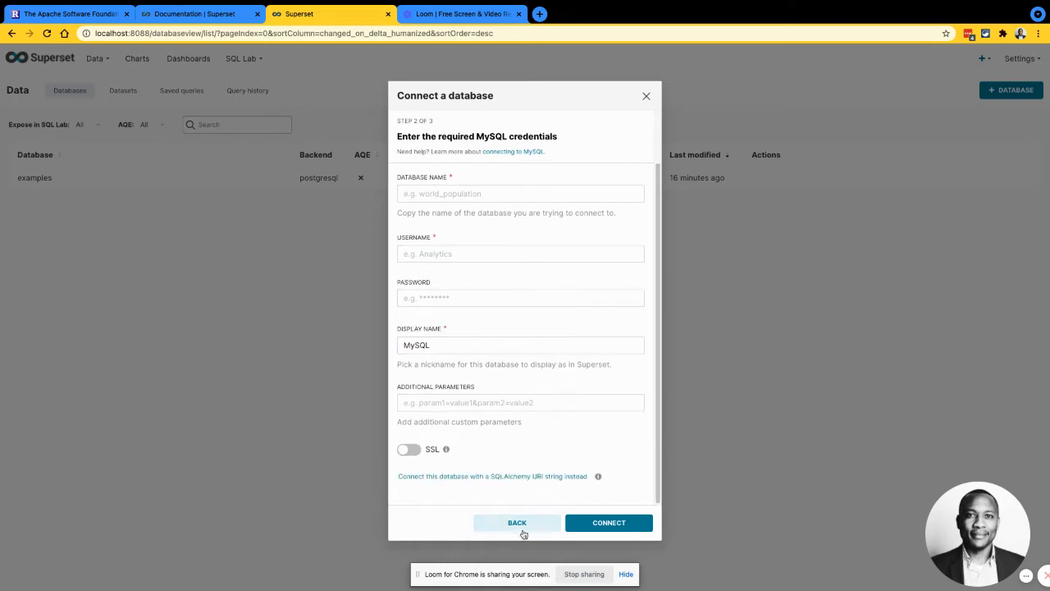
click(517, 522)
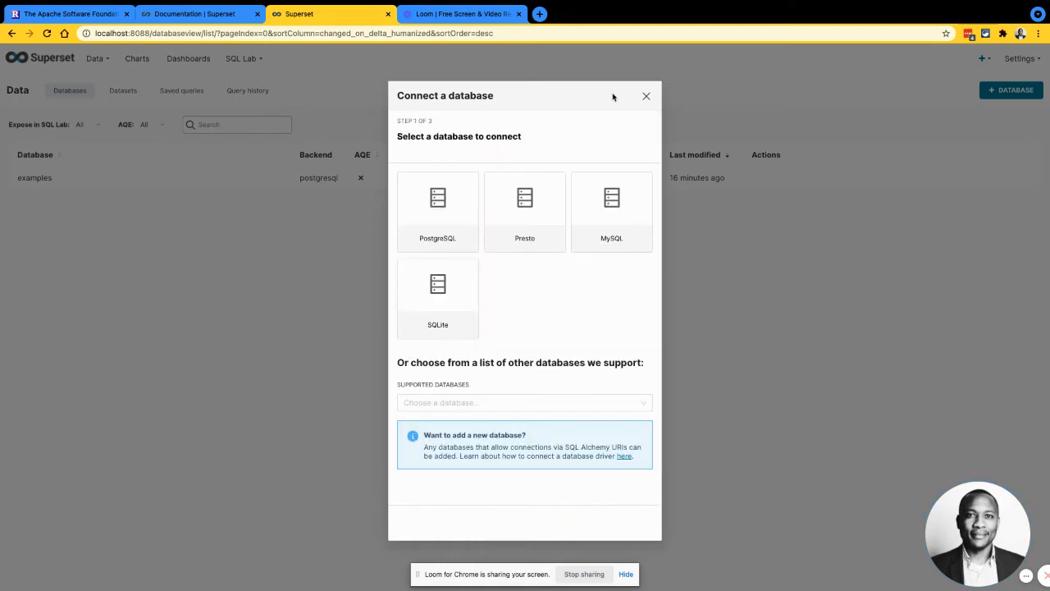
click(647, 95)
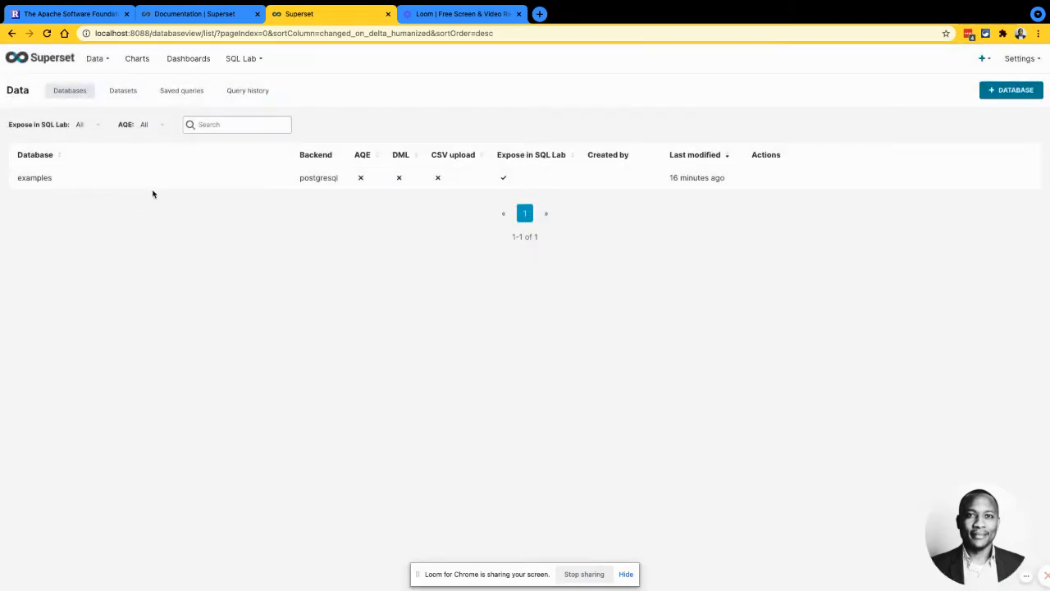
Visit Datasets, Databases, Saved queries and the empty Query history in turn.
click(95, 59)
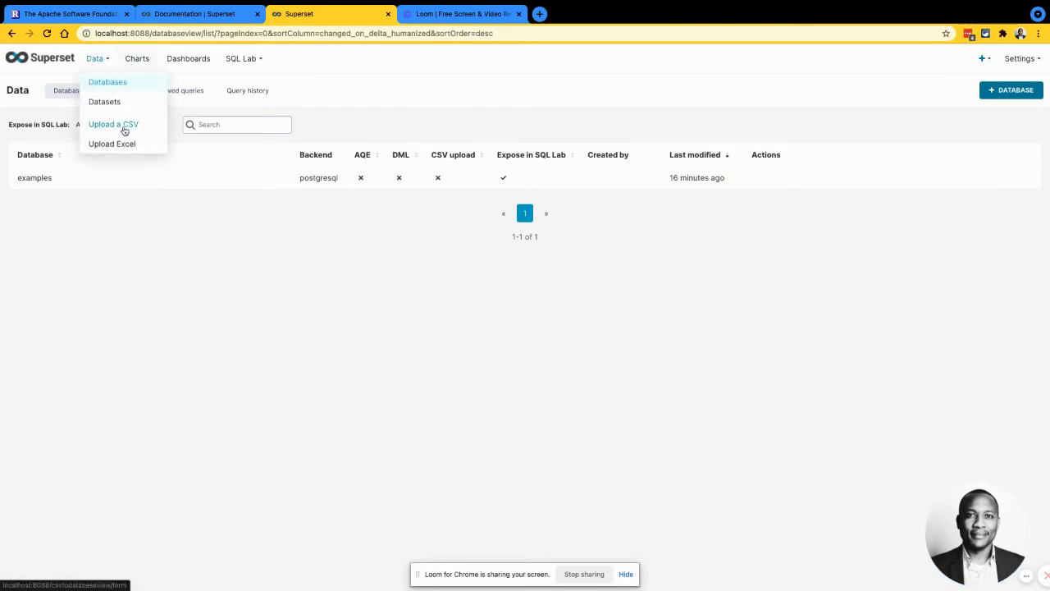
click(105, 102)
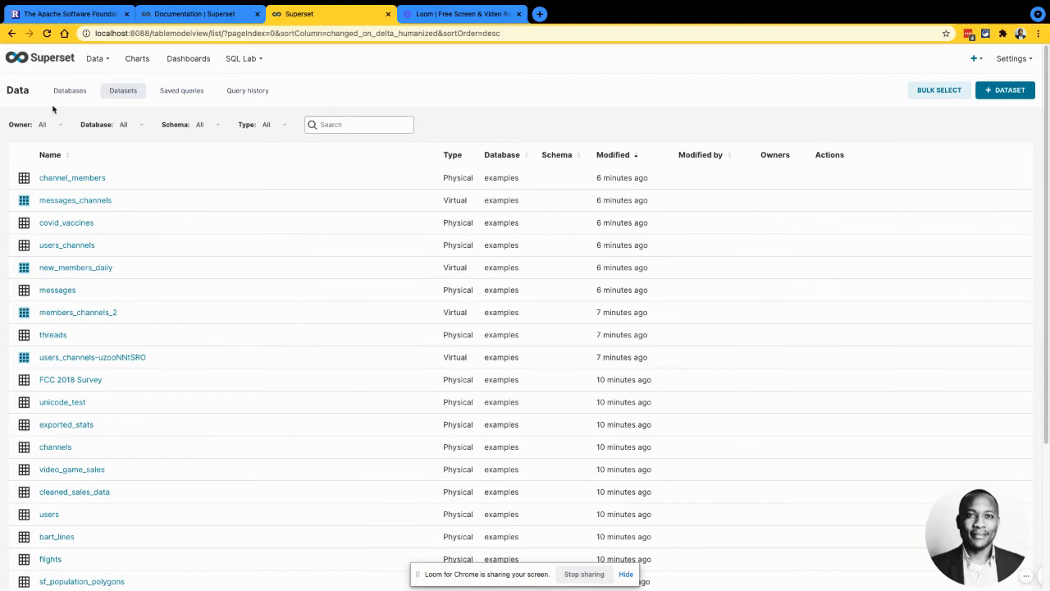
click(69, 90)
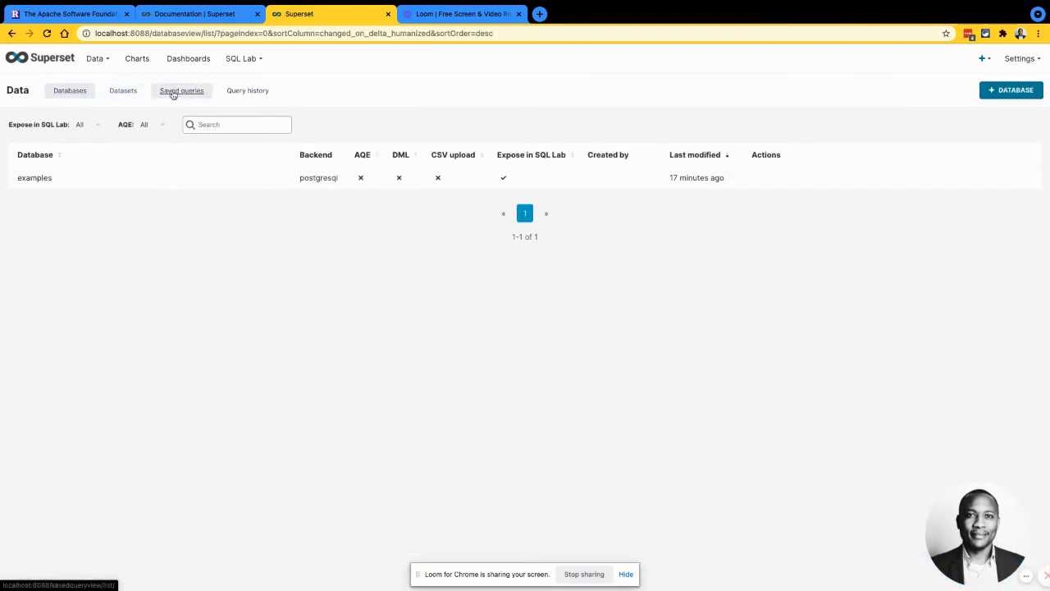
click(181, 90)
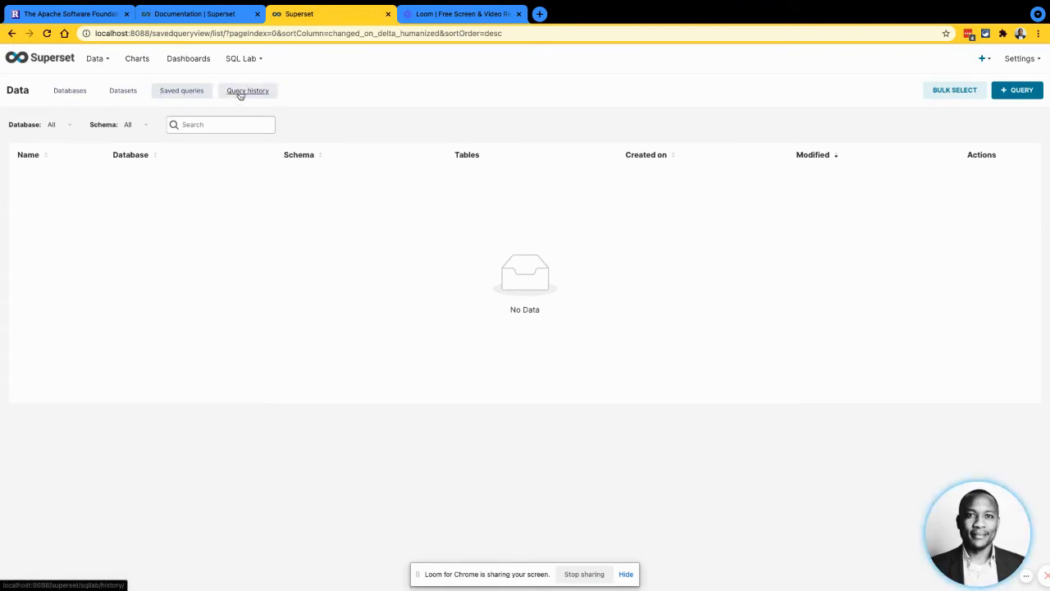
click(246, 90)
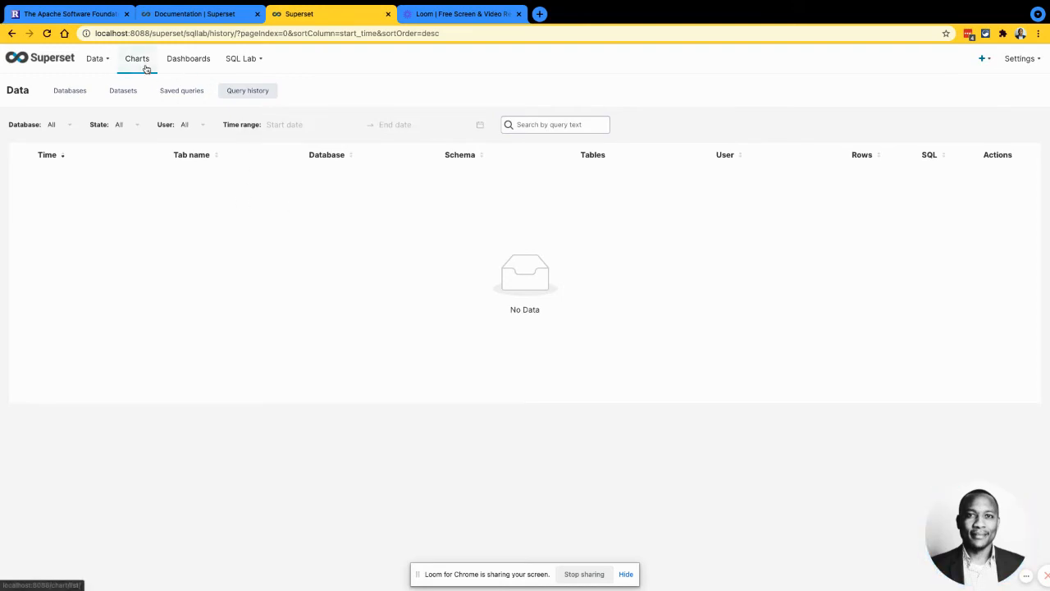
Open the Top 10 Games: Proportion of Sales in Markets chart, then return to the Docker Compose docs tab.
click(138, 60)
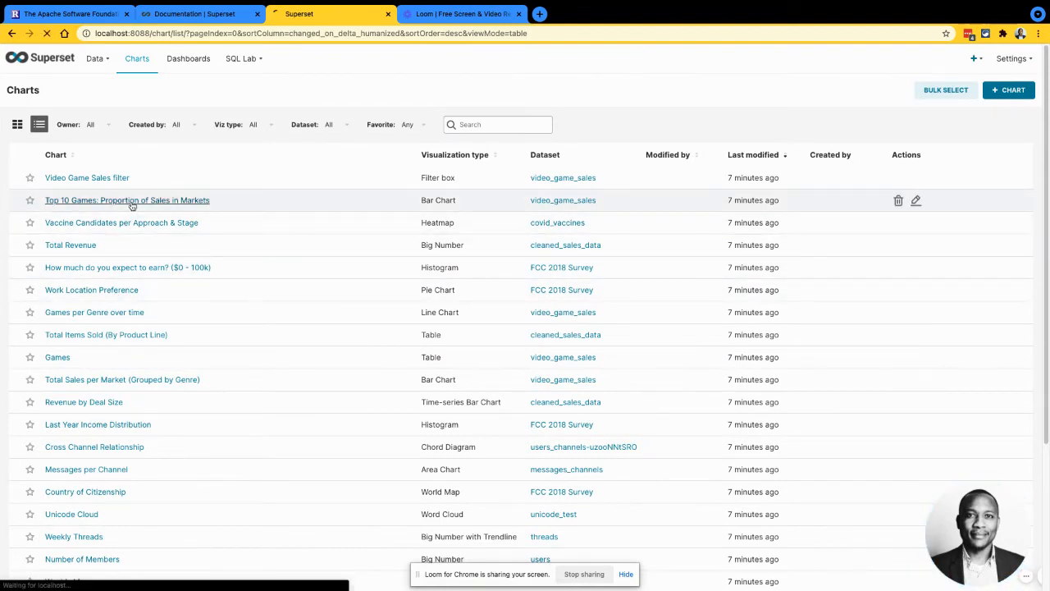
click(126, 201)
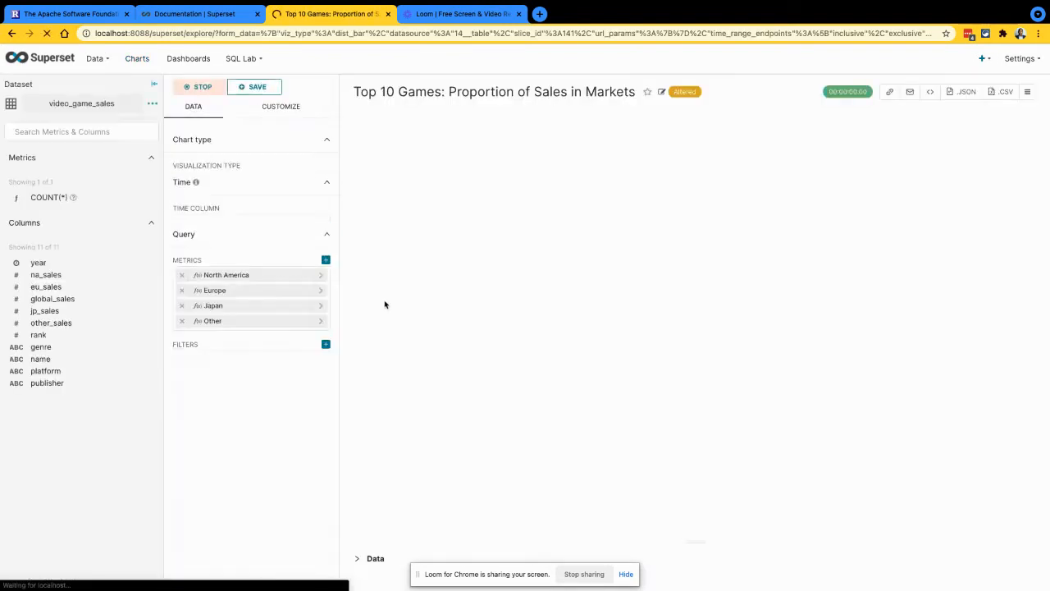
click(204, 85)
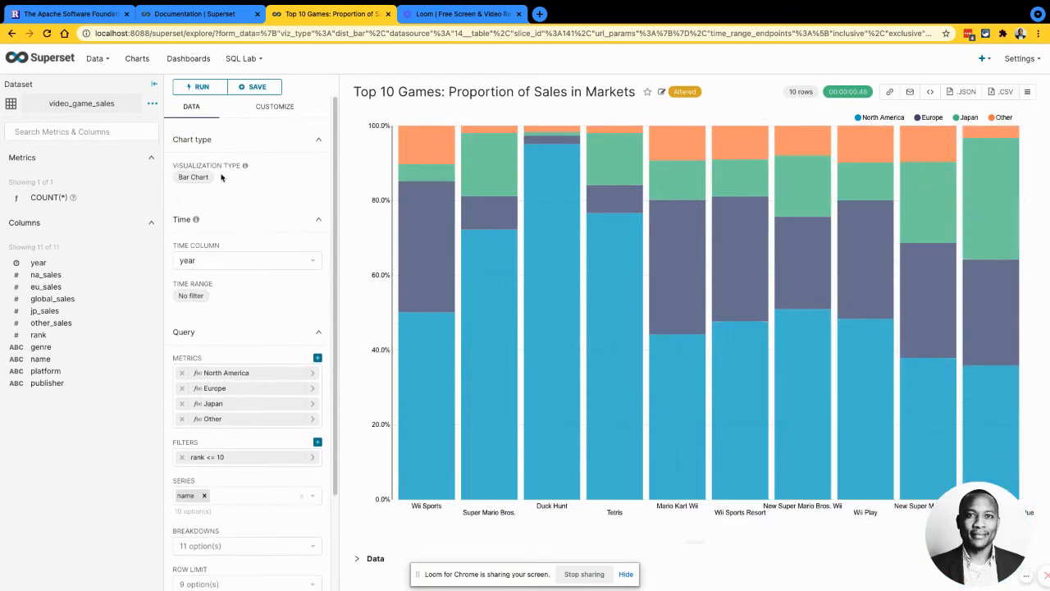
mouse_move(233, 443)
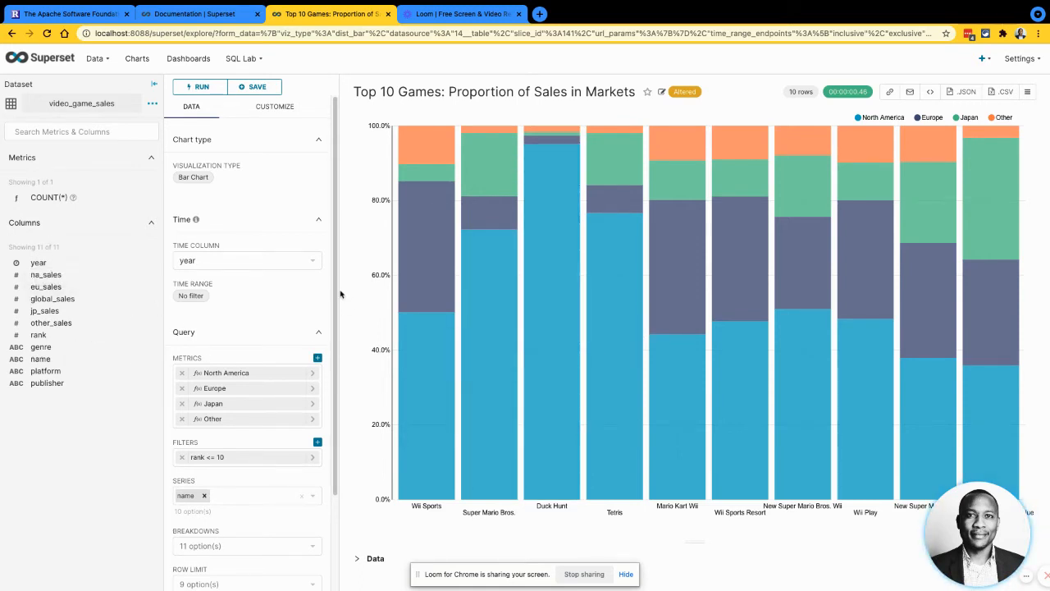
mouse_move(614, 310)
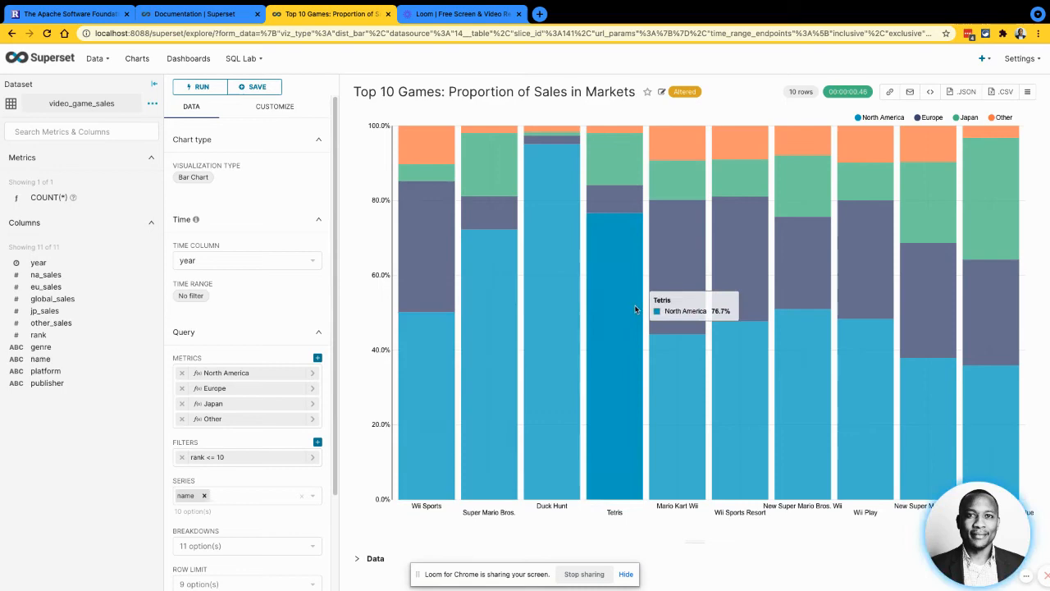
click(197, 13)
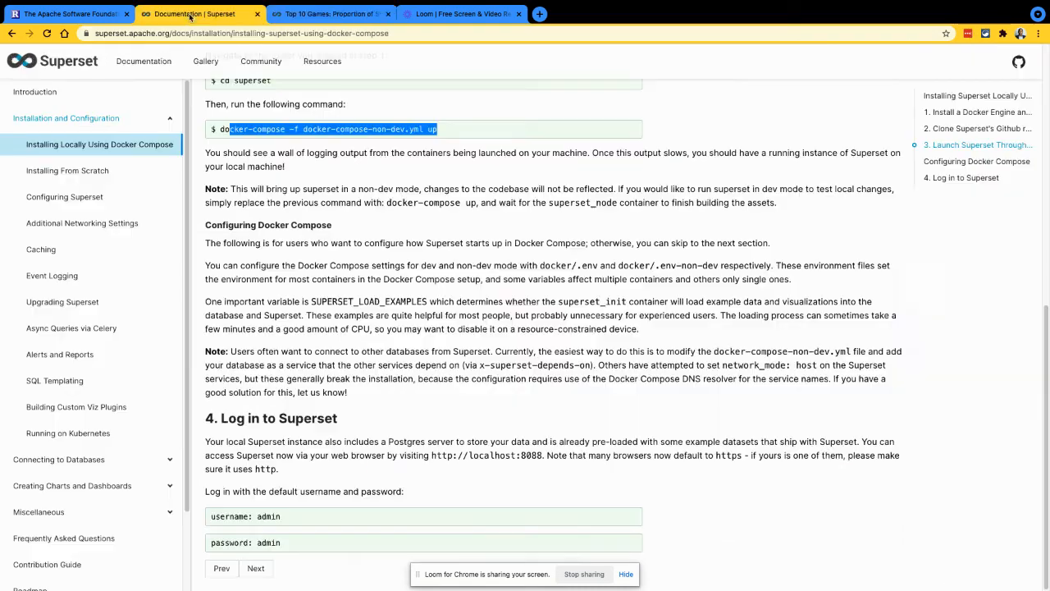
Revisit the ASF announcement and docs, then land on the Superset project homepage.
click(65, 14)
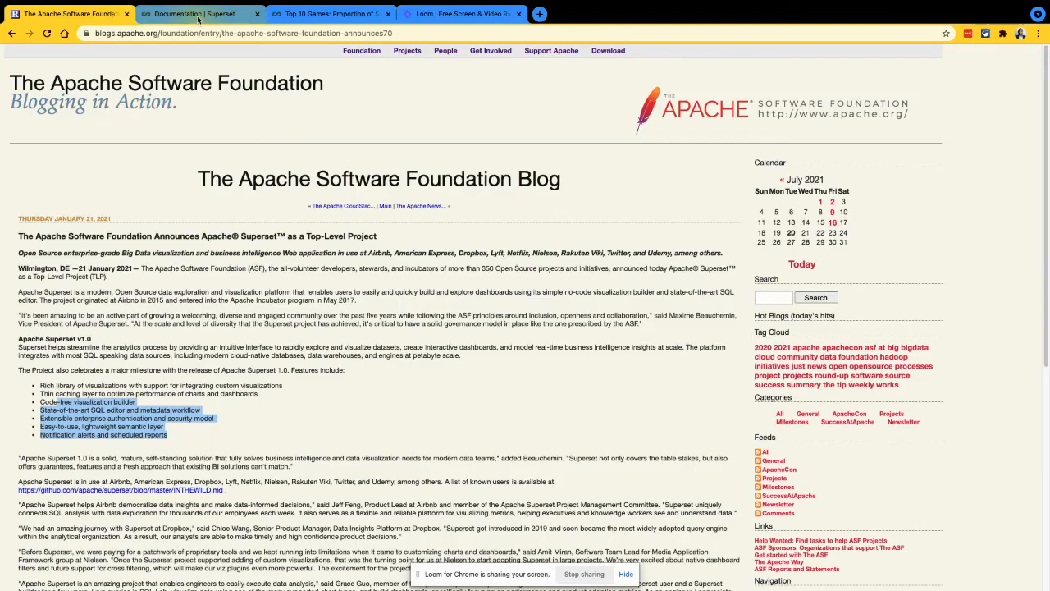
click(200, 13)
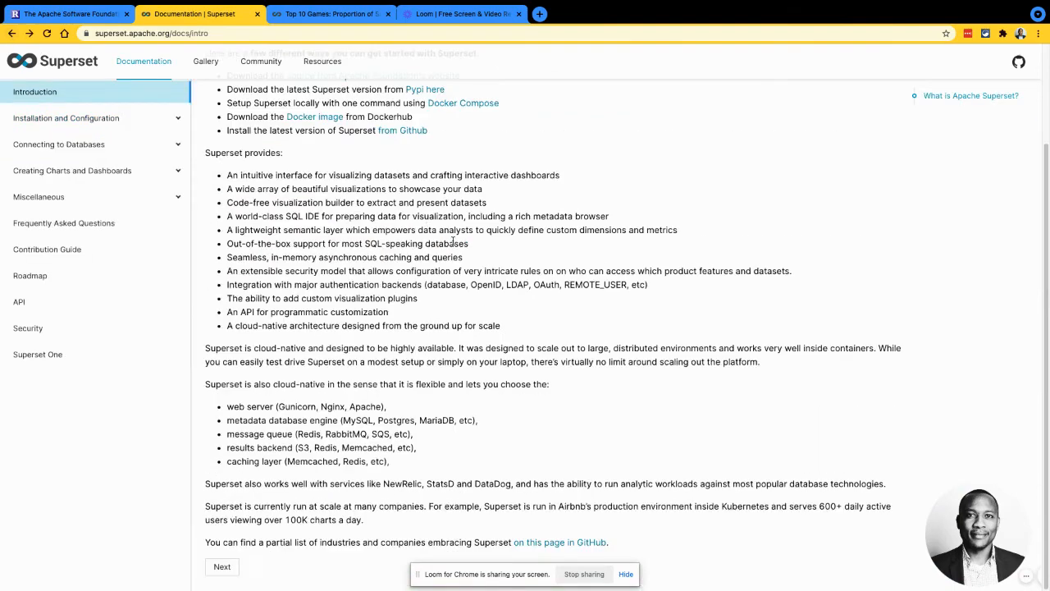
click(69, 61)
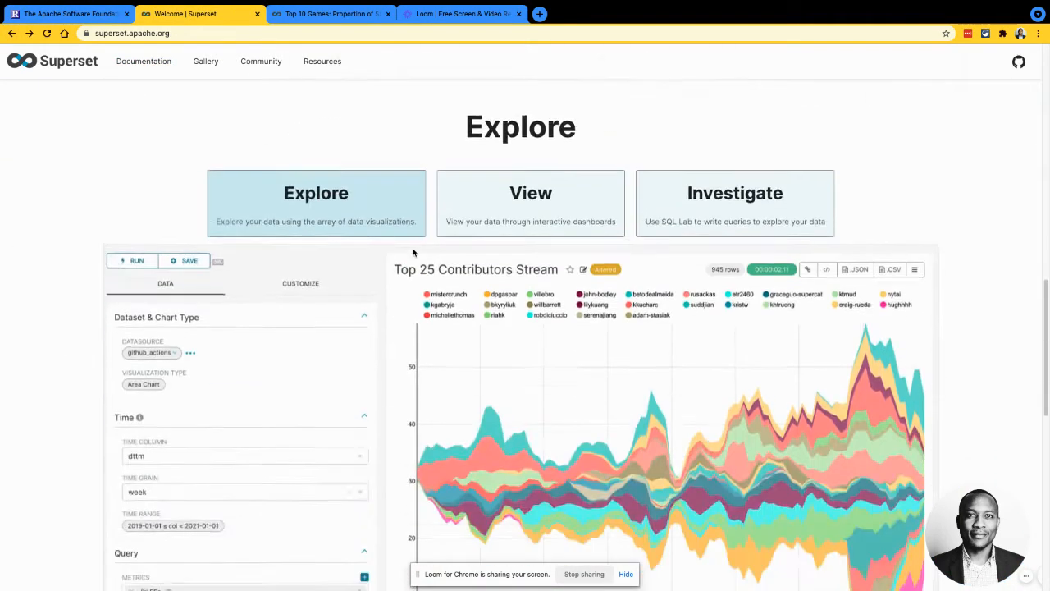
Browse the homepage's dashboard-viewing showcase and Supported Databases, then return to local Superset.
click(530, 190)
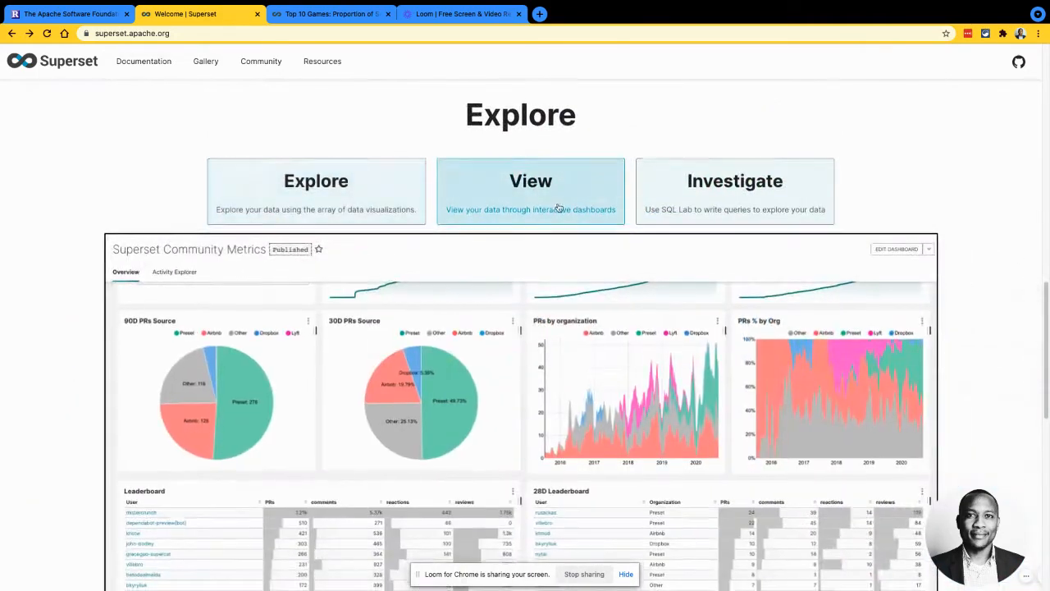
scroll(up, 3)
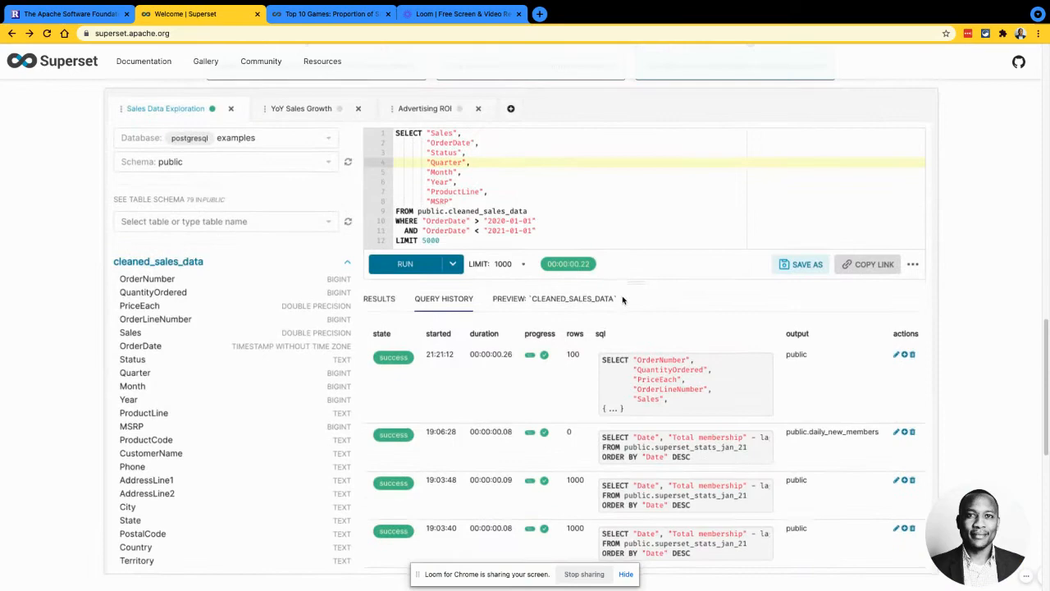
scroll(up, 3)
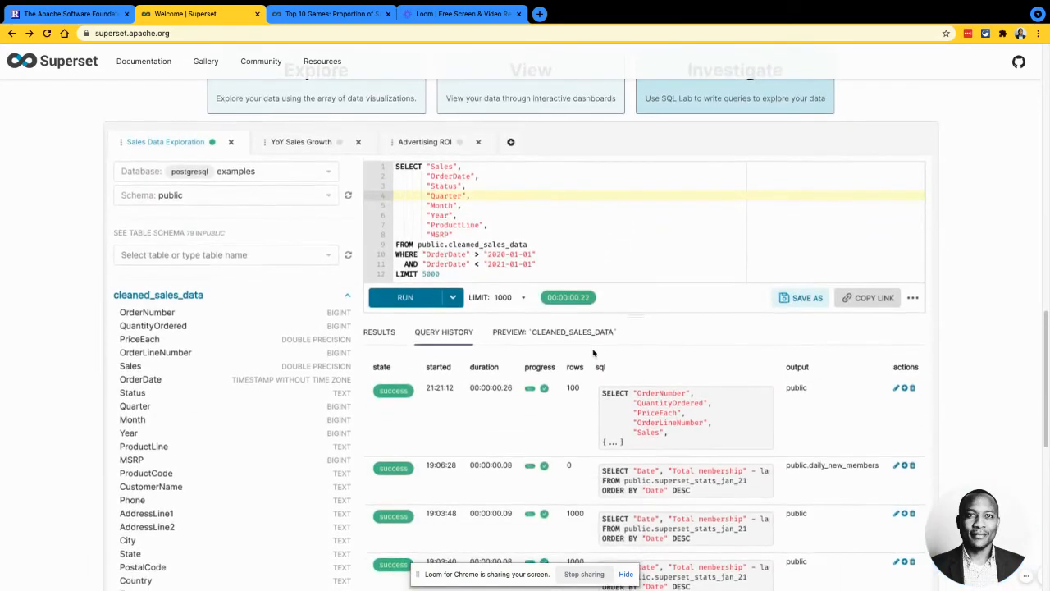
scroll(down, 3)
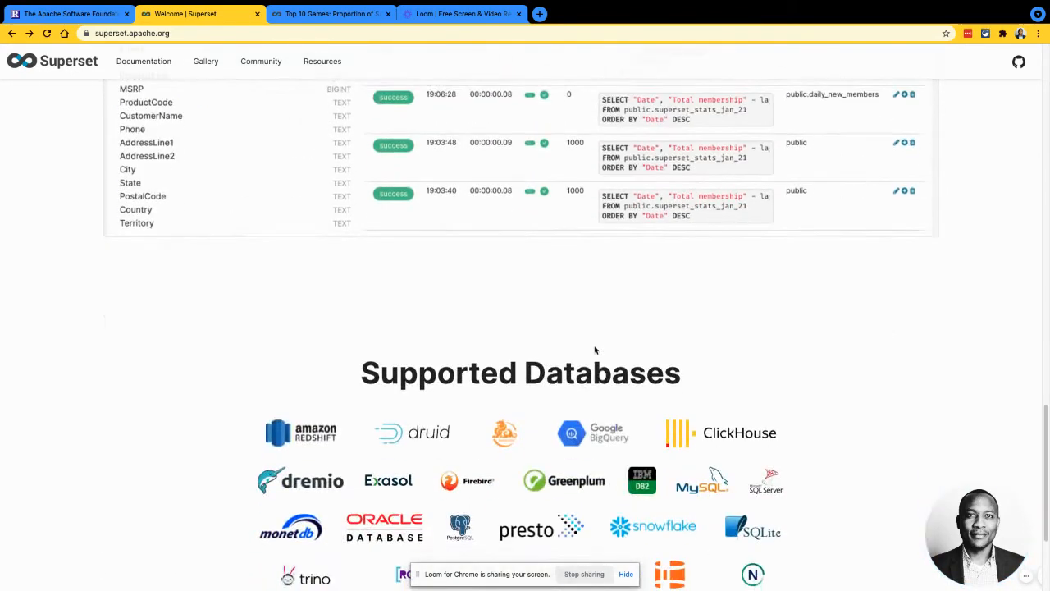
scroll(up, 3)
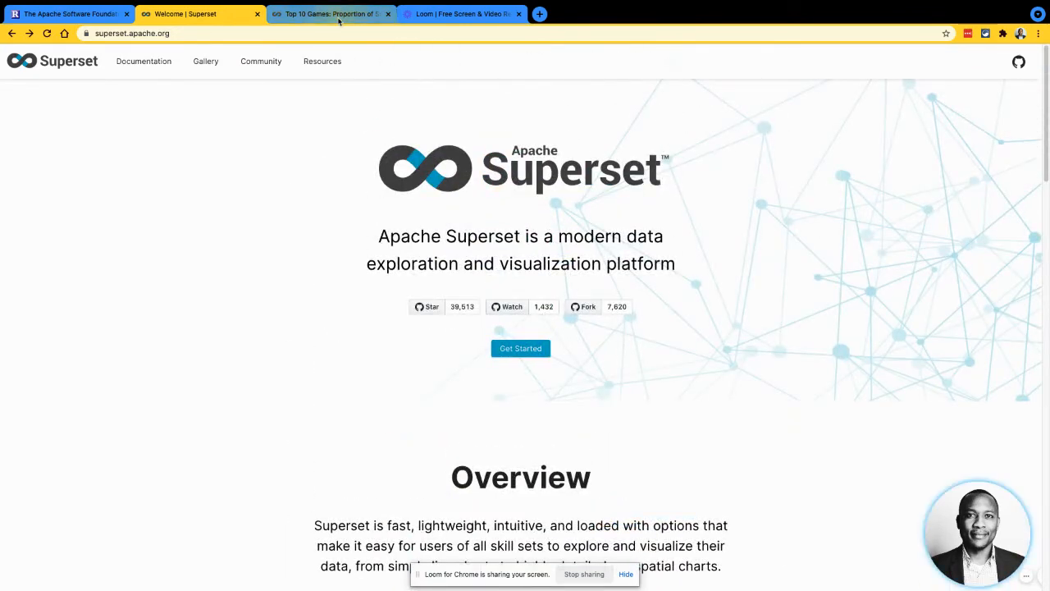
click(329, 13)
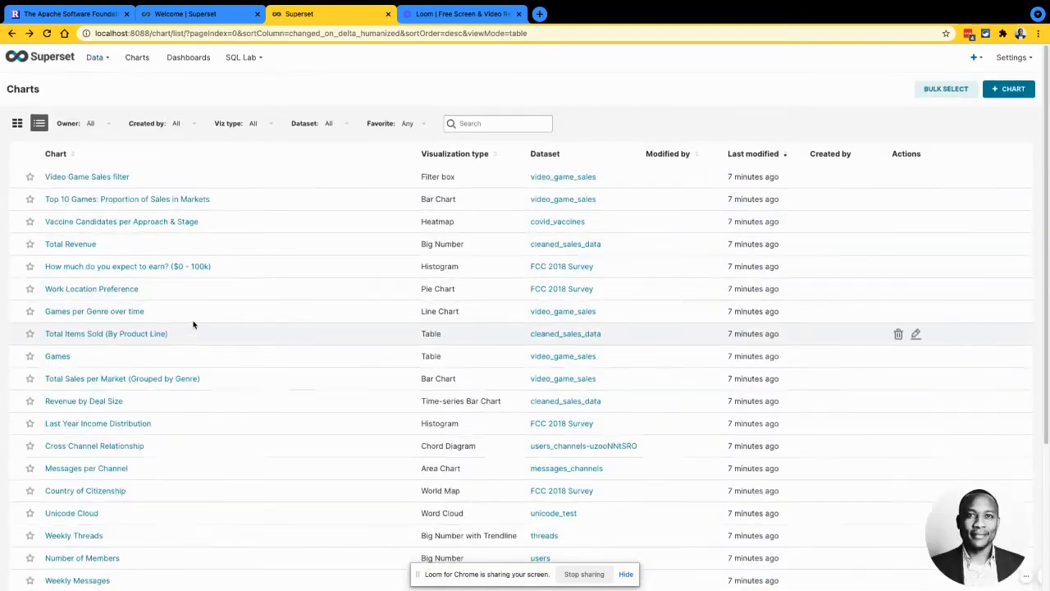
Open the Relocation ability pie chart from the Charts list in Explore.
scroll(down, 3)
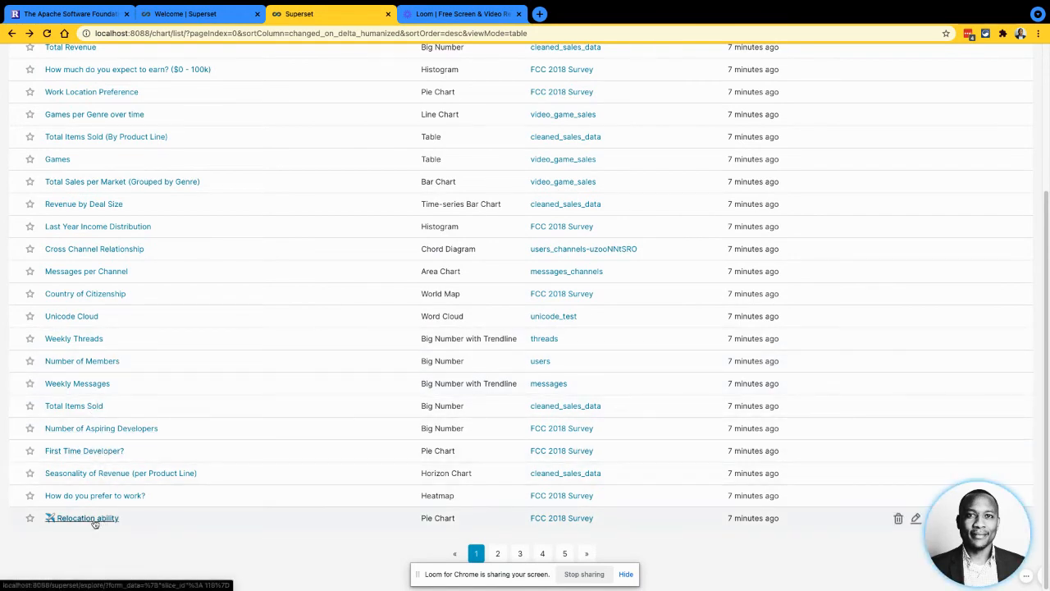
click(86, 518)
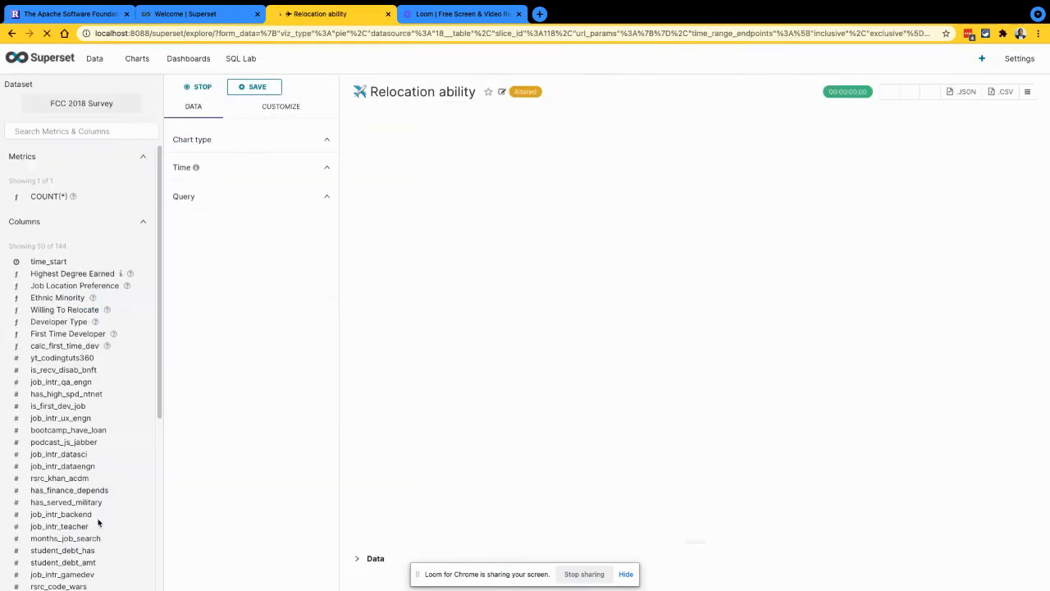
click(197, 86)
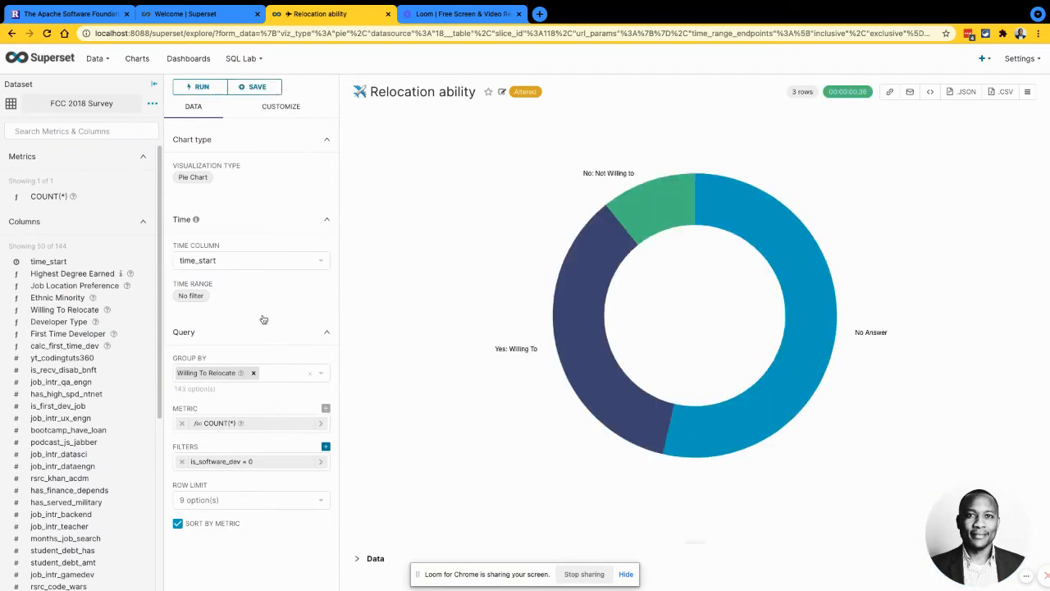
mouse_move(442, 296)
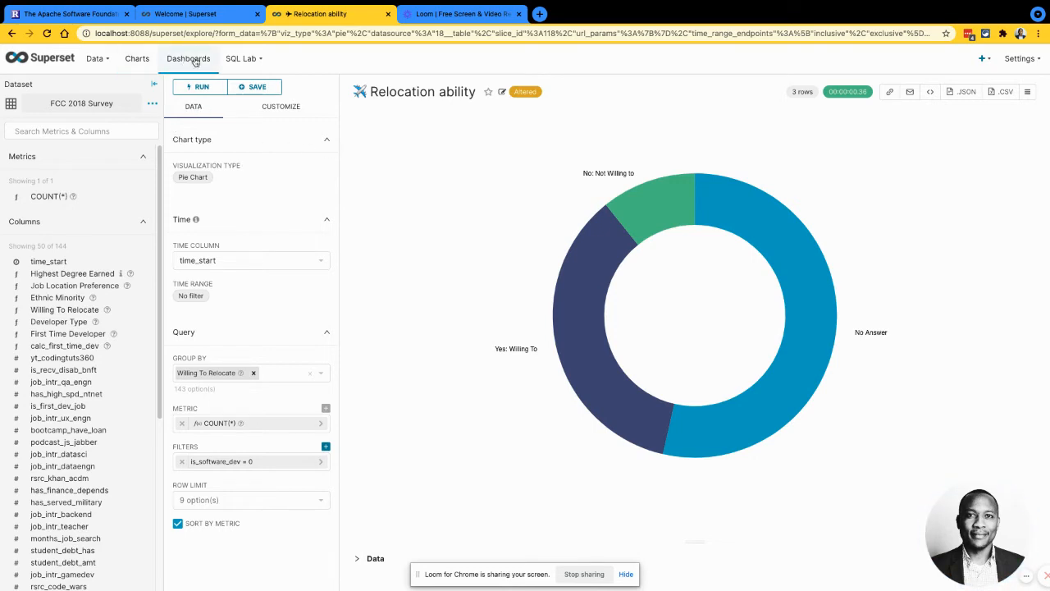
click(187, 59)
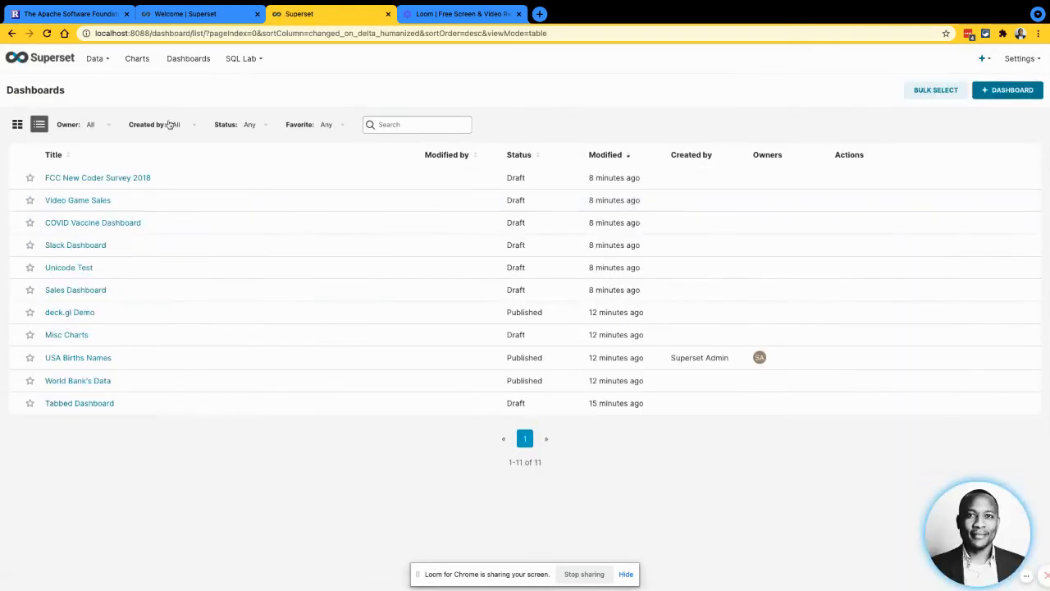
mouse_move(95, 299)
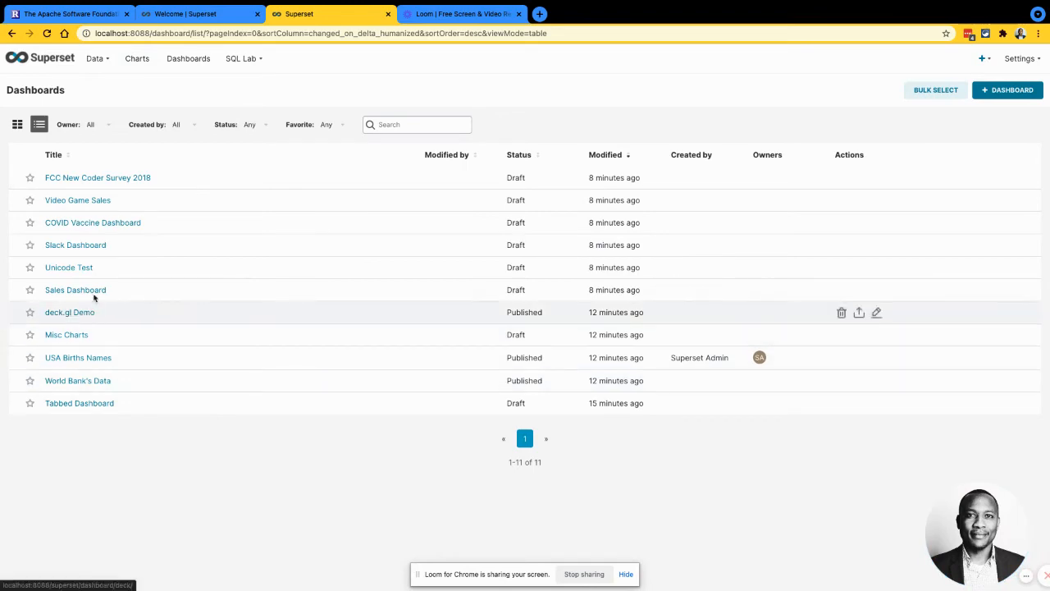
click(69, 312)
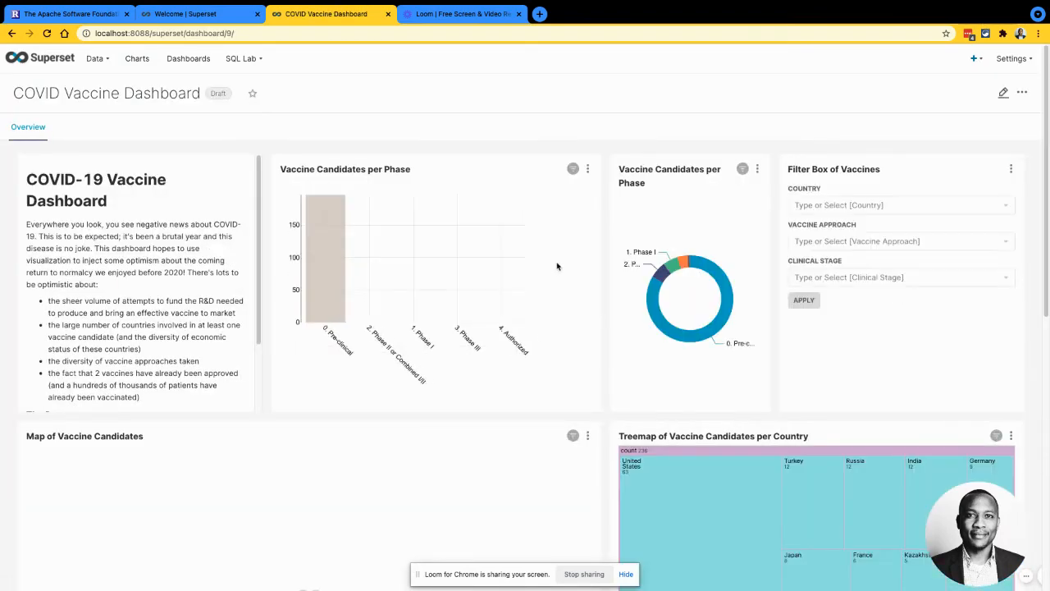
scroll(down, 3)
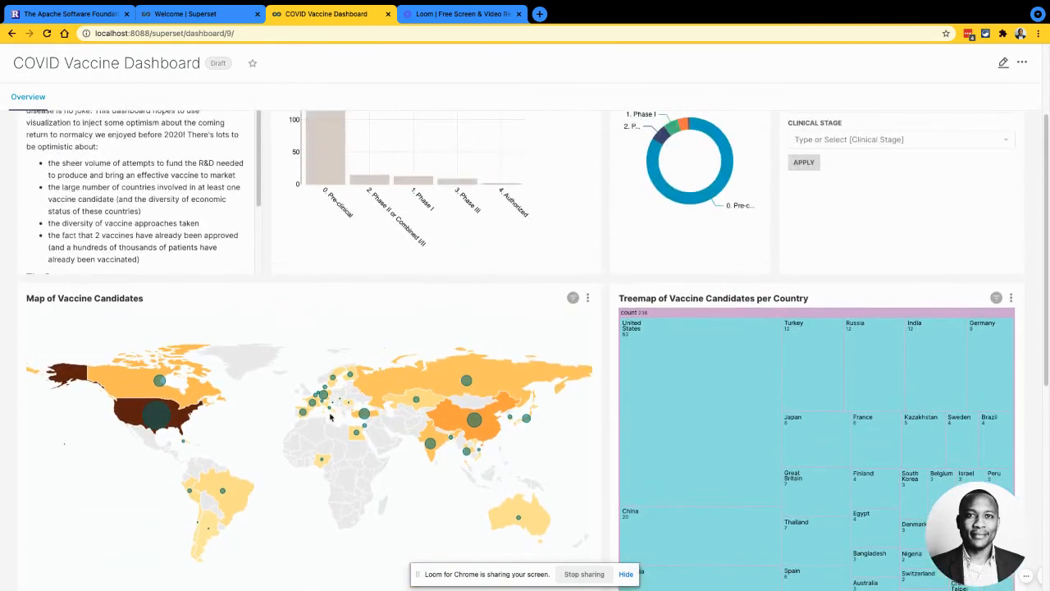
scroll(down, 3)
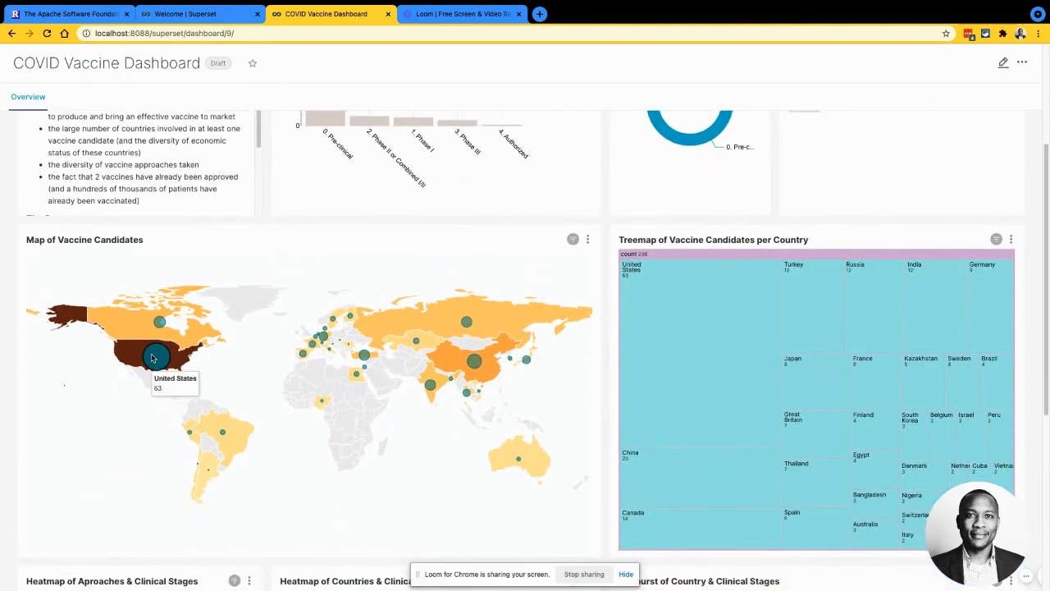
scroll(down, 3)
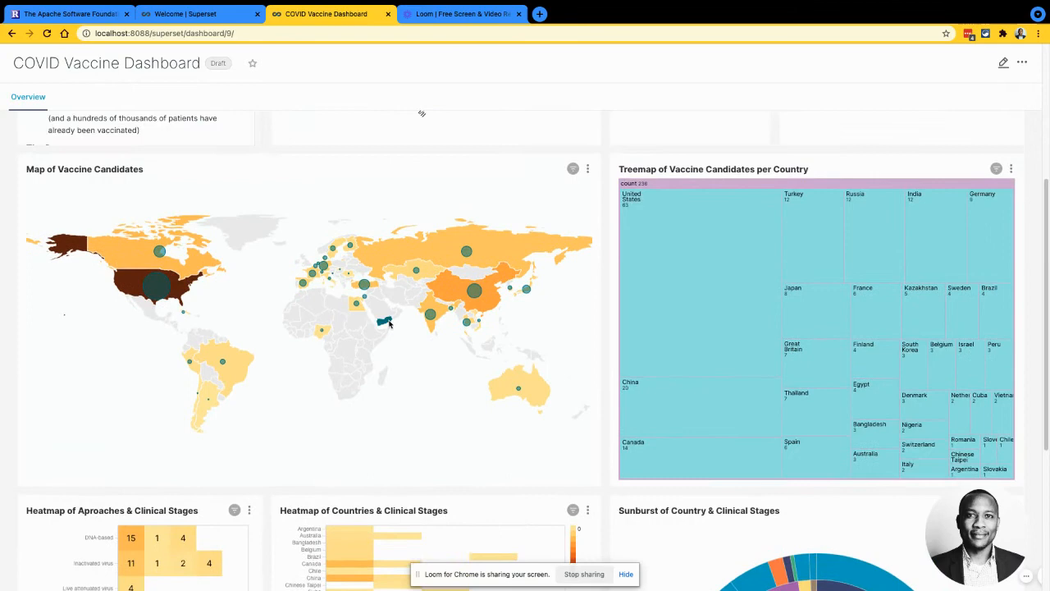
mouse_move(158, 289)
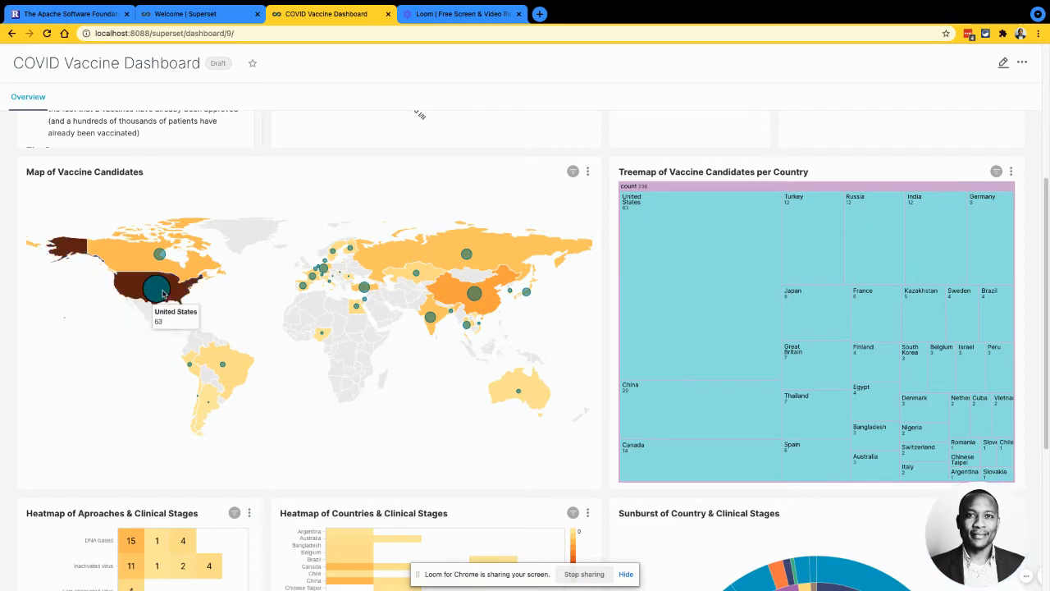
scroll(up, 3)
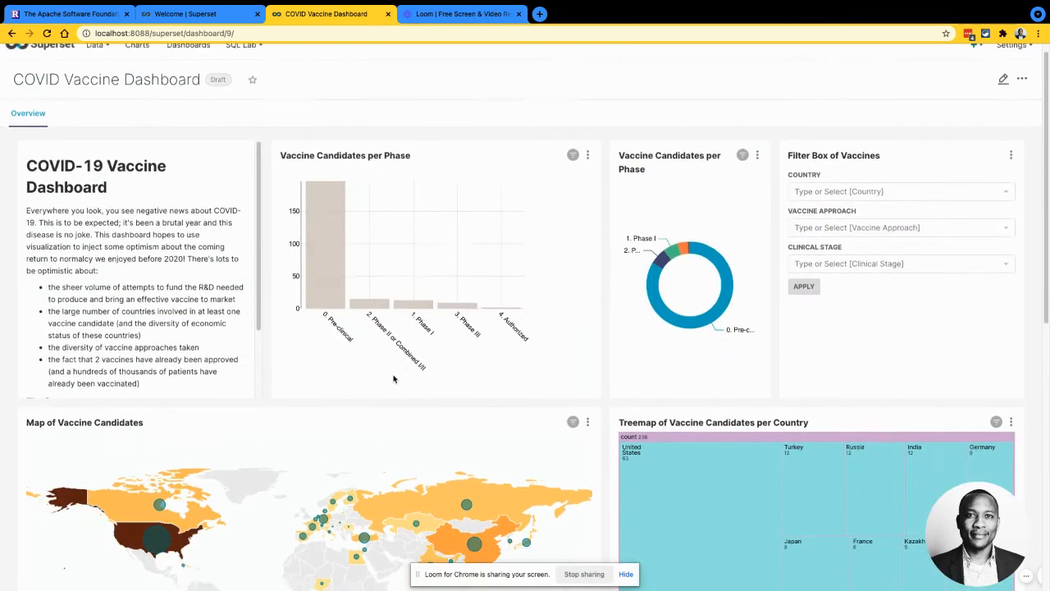
scroll(down, 3)
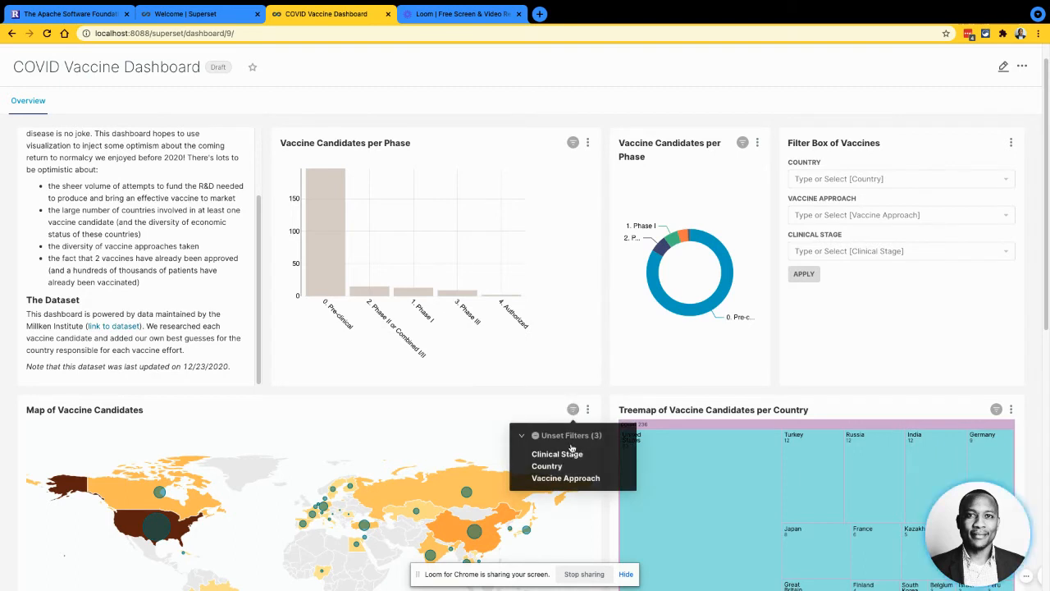
click(587, 410)
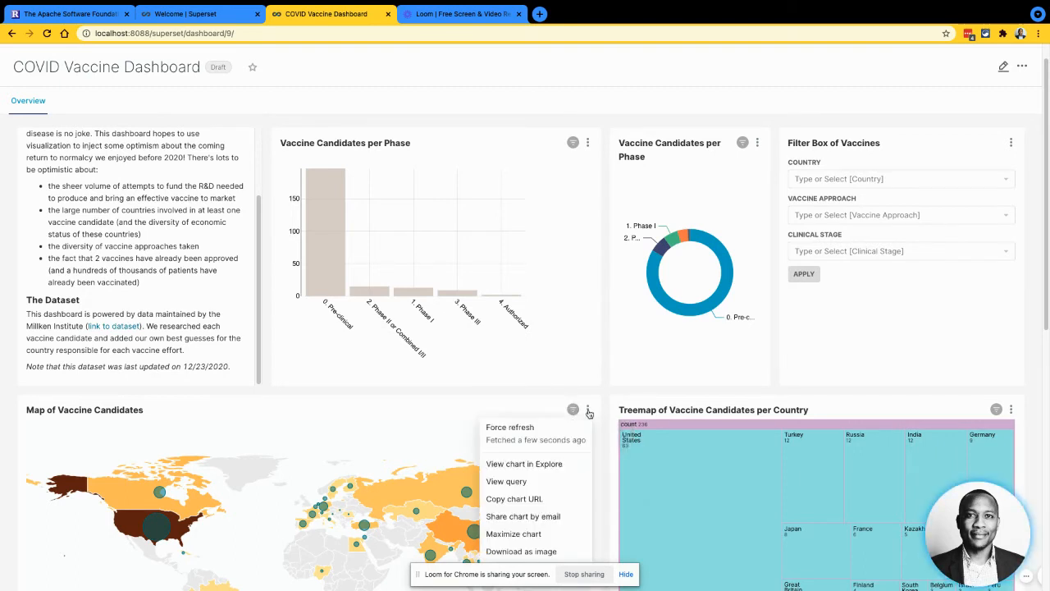
click(404, 403)
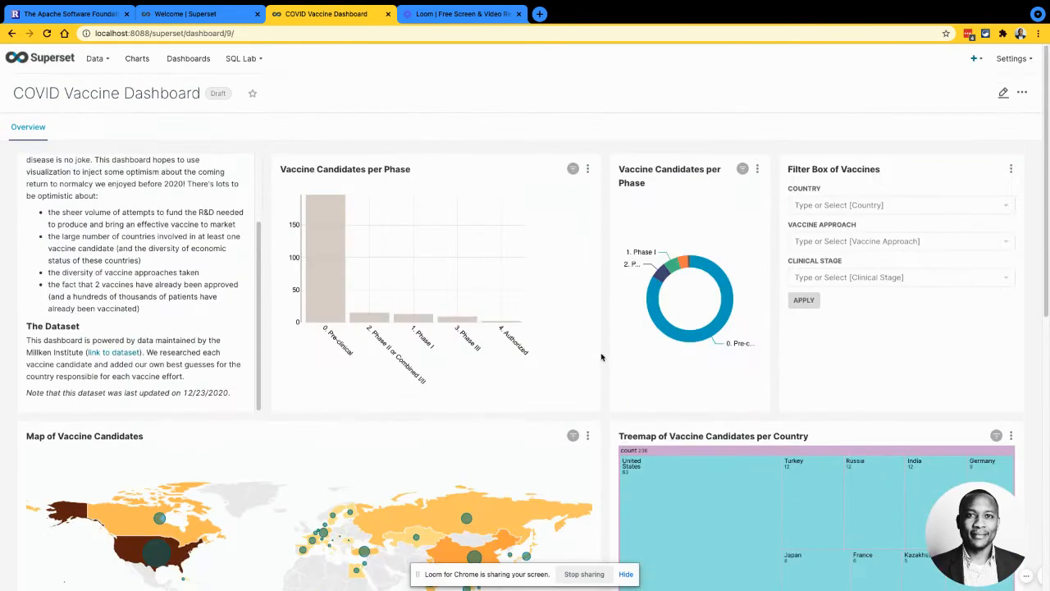
mouse_move(469, 344)
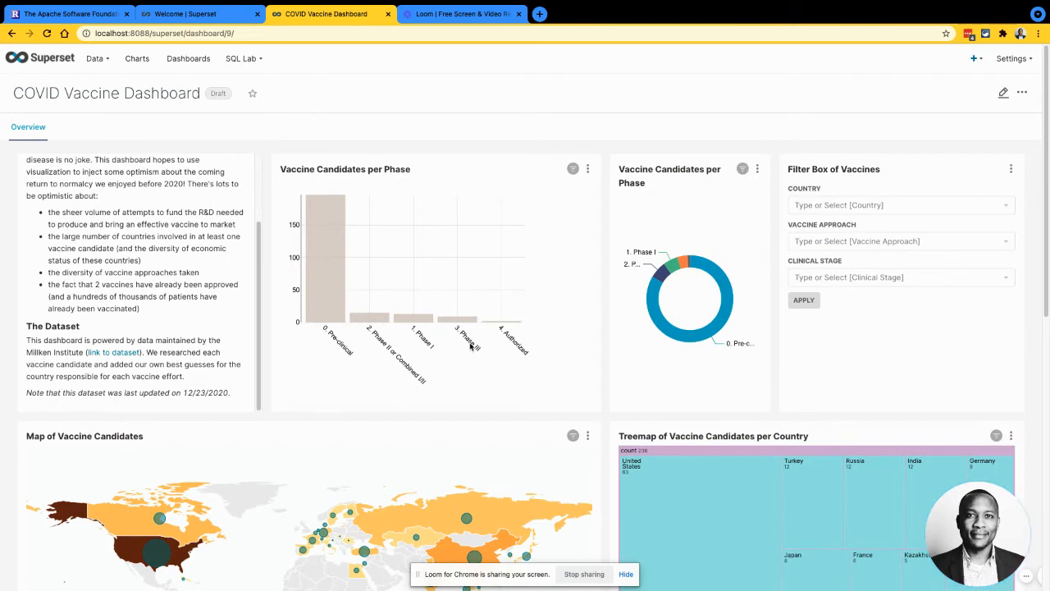
mouse_move(498, 312)
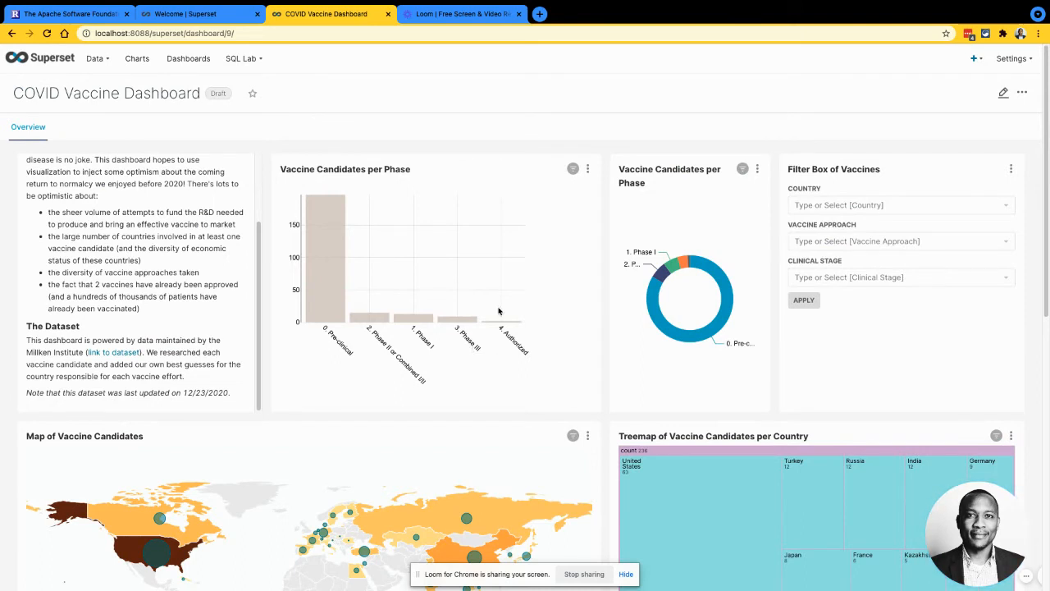
mouse_move(635, 384)
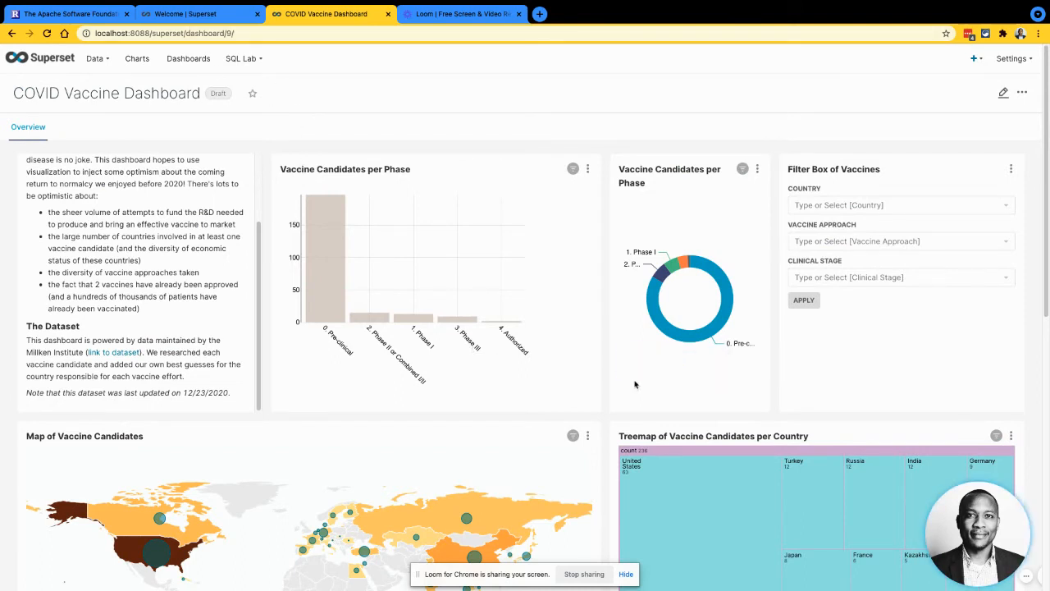
scroll(down, 3)
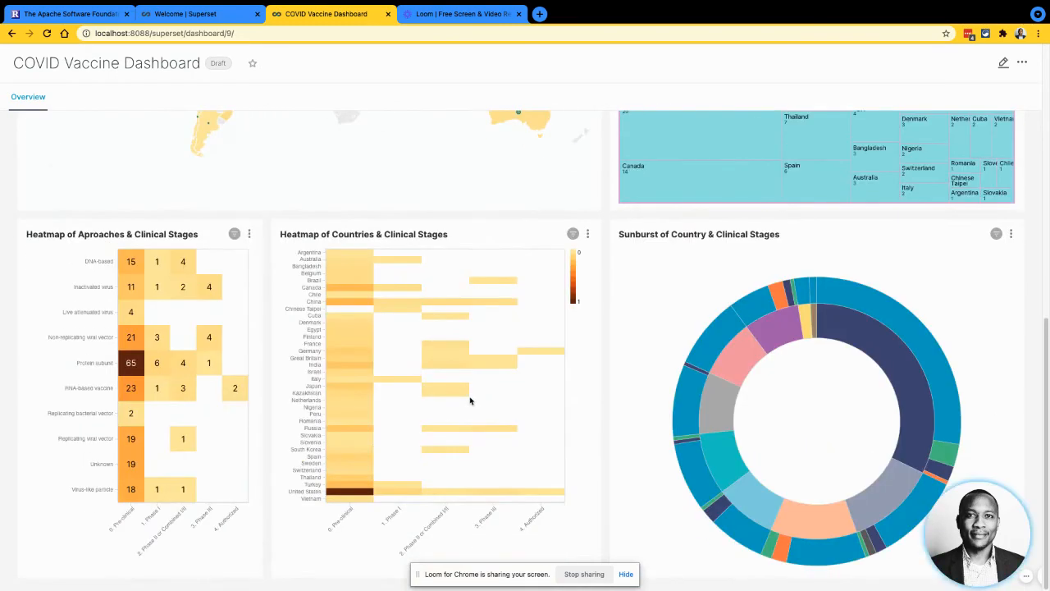
scroll(up, 3)
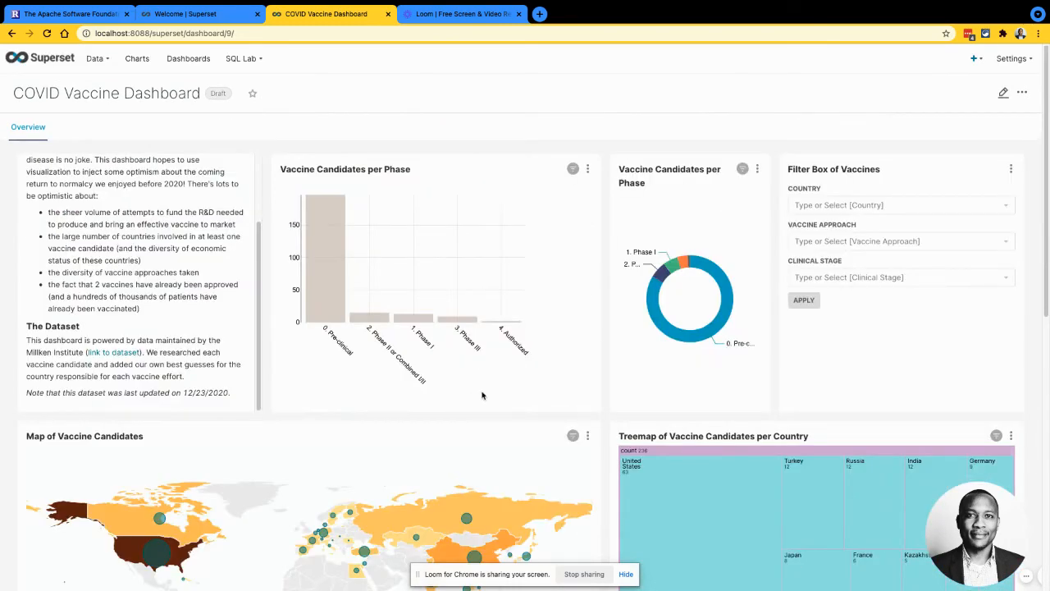
click(1023, 92)
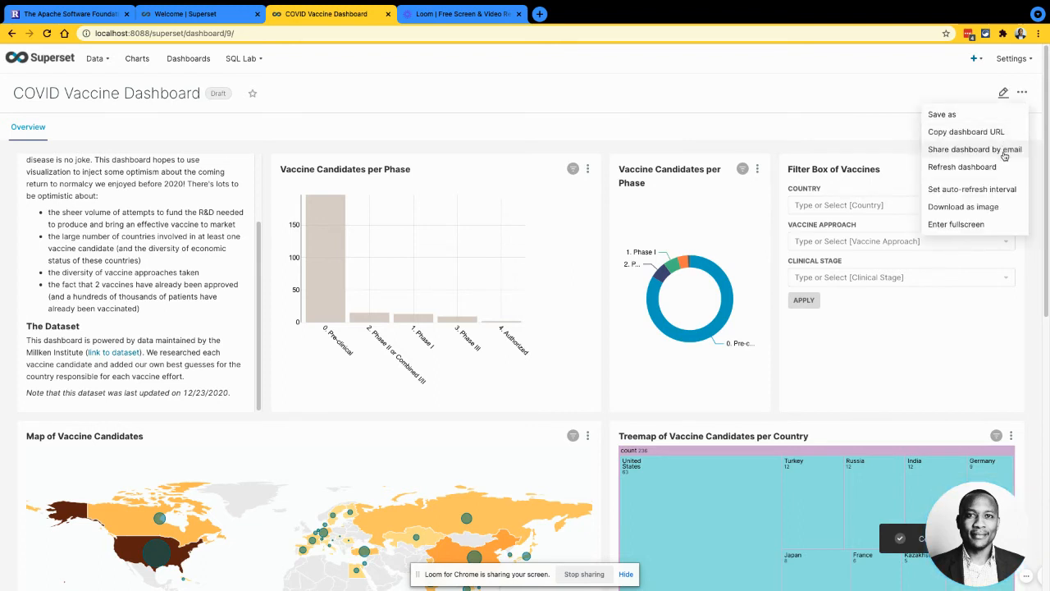
mouse_move(263, 115)
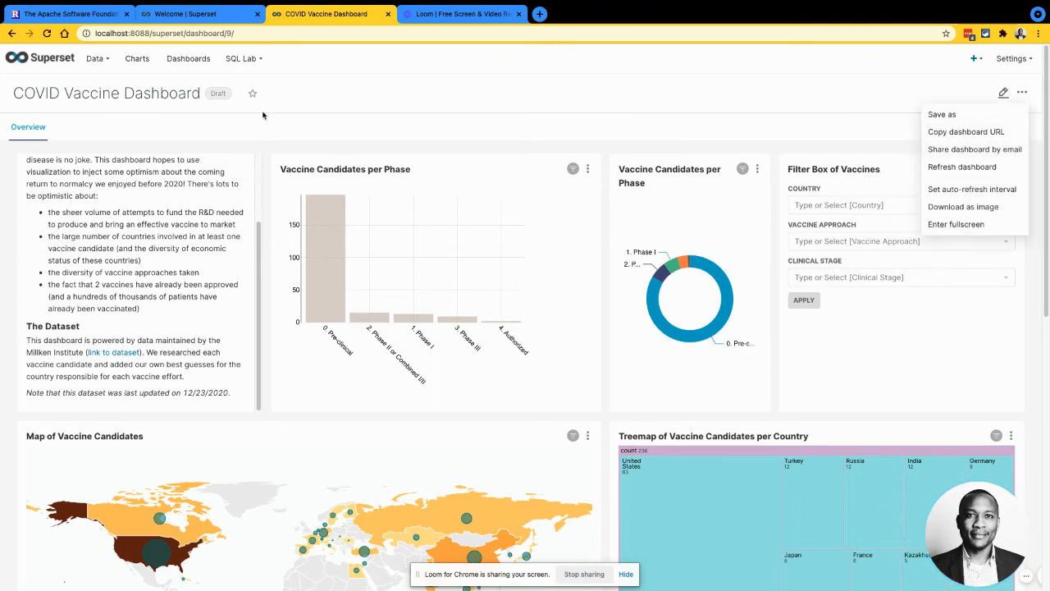
Dismiss the COVID Vaccine Dashboard's extra actions list so SQL Lab options show.
click(239, 59)
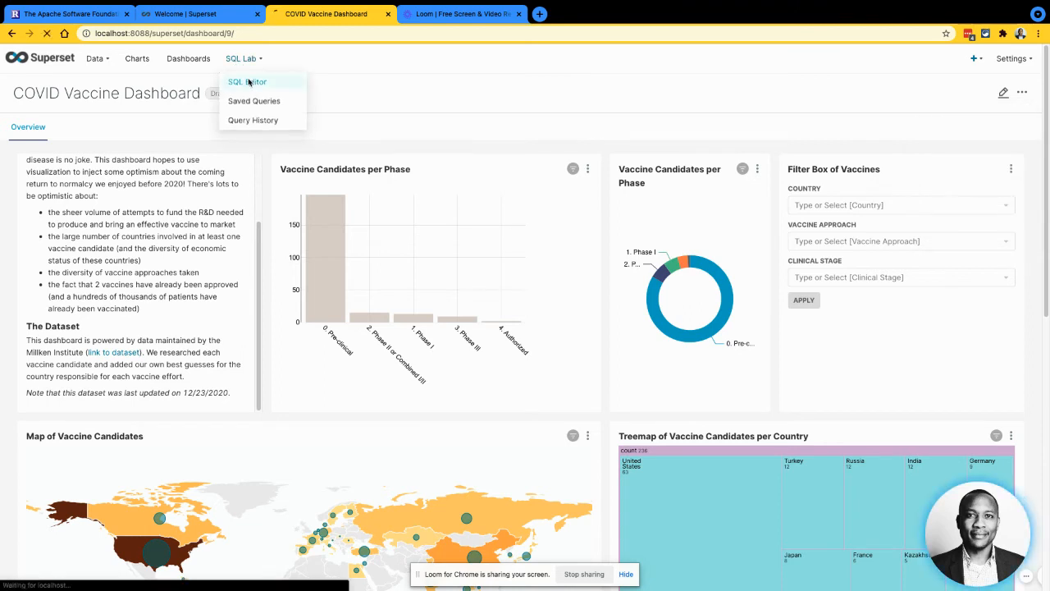
Start a SQL Lab editor on the examples database, then switch to the Superset website.
click(246, 82)
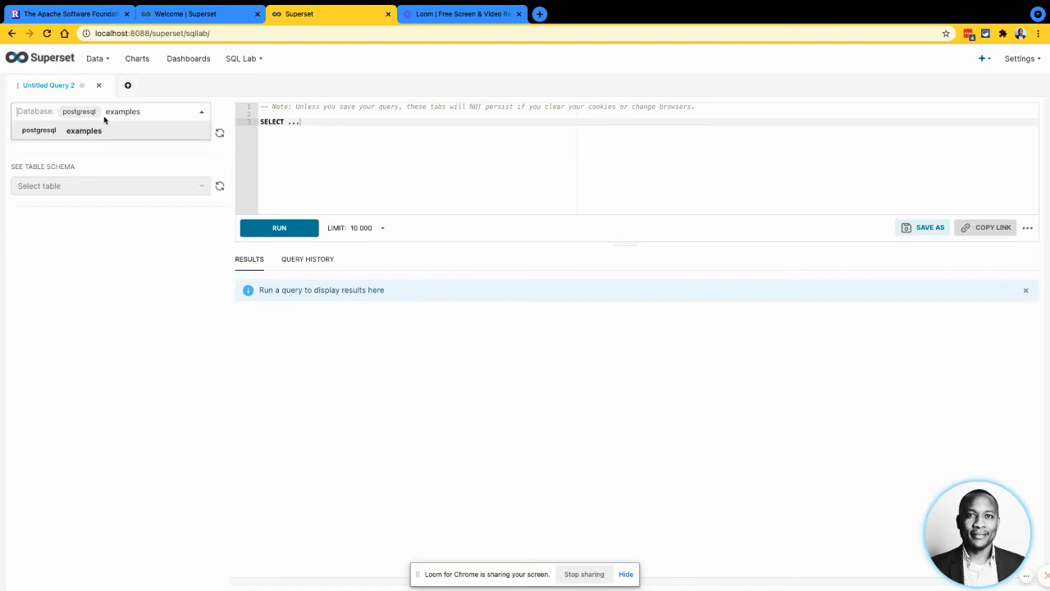
click(84, 132)
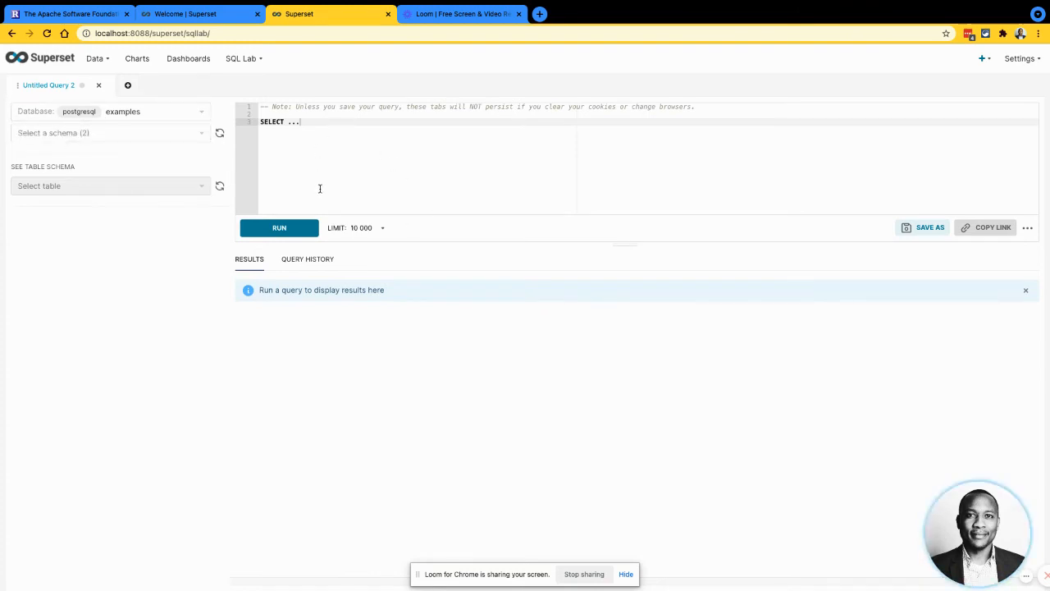
mouse_move(405, 210)
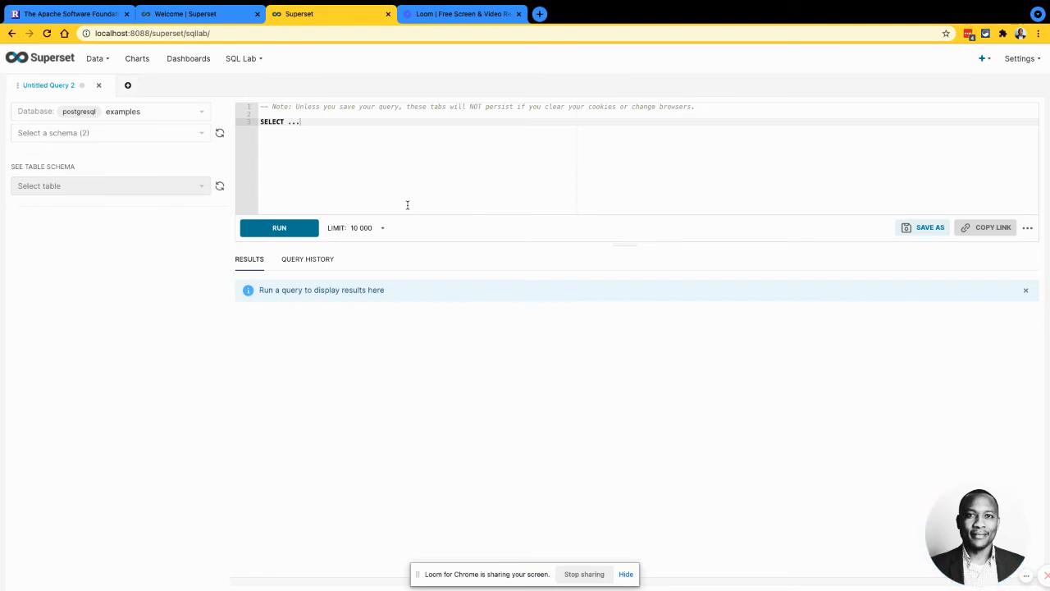
mouse_move(258, 153)
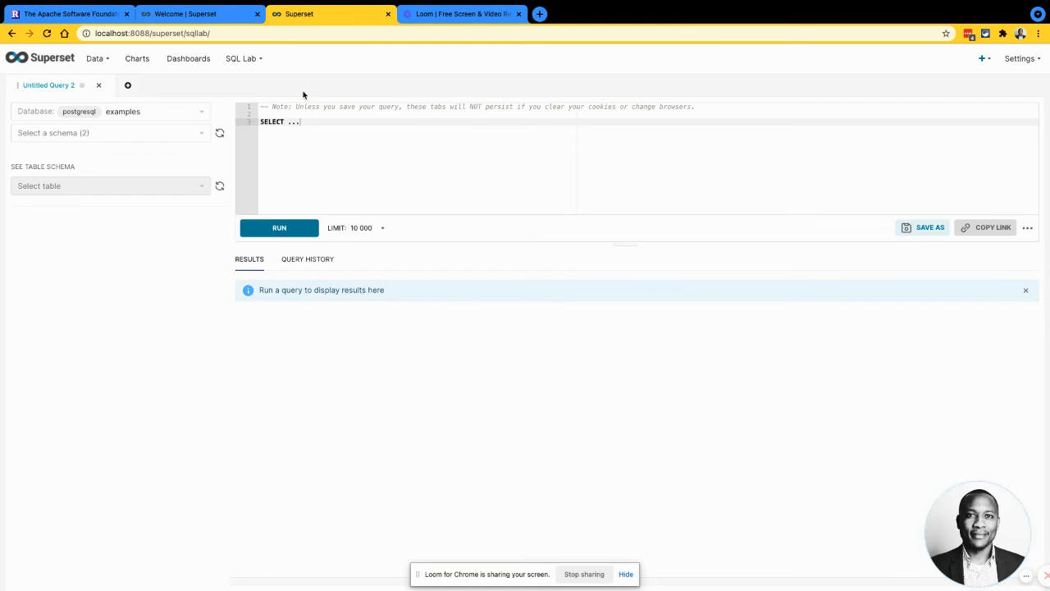
mouse_move(563, 221)
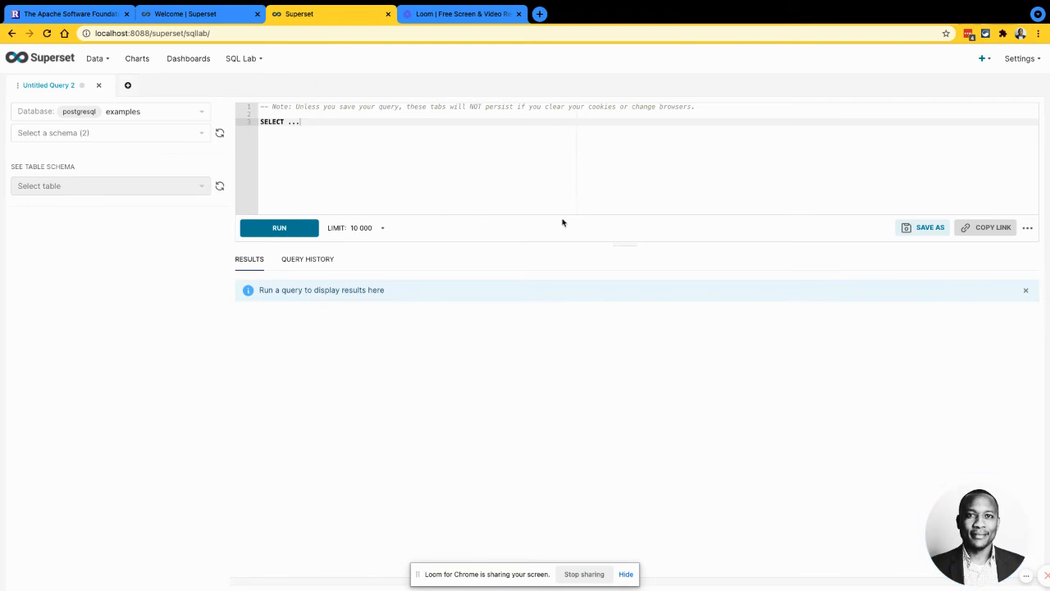
click(197, 13)
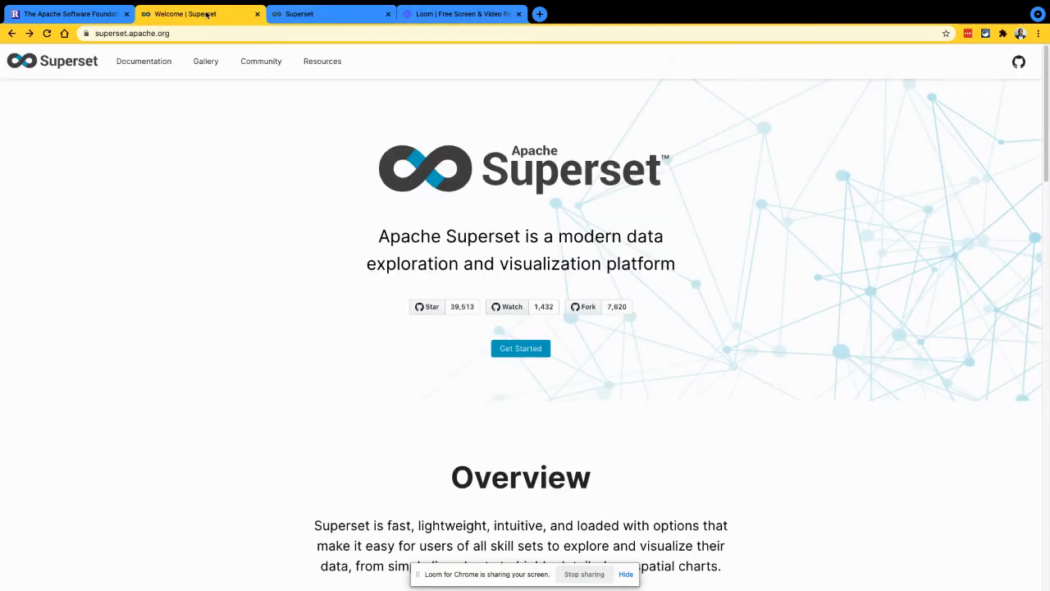
Scroll past Supported Databases and open the website's Gallery of example visualizations.
scroll(down, 3)
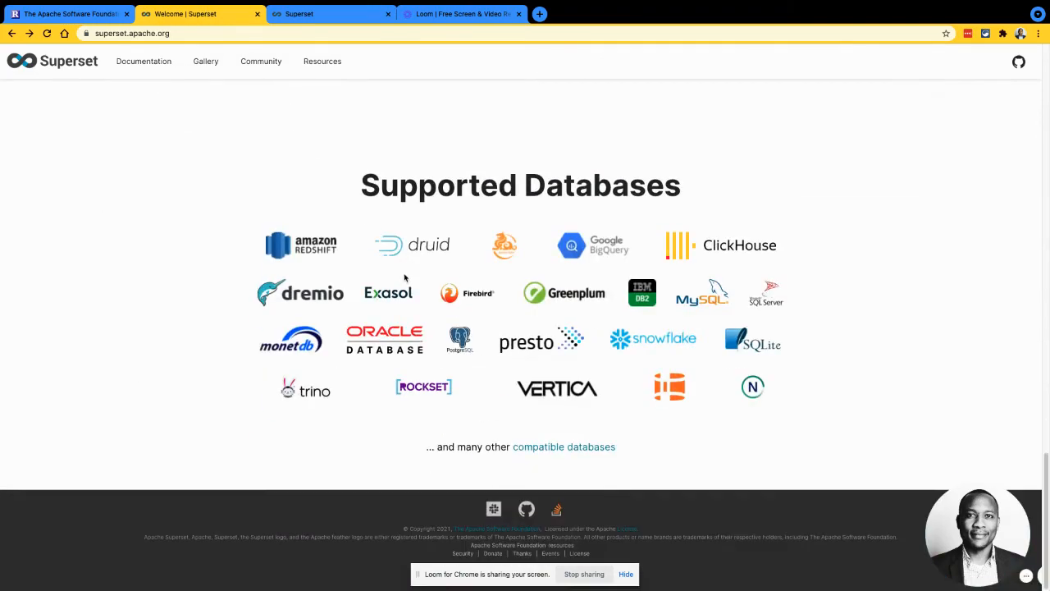
scroll(up, 3)
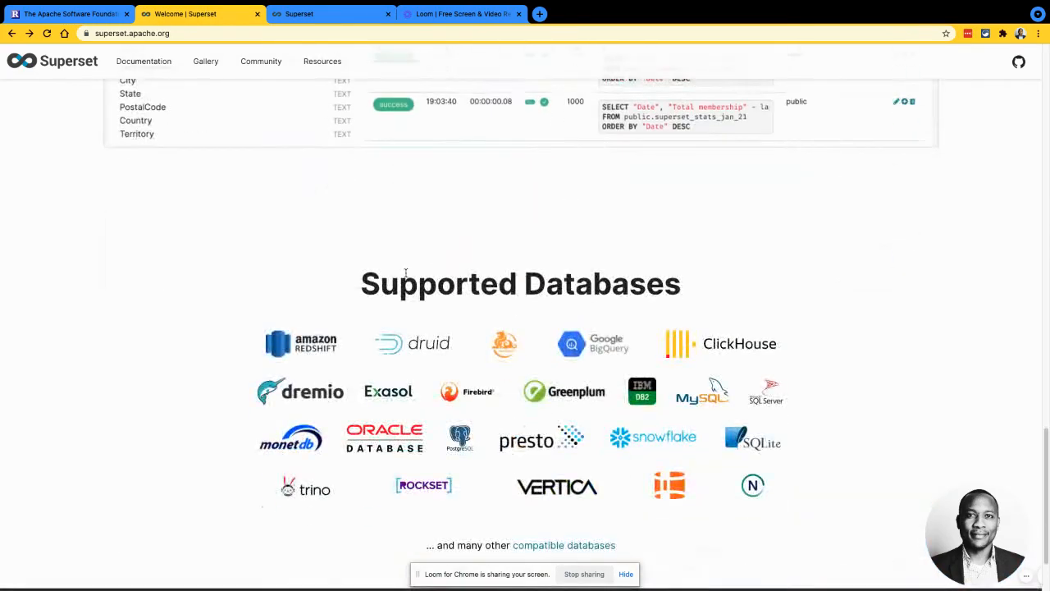
scroll(up, 3)
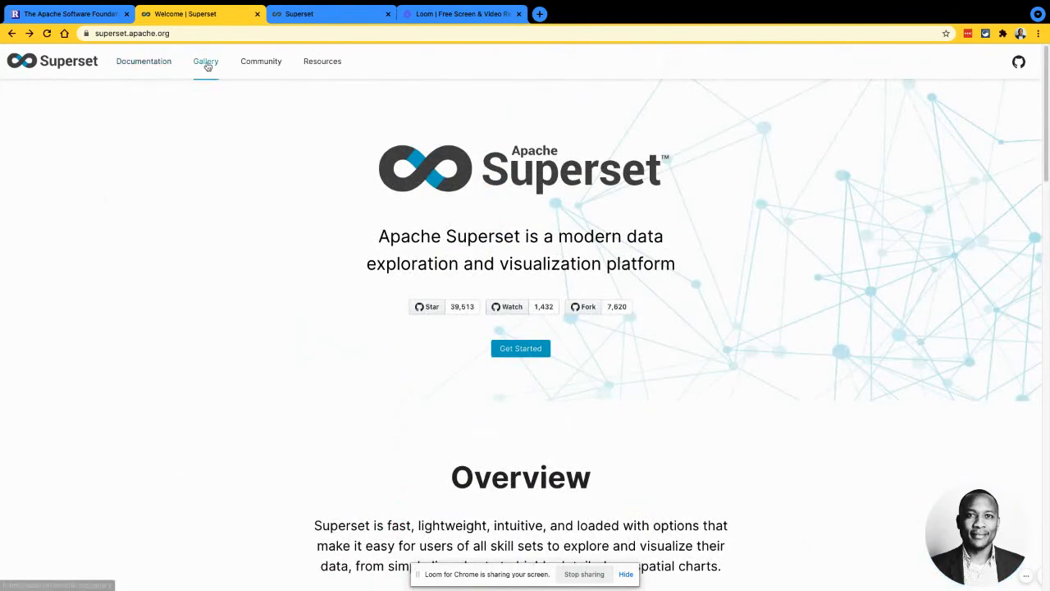
click(205, 61)
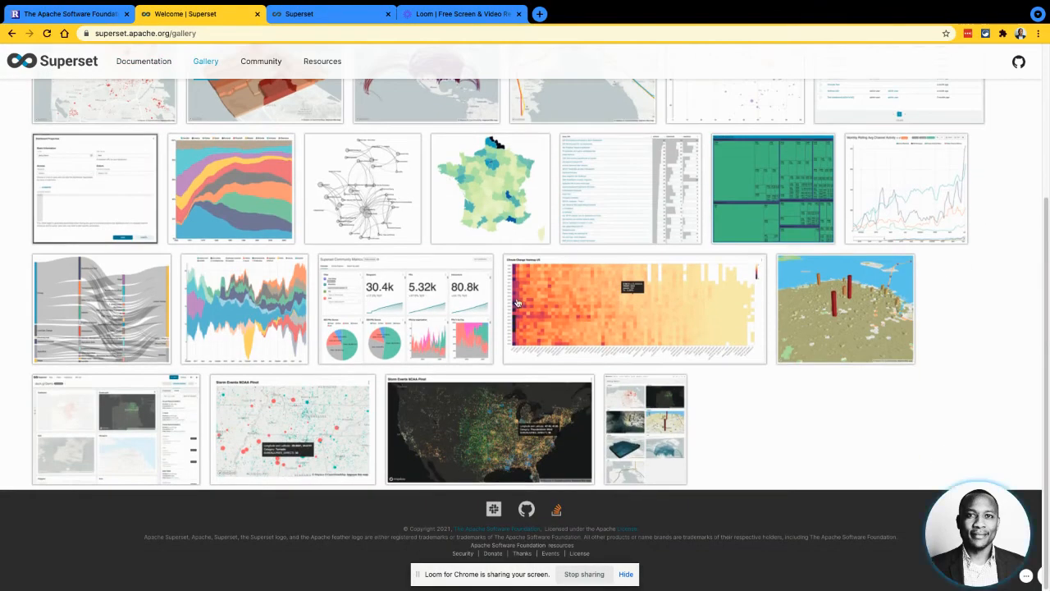
Enlarge the World Bank's Data dashboard example, close it, and switch to the ASF blog post.
scroll(up, 3)
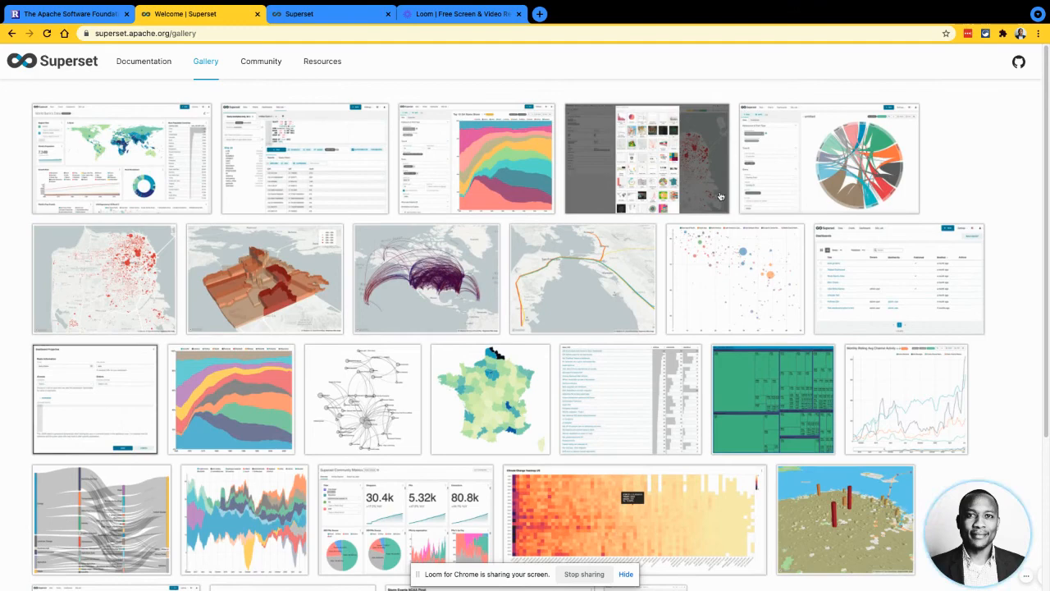
mouse_move(189, 188)
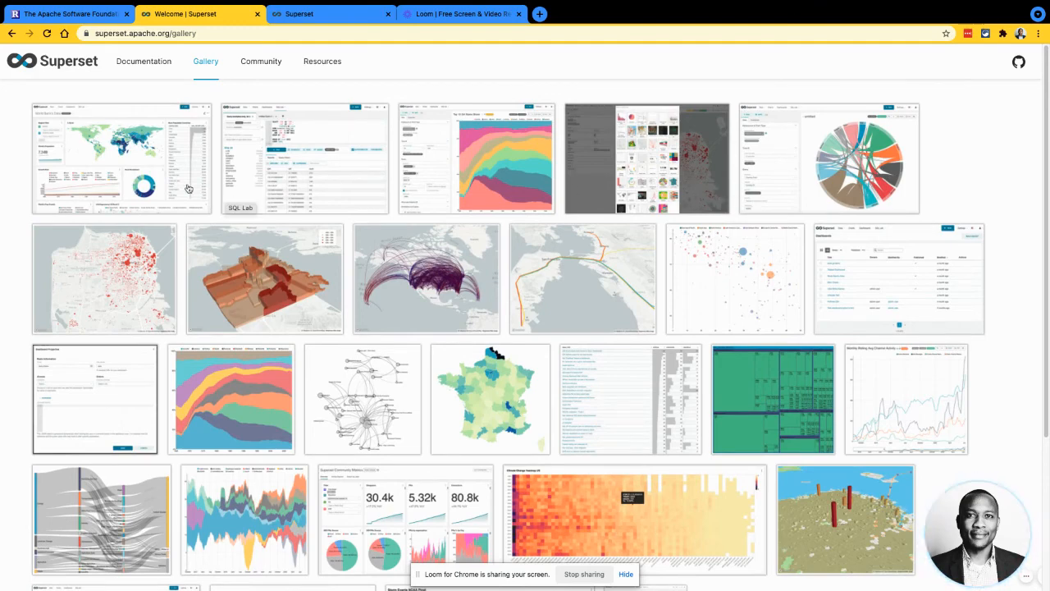
click(120, 158)
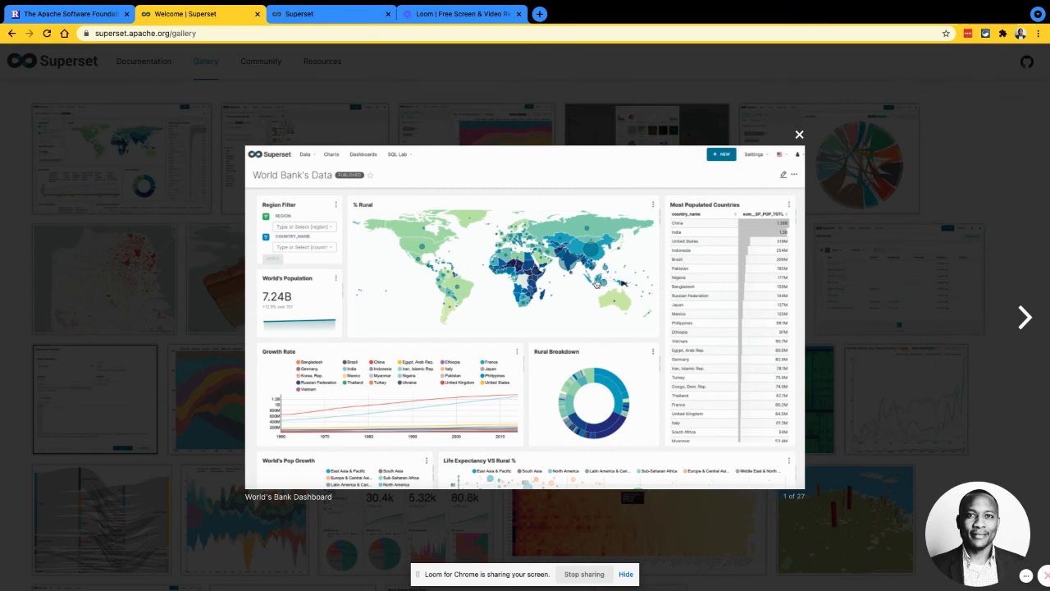
mouse_move(591, 345)
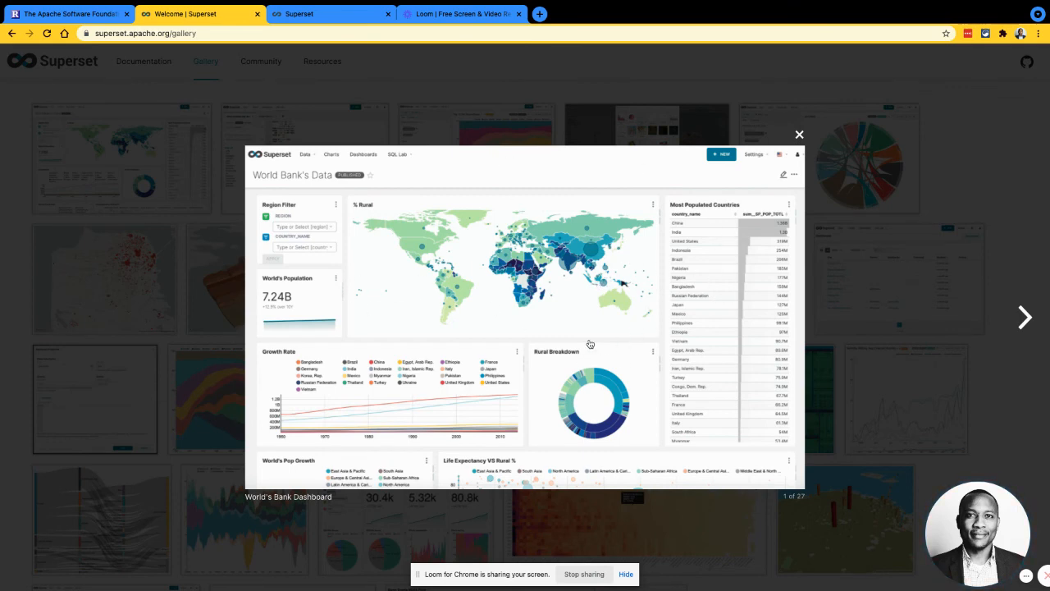
mouse_move(698, 317)
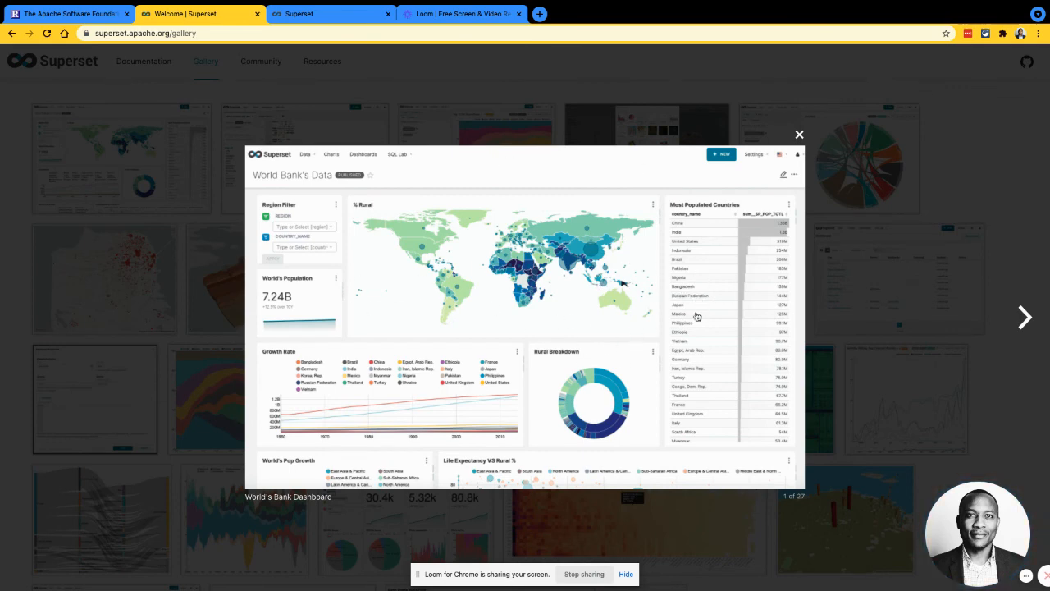
mouse_move(486, 176)
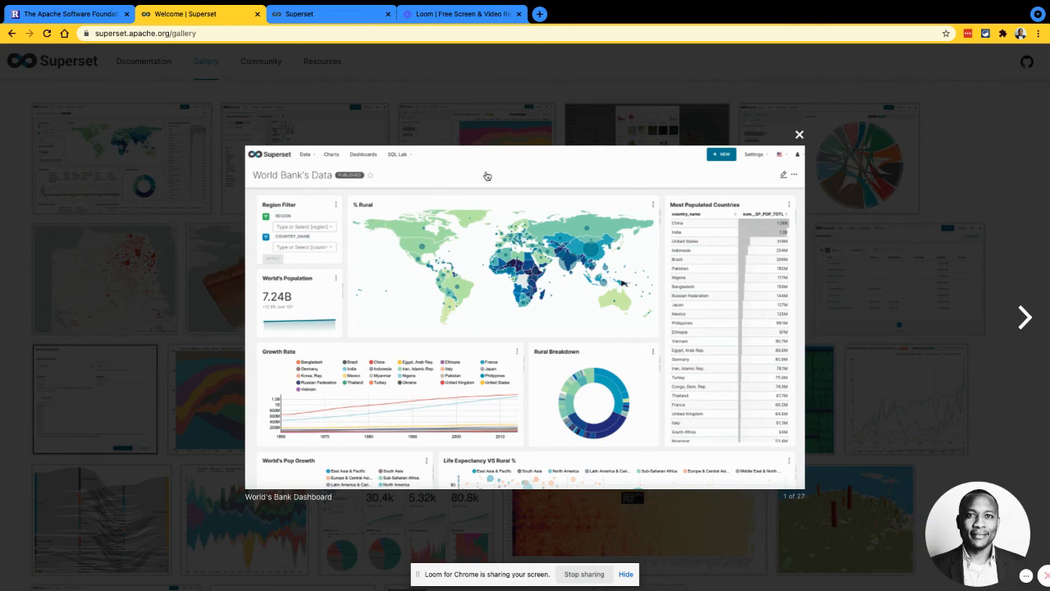
click(797, 134)
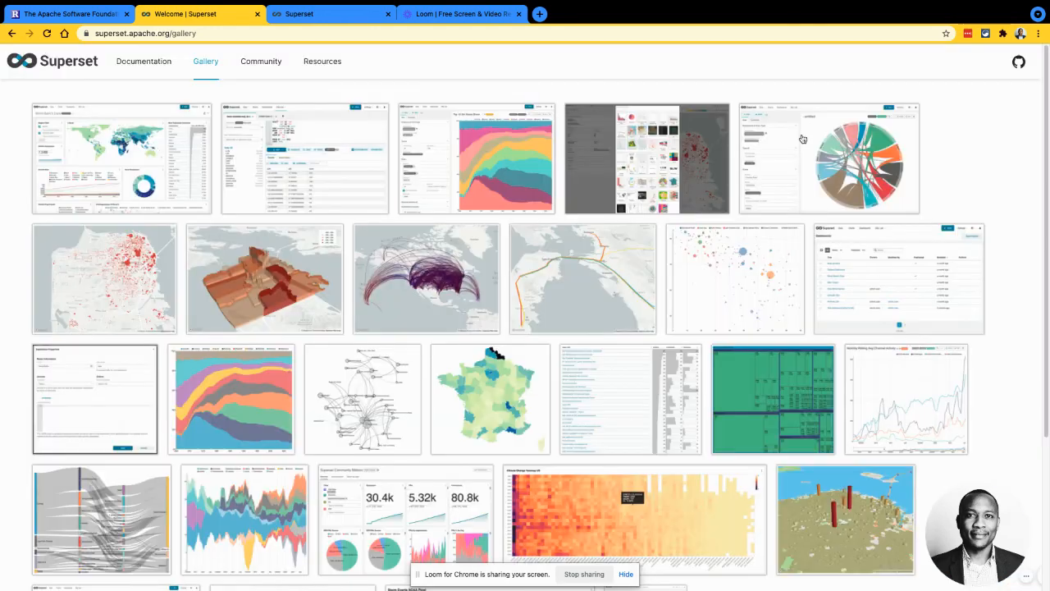
scroll(down, 3)
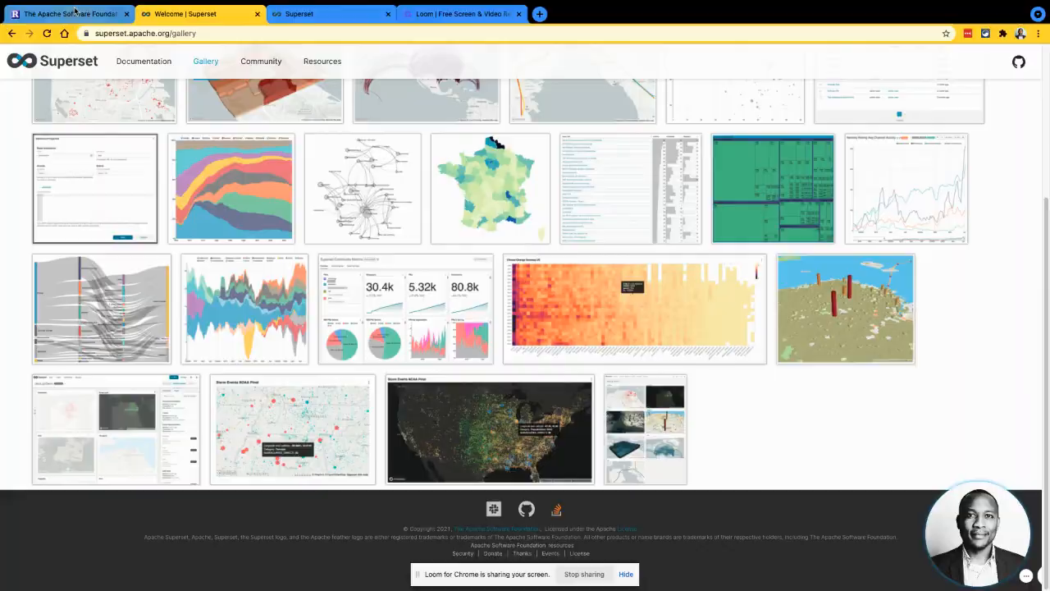
click(66, 13)
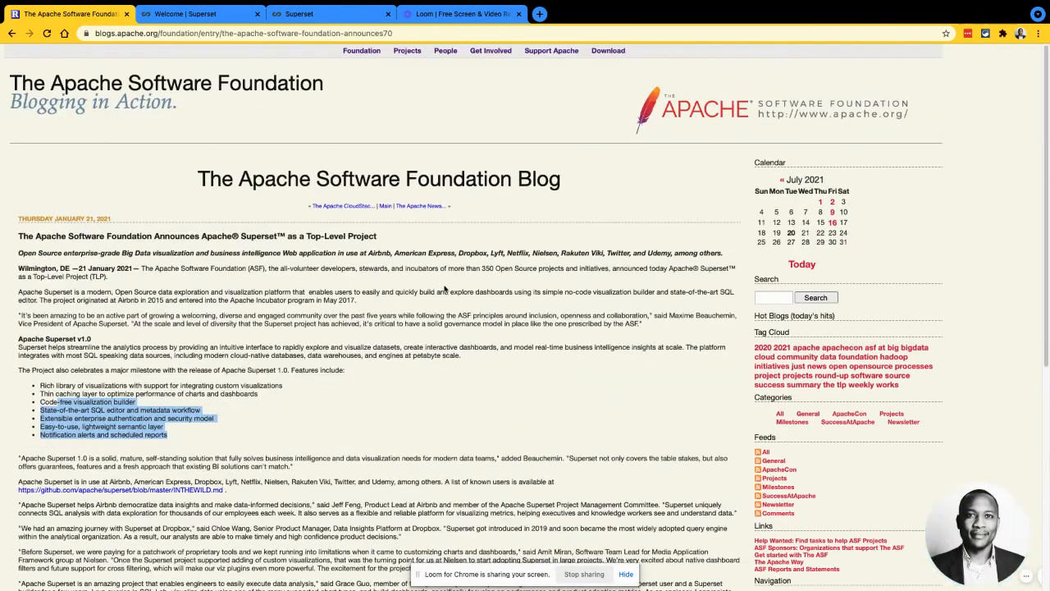
Pass through local SQL Lab and the gallery tab back to the website's home page.
click(328, 13)
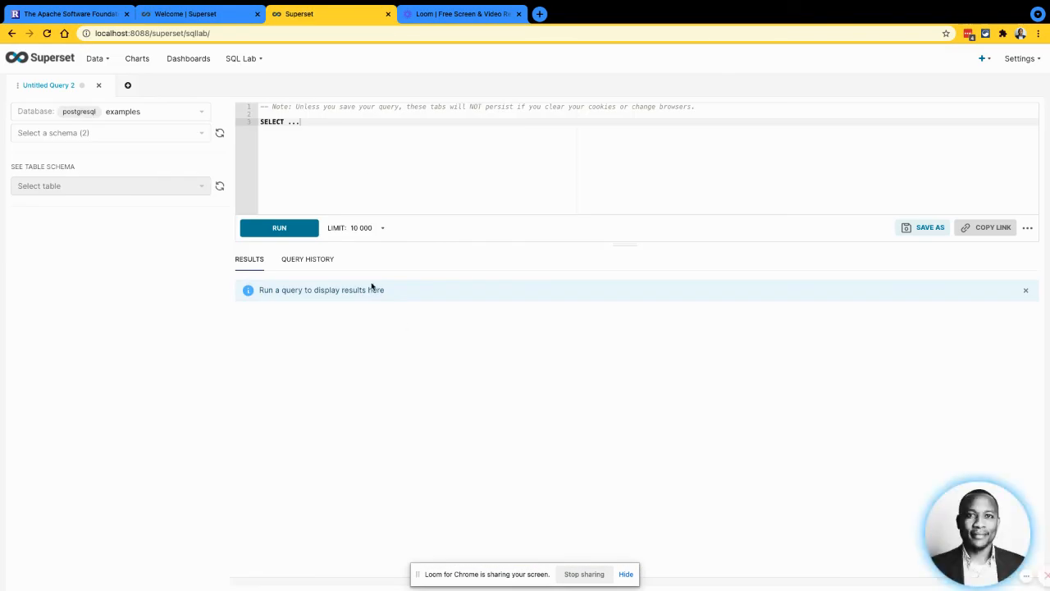
mouse_move(607, 369)
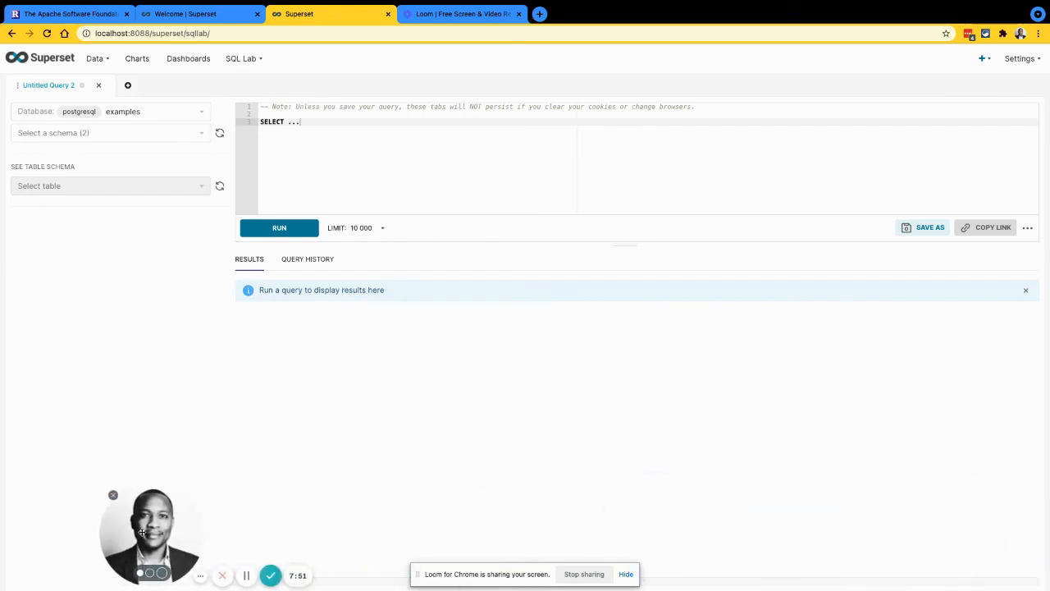
click(197, 13)
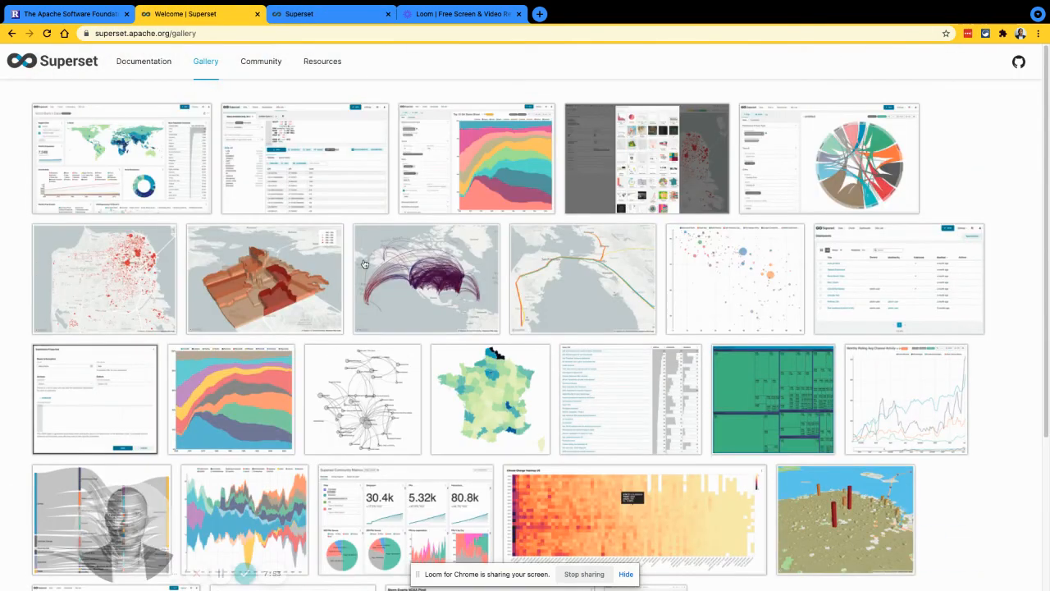
click(52, 61)
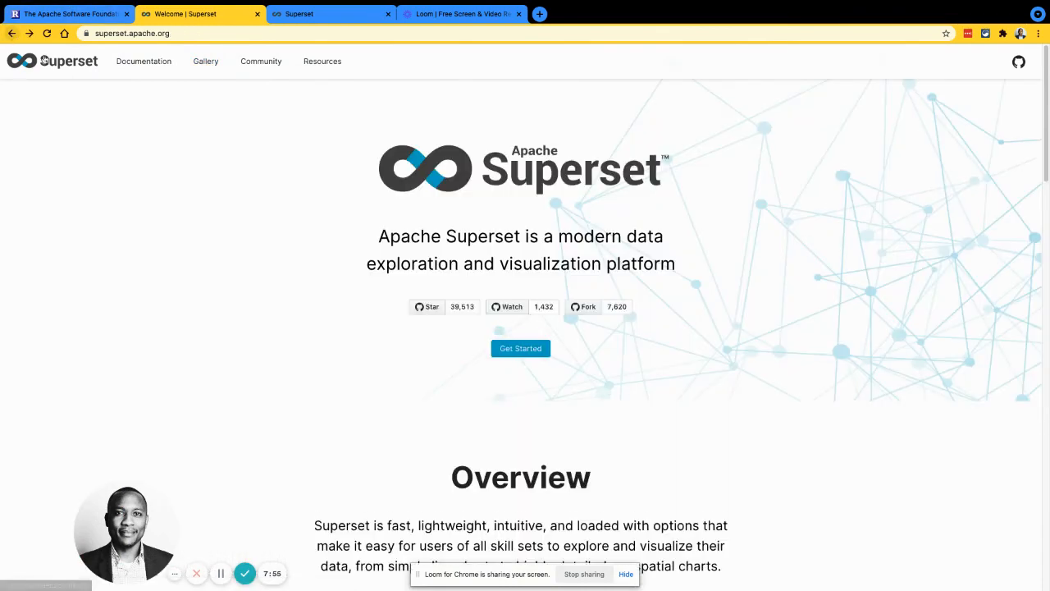
mouse_move(620, 331)
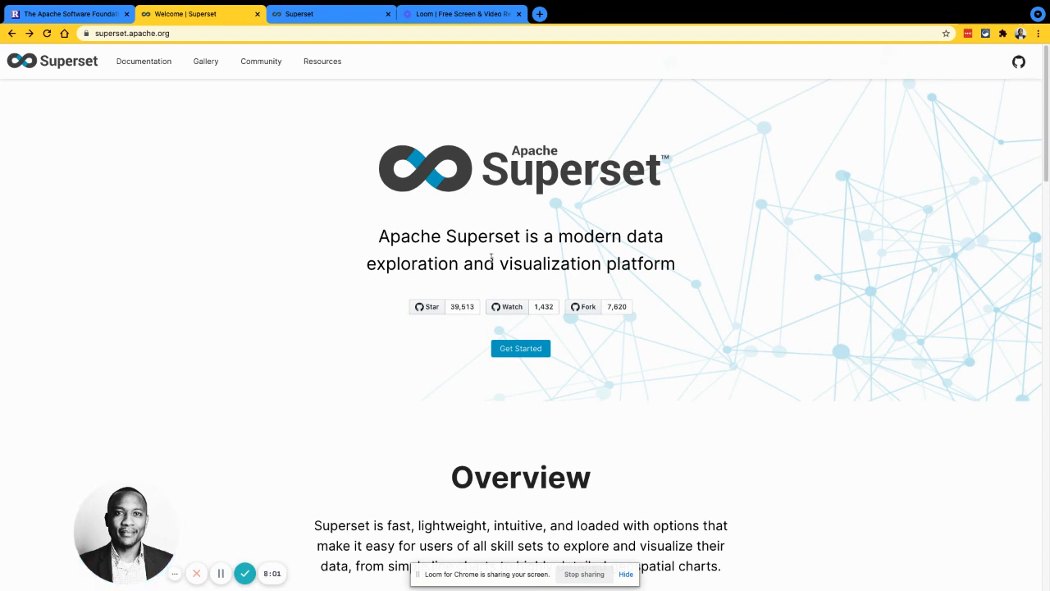
mouse_move(235, 459)
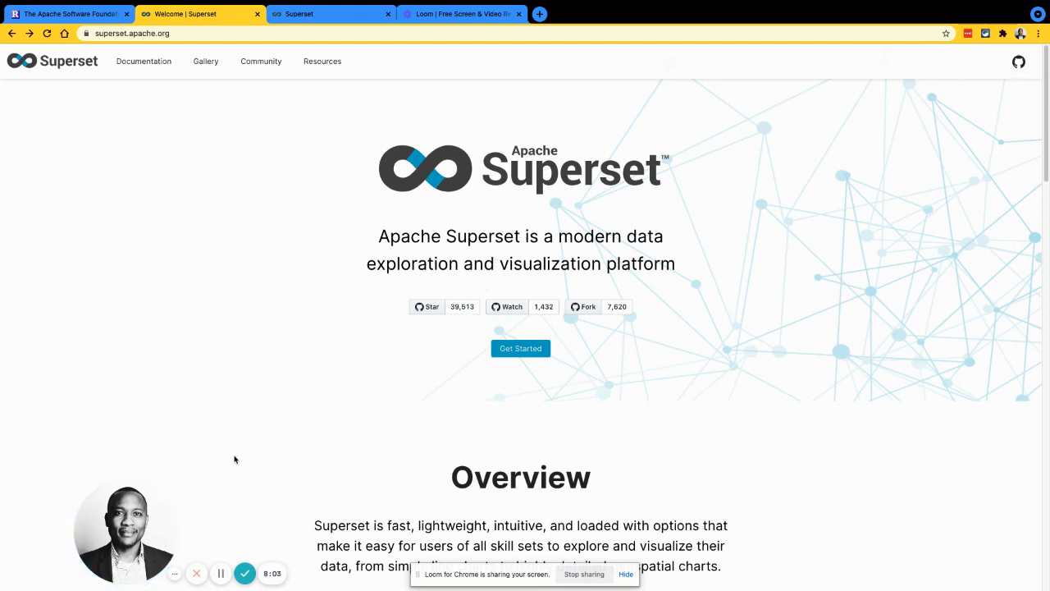